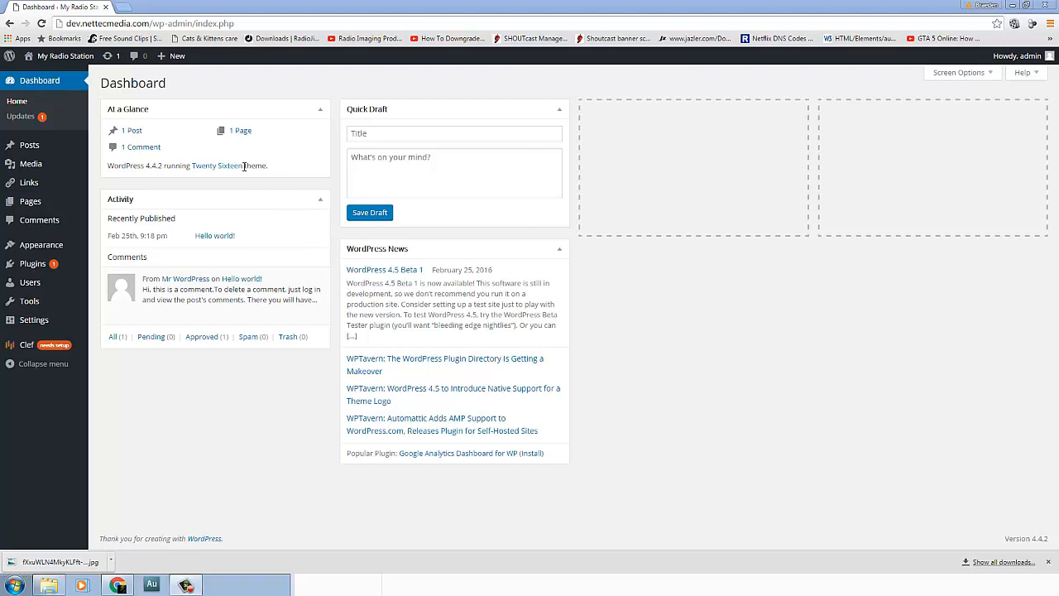
mouse_move(63, 57)
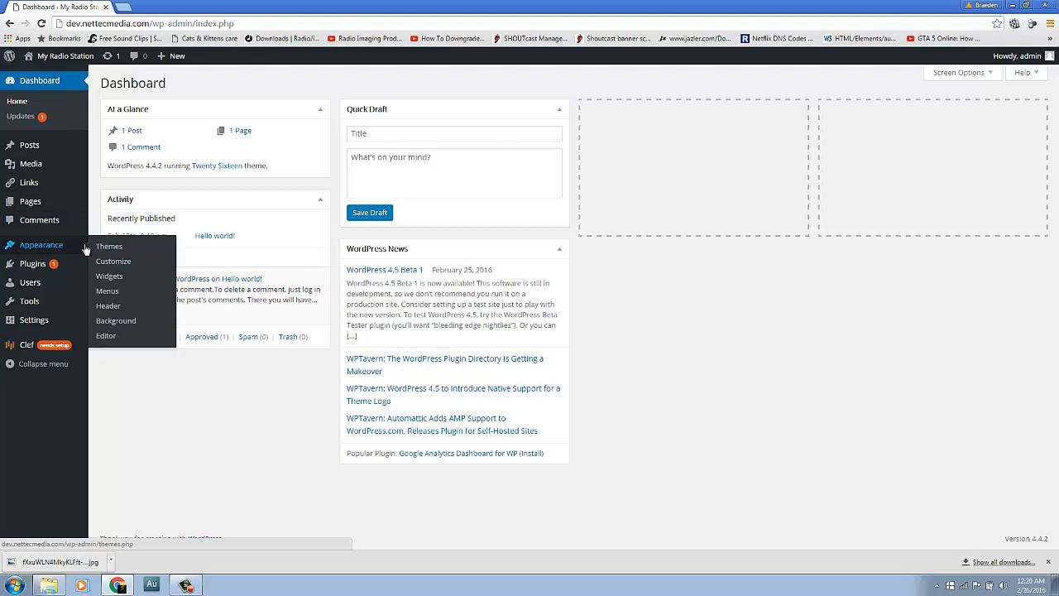
mouse_move(109, 245)
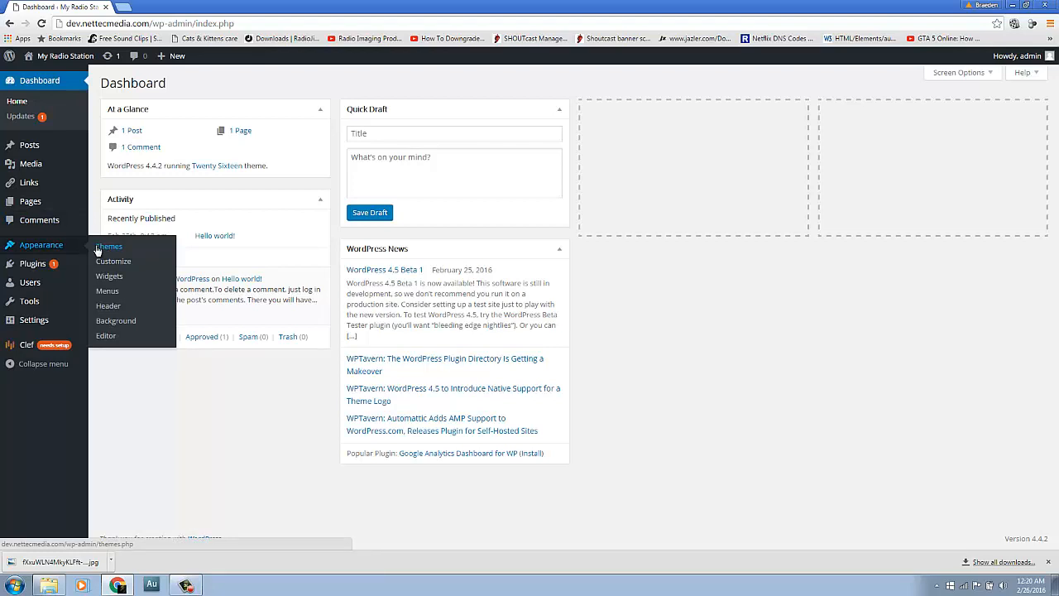
Search the theme directory for 'asteroid' from Appearance > Themes > Add New.
click(109, 247)
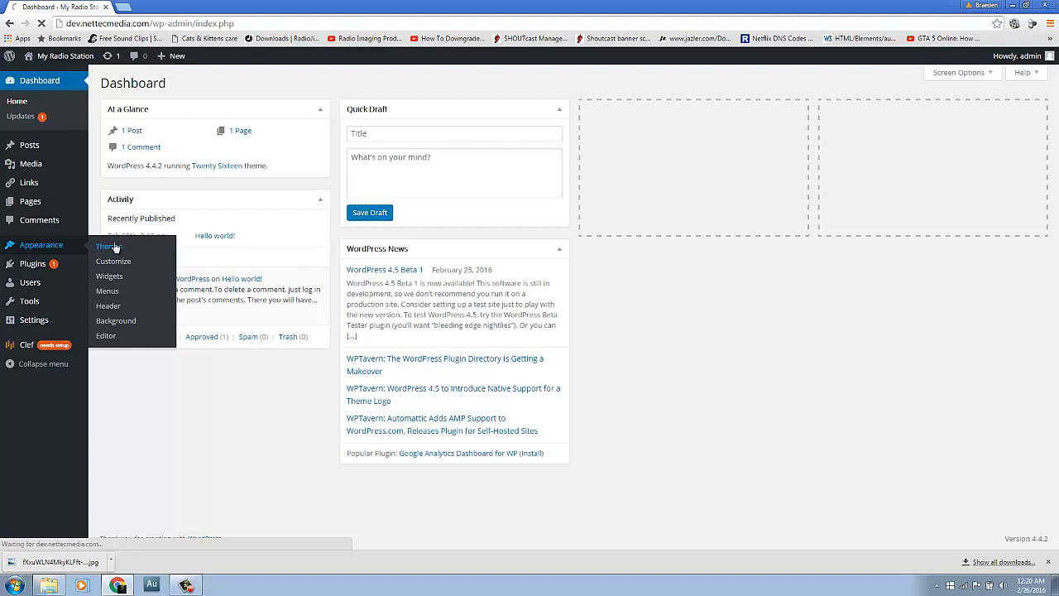
click(106, 245)
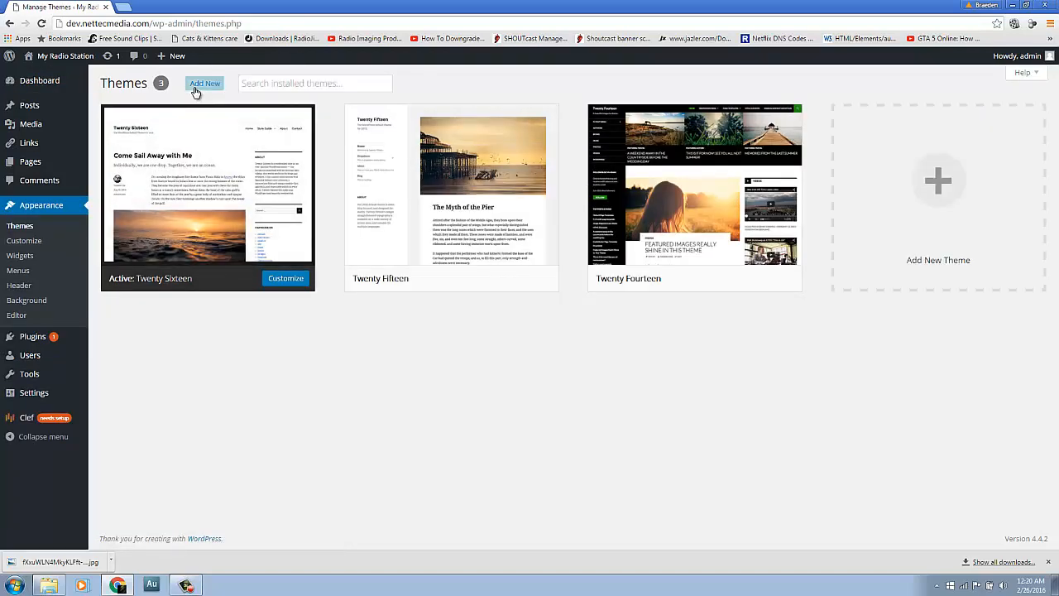
click(205, 83)
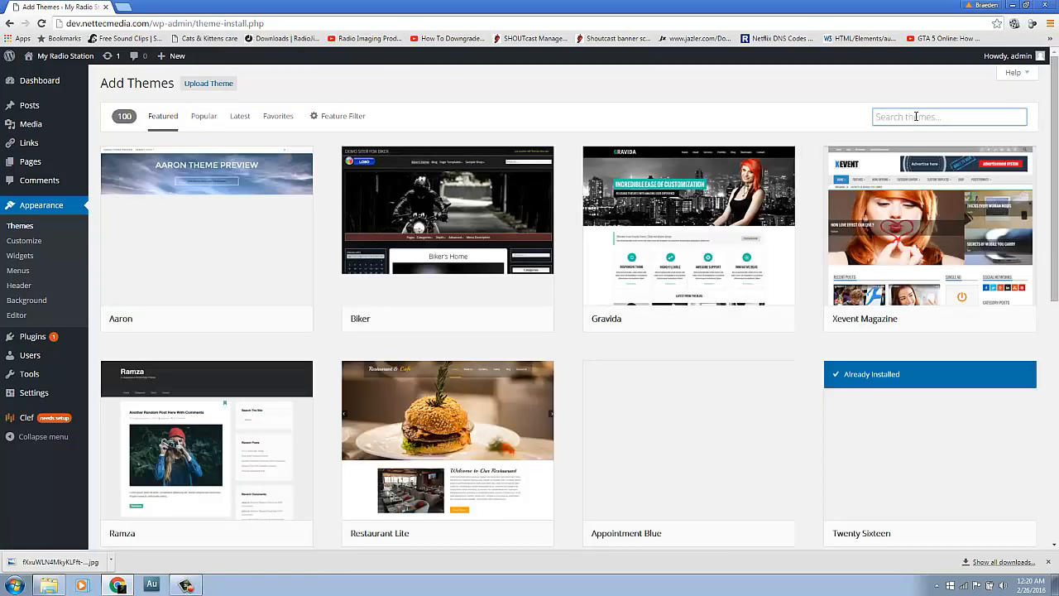
text(asteroid)
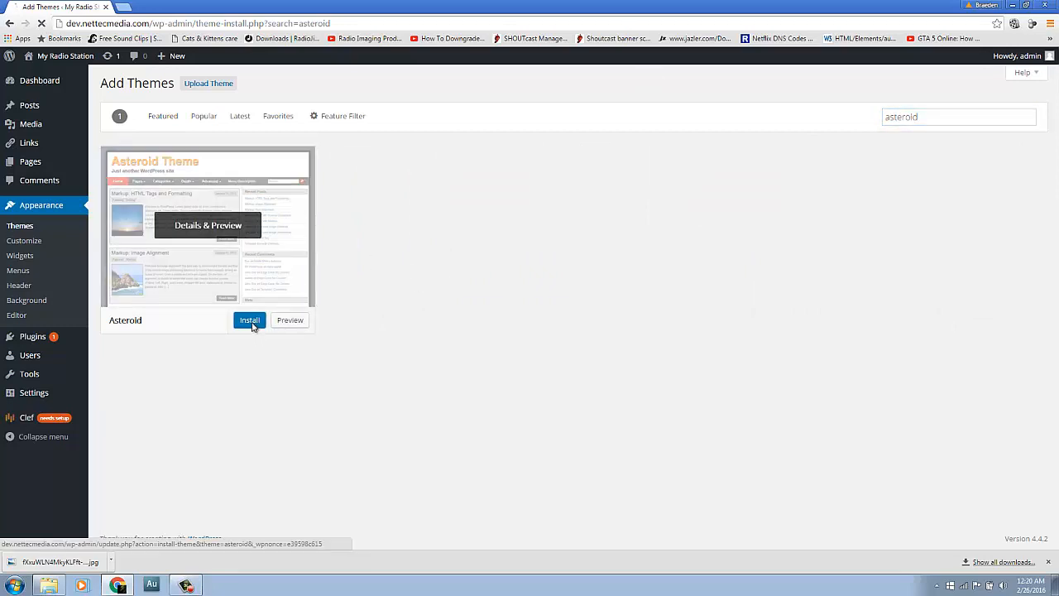
Install the Asteroid theme and activate it in place of Twenty Sixteen.
click(249, 321)
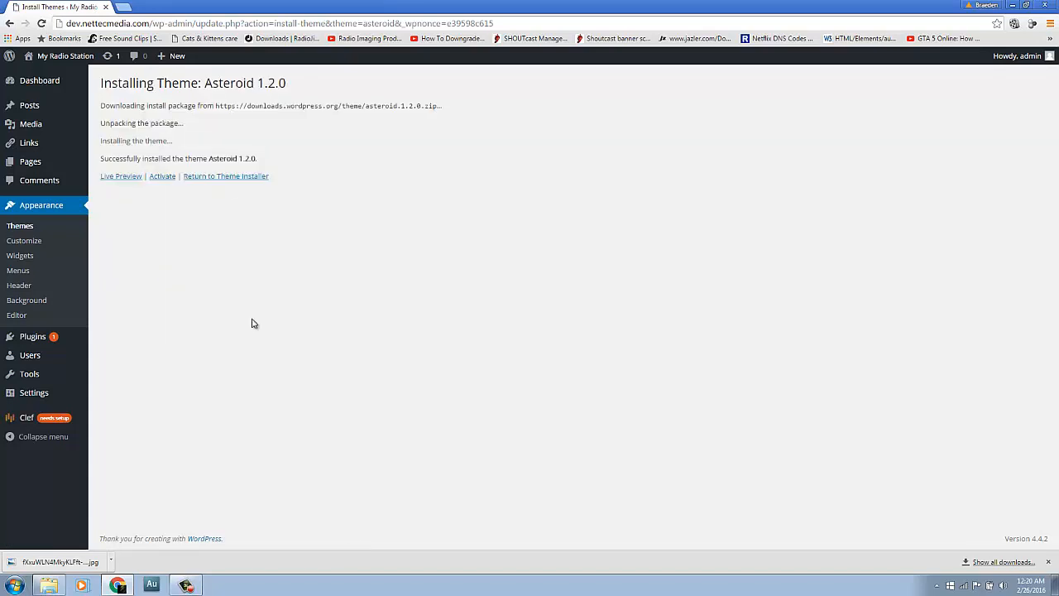
click(162, 175)
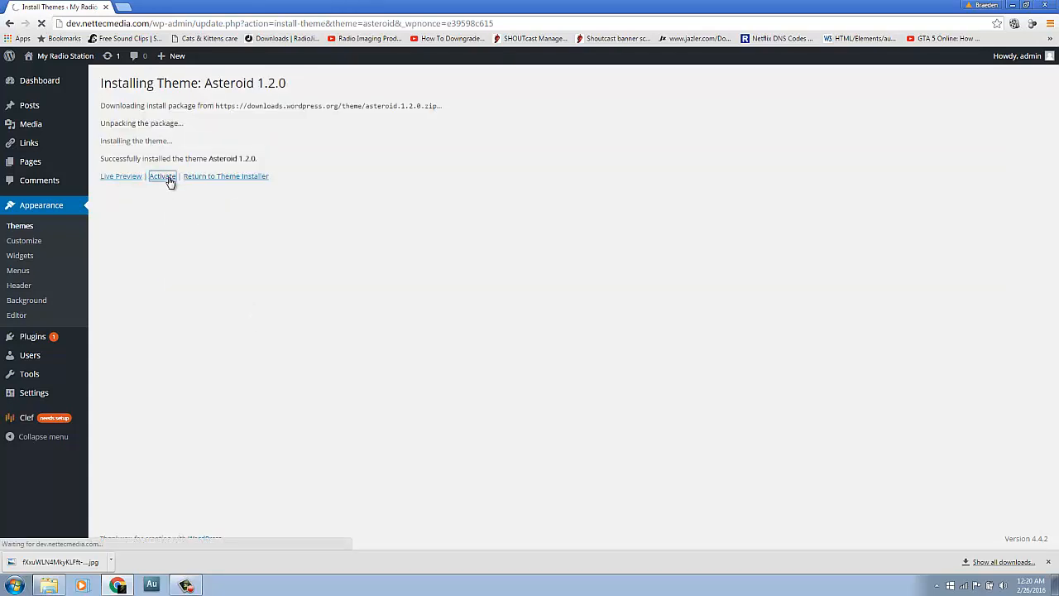
click(162, 175)
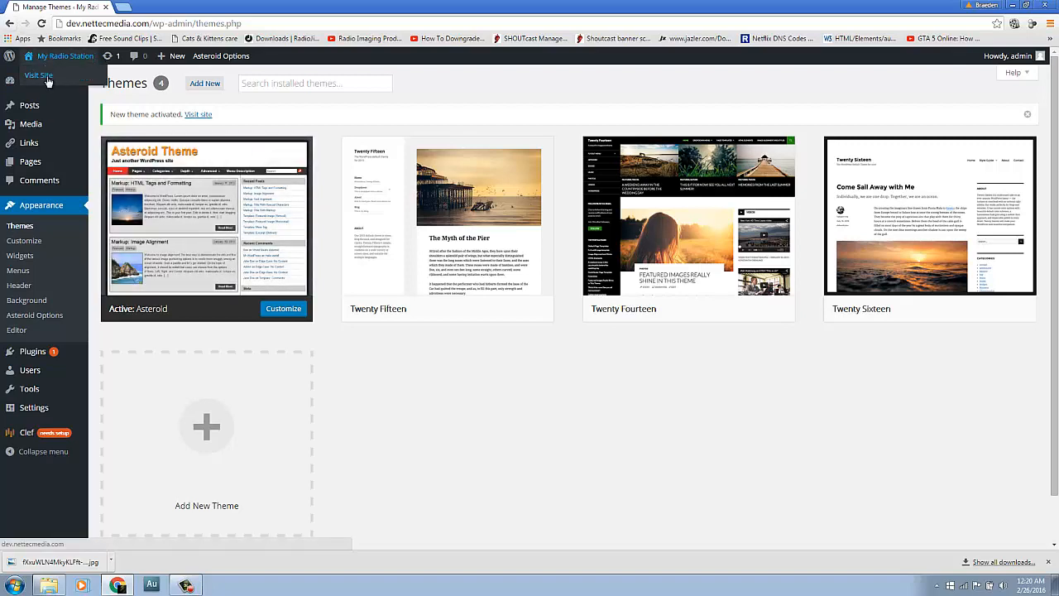
View the live My Radio Station site in a new tab, then return to the admin tab.
right_click(38, 74)
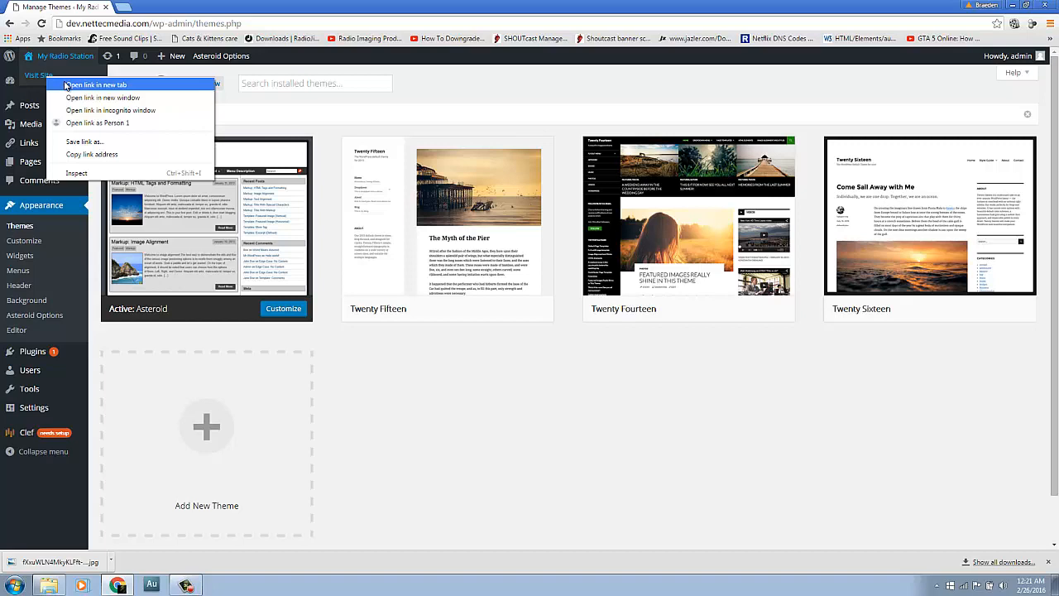
click(96, 84)
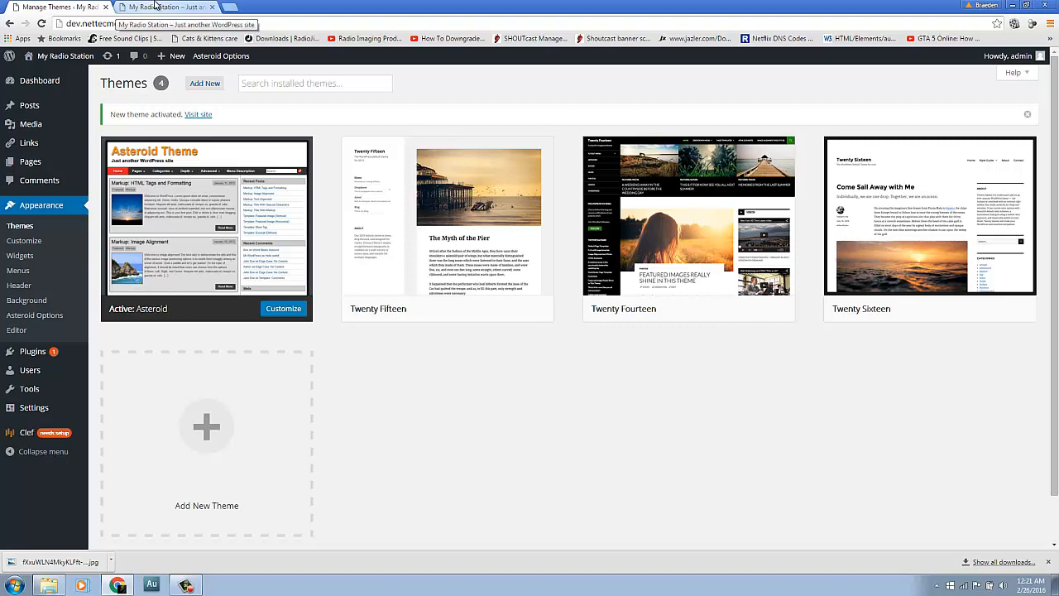
click(166, 6)
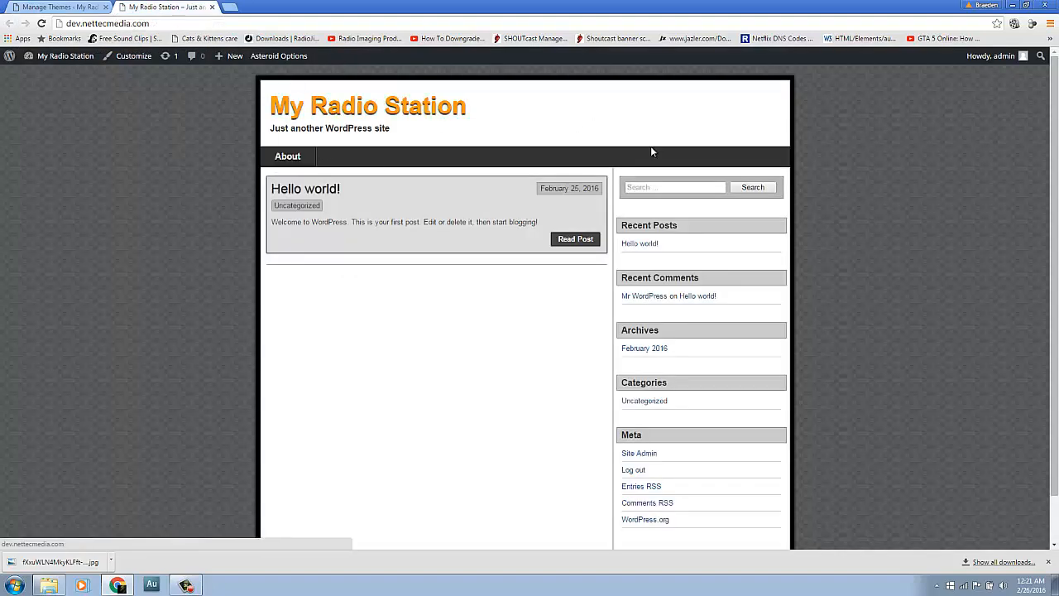
mouse_move(304, 188)
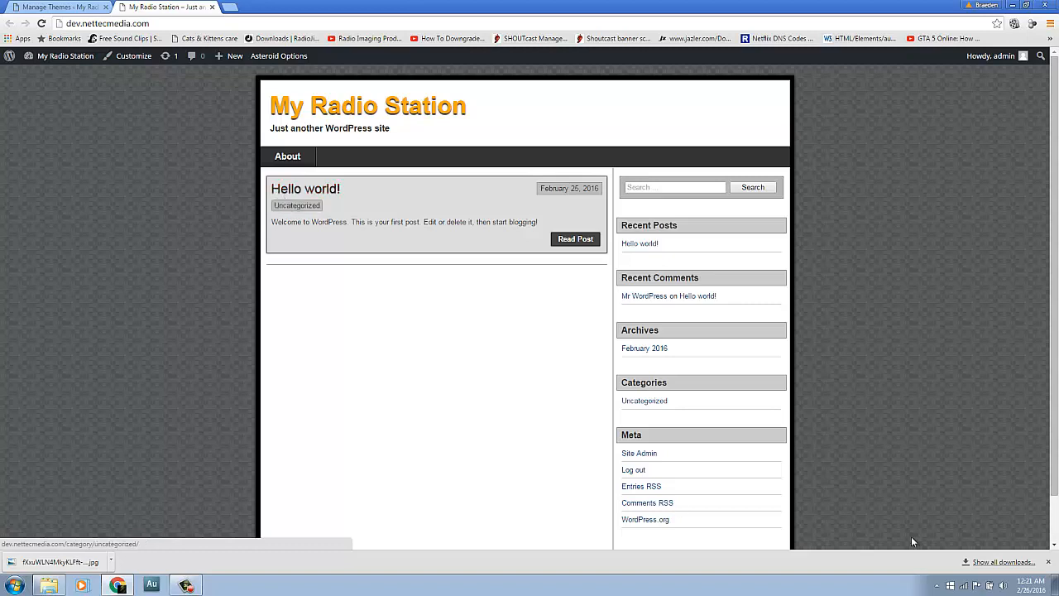
click(58, 7)
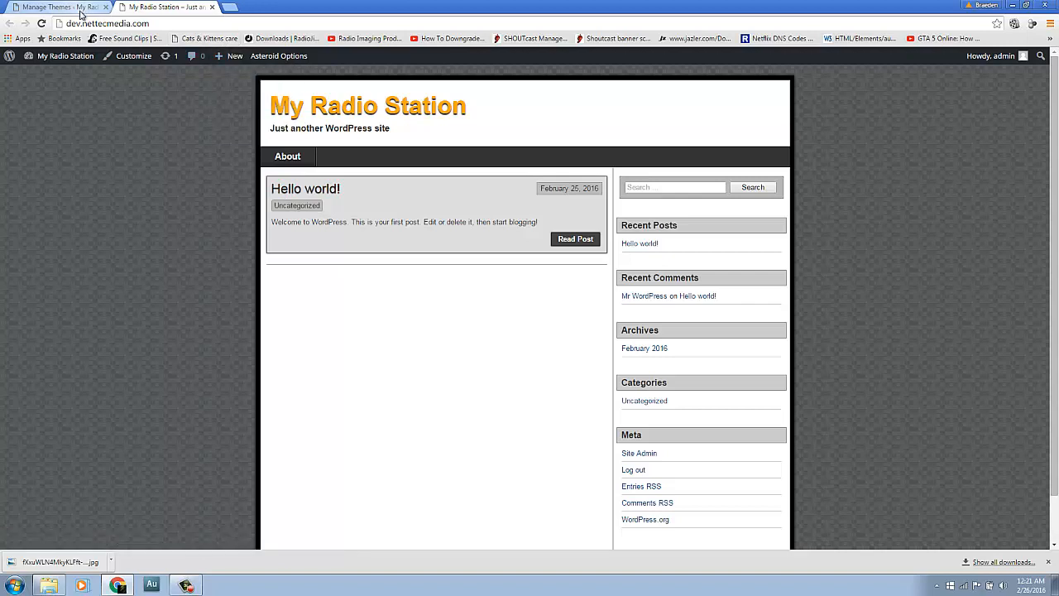
mouse_move(1040, 545)
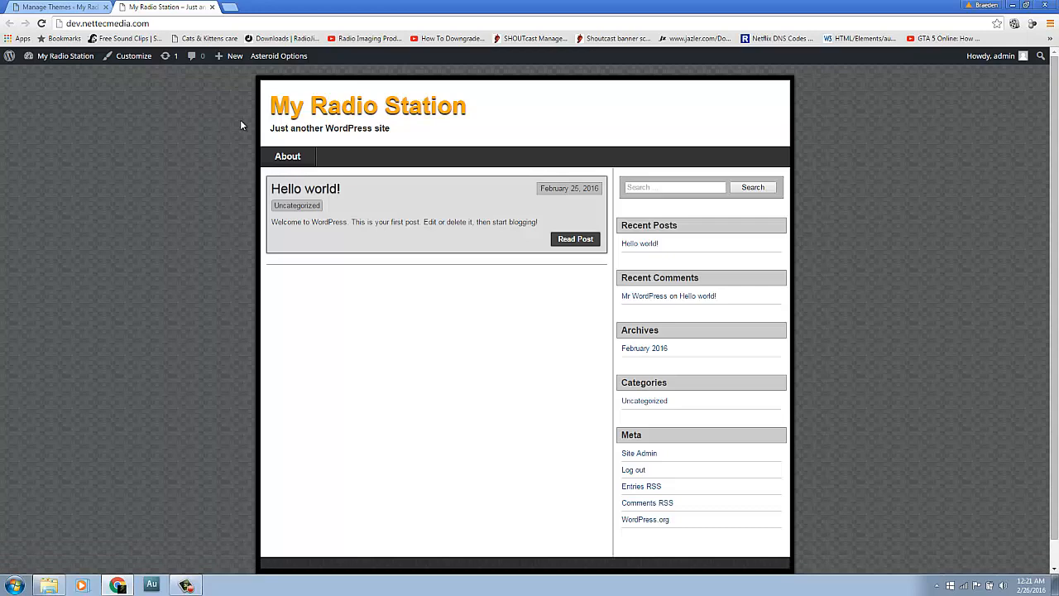
click(58, 7)
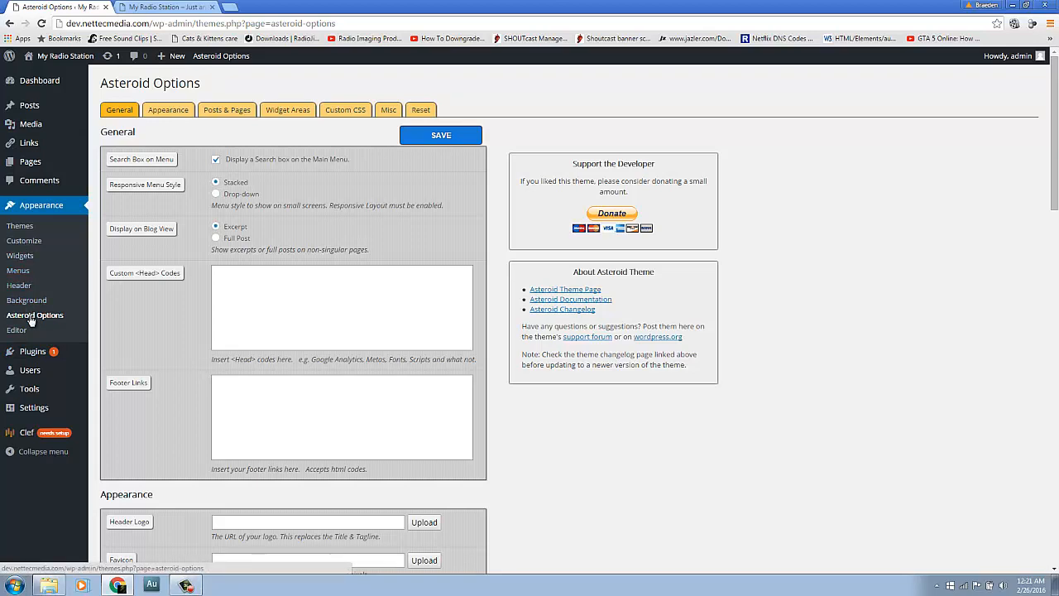
mouse_move(23, 240)
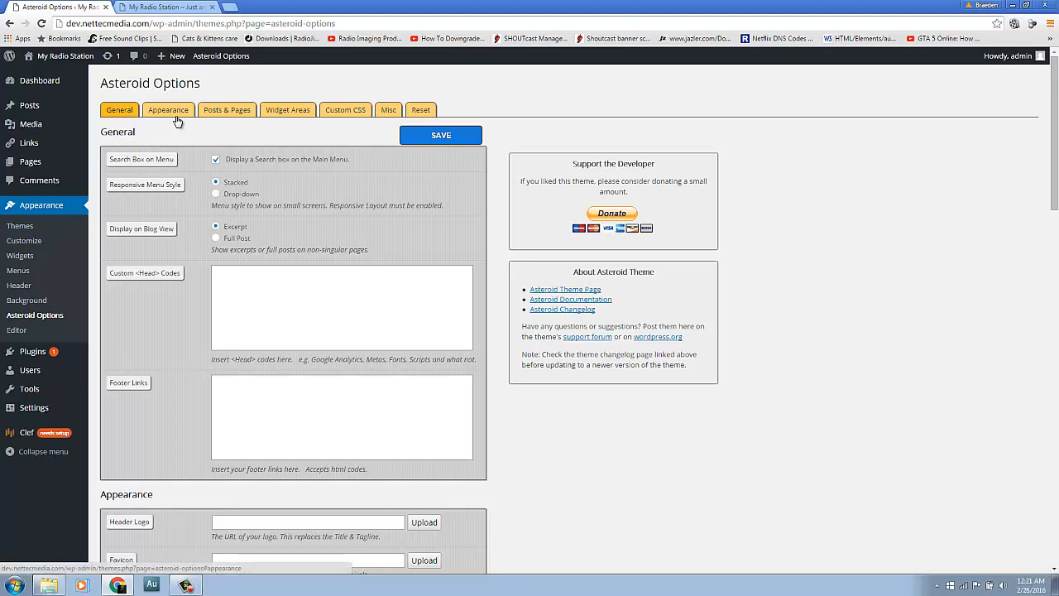
mouse_move(207, 150)
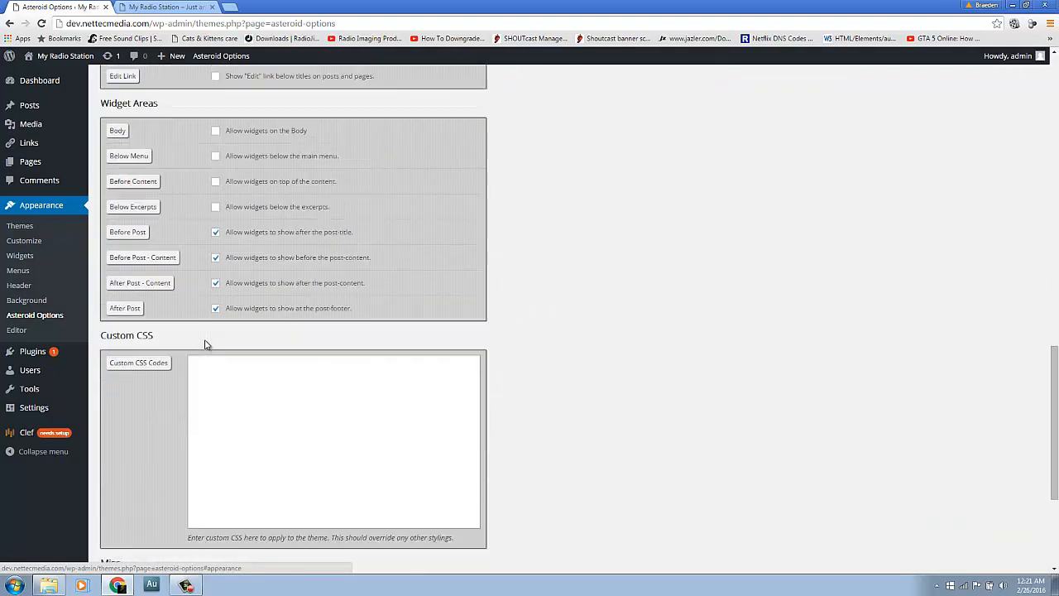
Scroll through the Asteroid Options general settings.
scroll(down, 3)
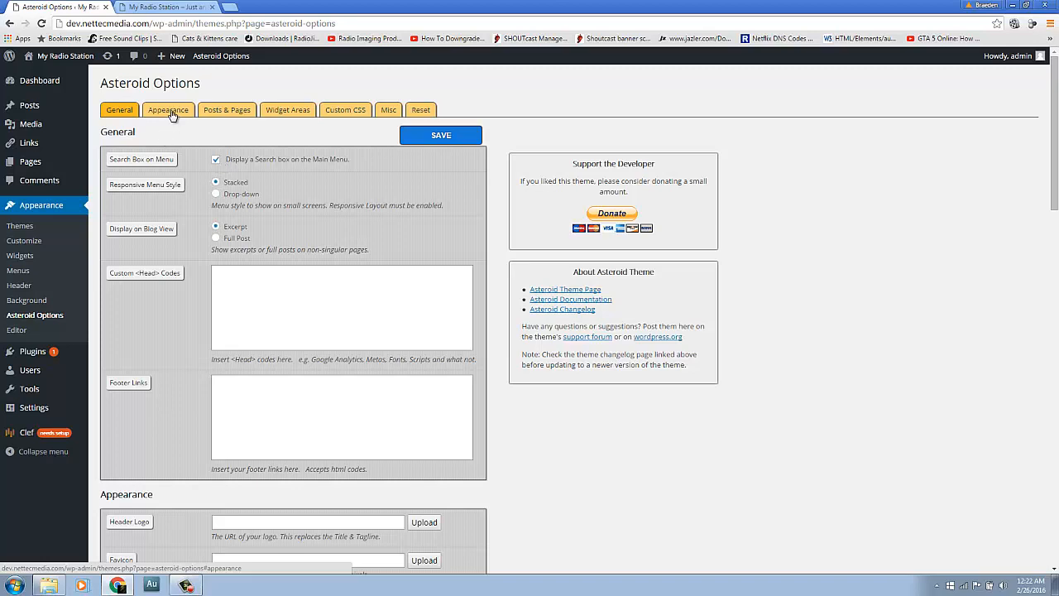
mouse_move(192, 126)
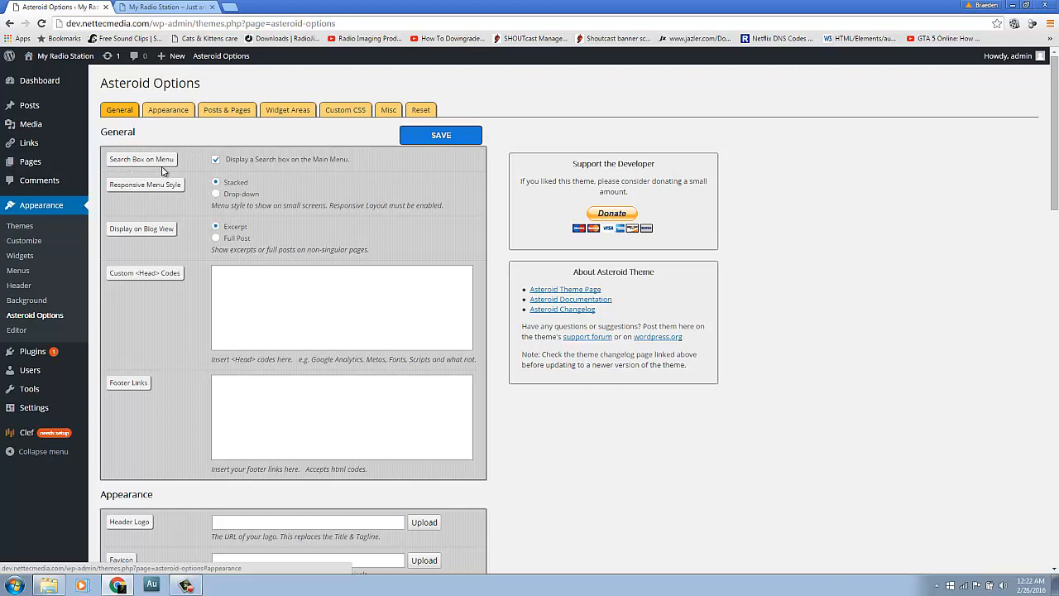
mouse_move(162, 165)
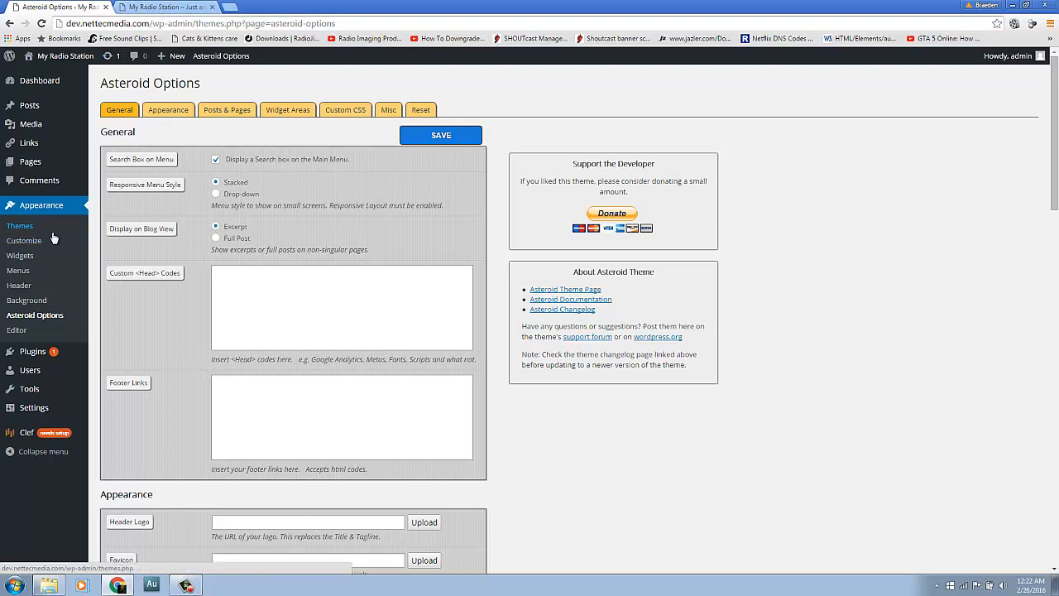
Create and publish a new page titled 'Home'.
click(174, 57)
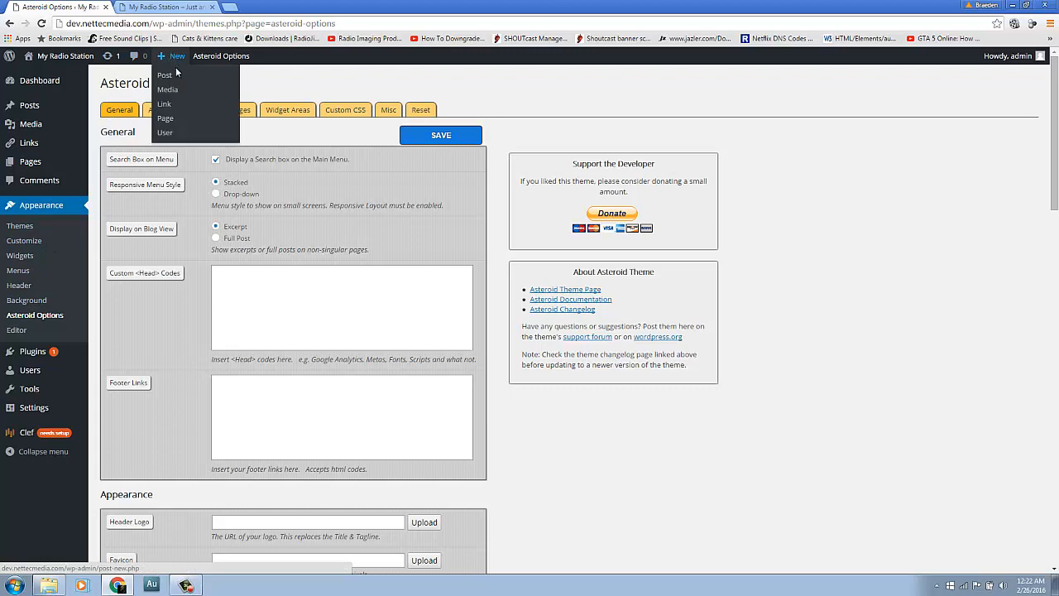
click(166, 117)
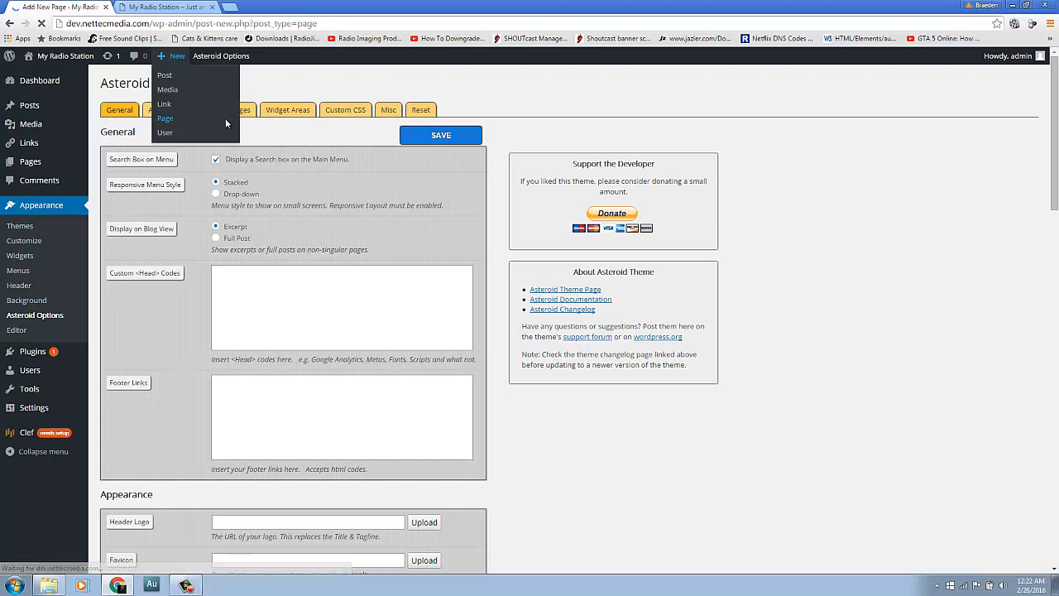
click(165, 117)
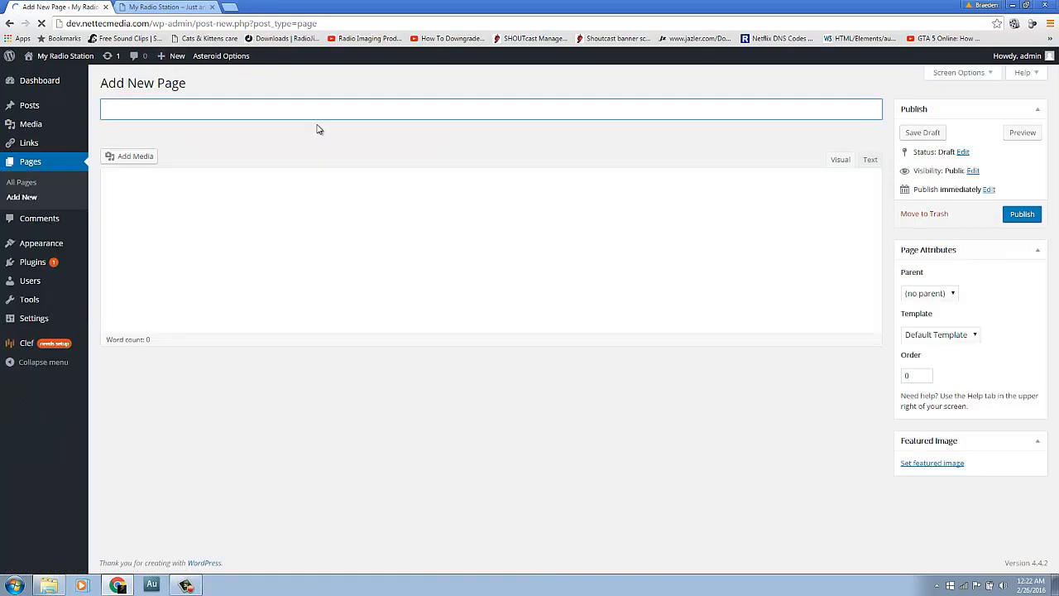
text(Home)
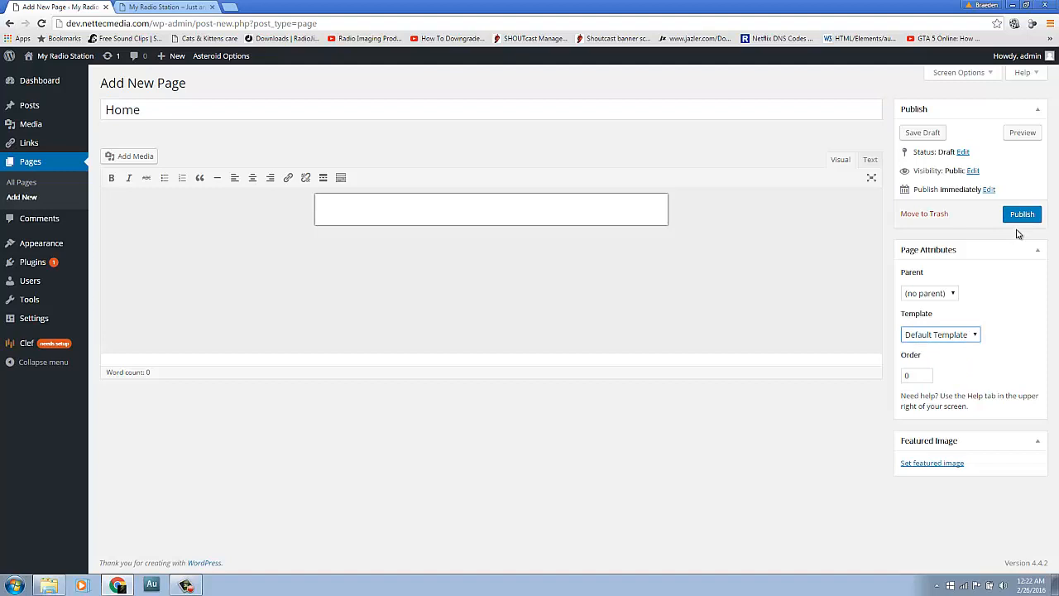
click(1023, 213)
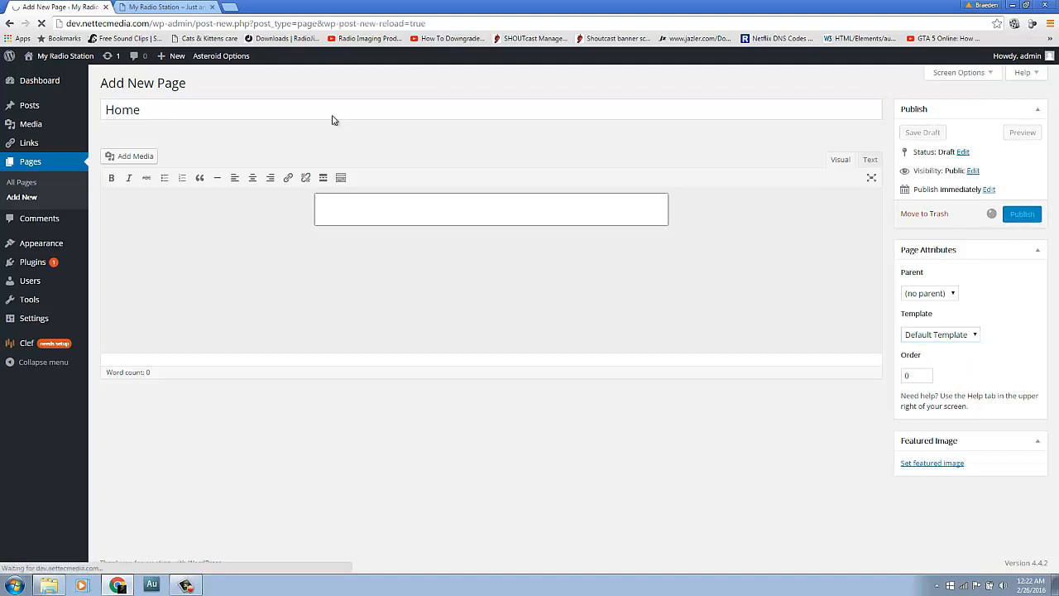
click(1023, 213)
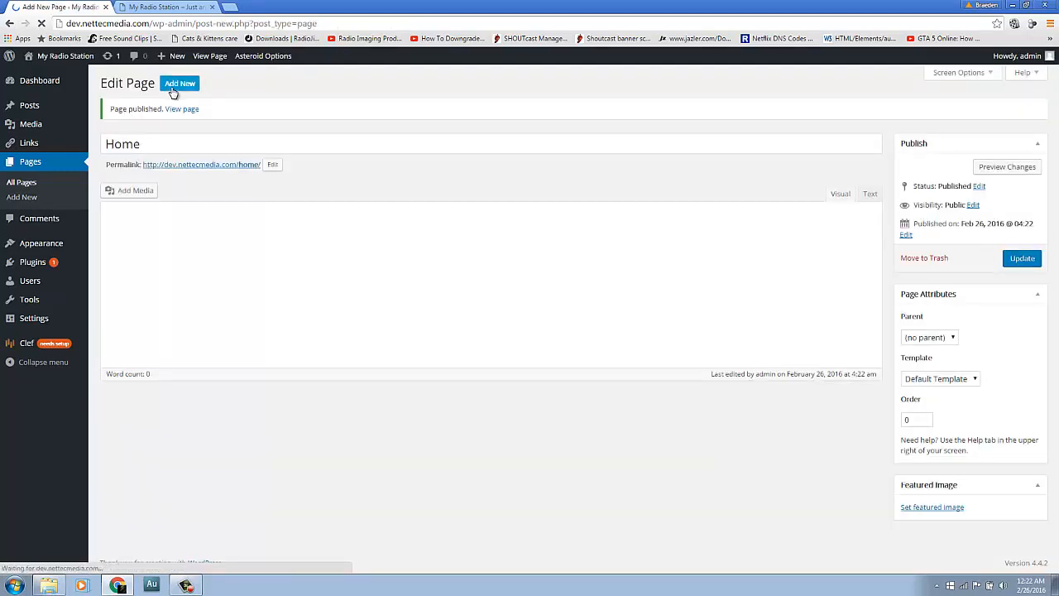
Create and publish a new page titled 'On Air'.
click(179, 83)
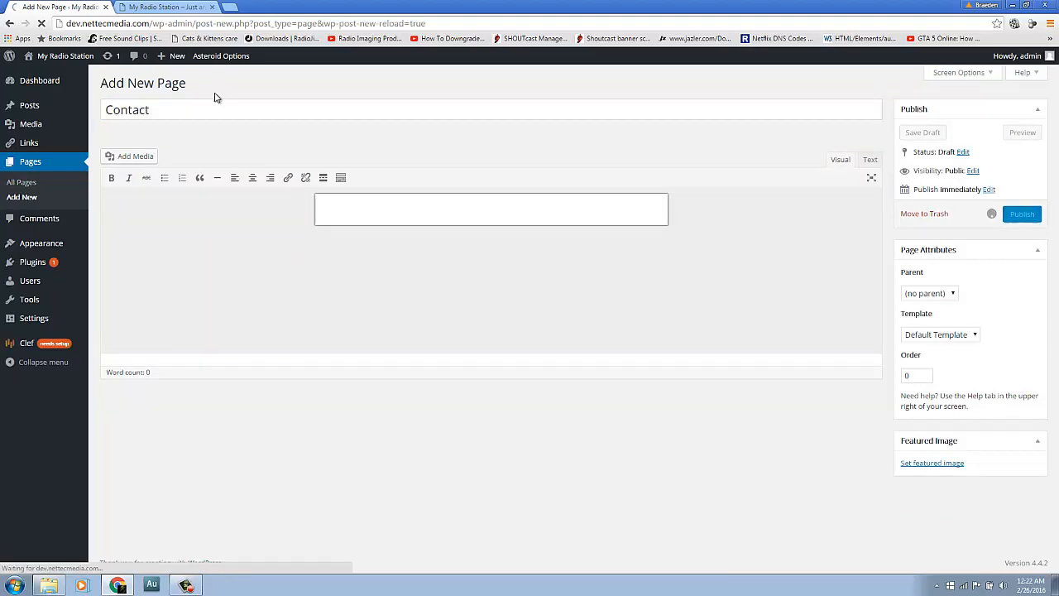
click(1023, 213)
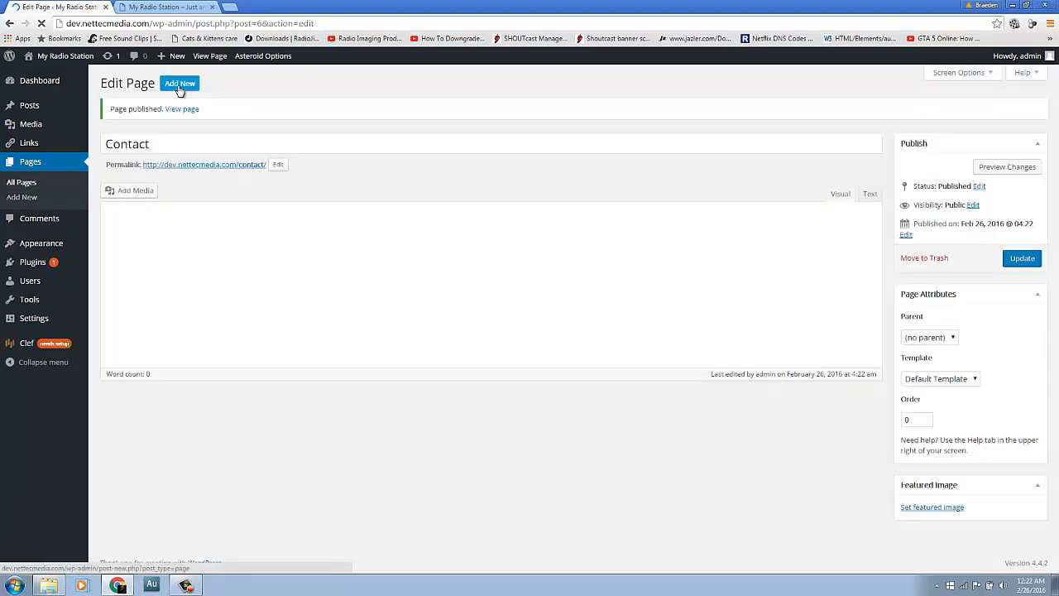
click(179, 83)
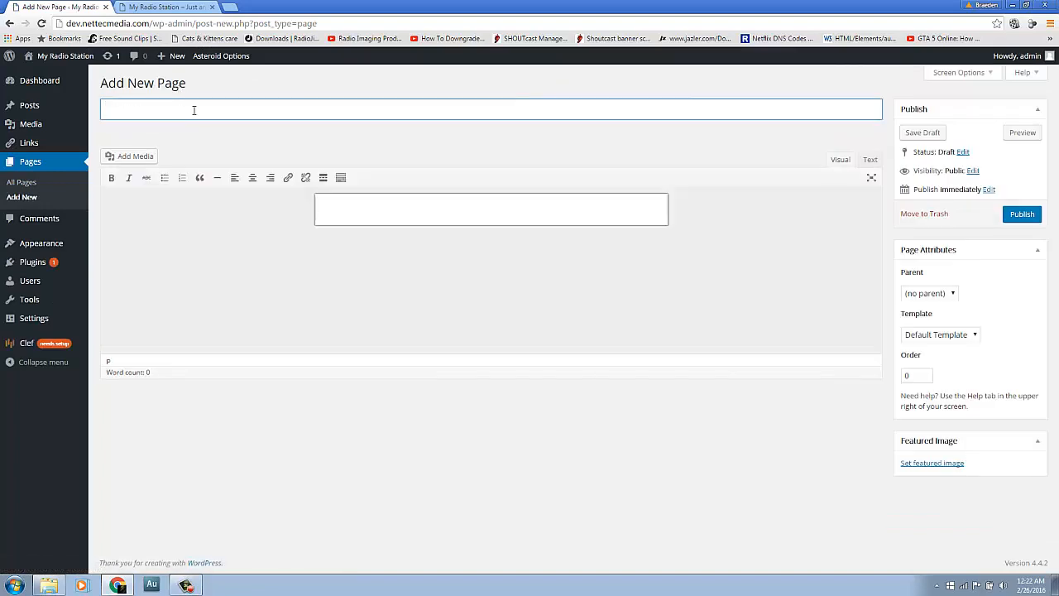
text(ON)
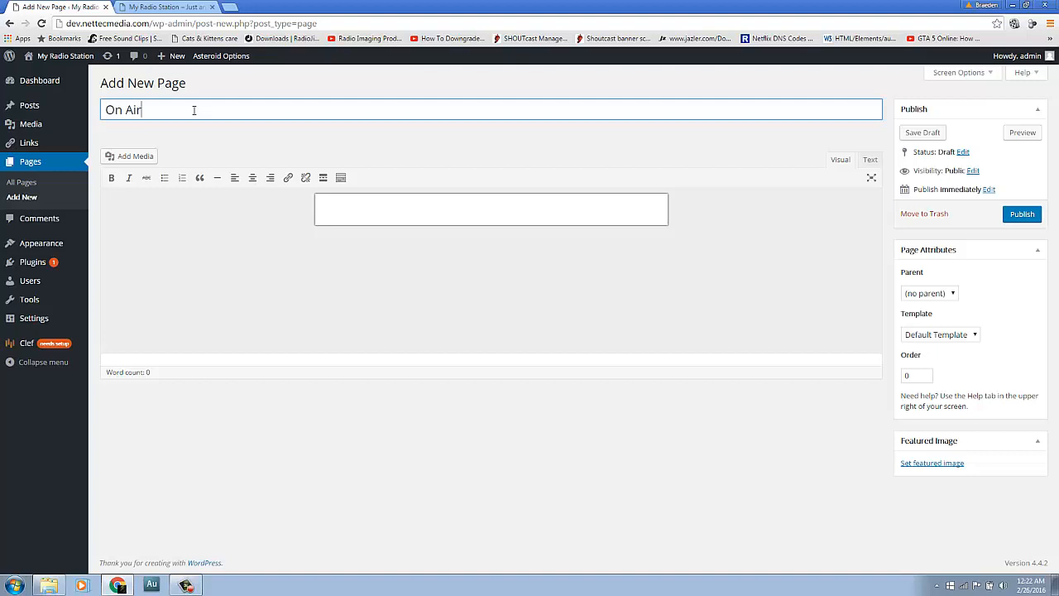
click(1023, 214)
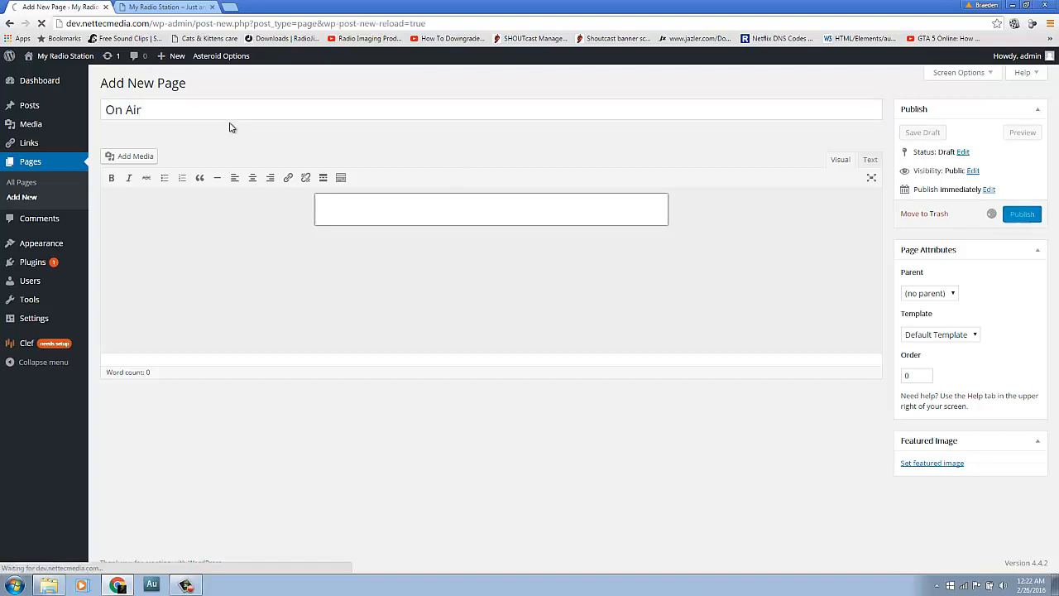
click(1021, 214)
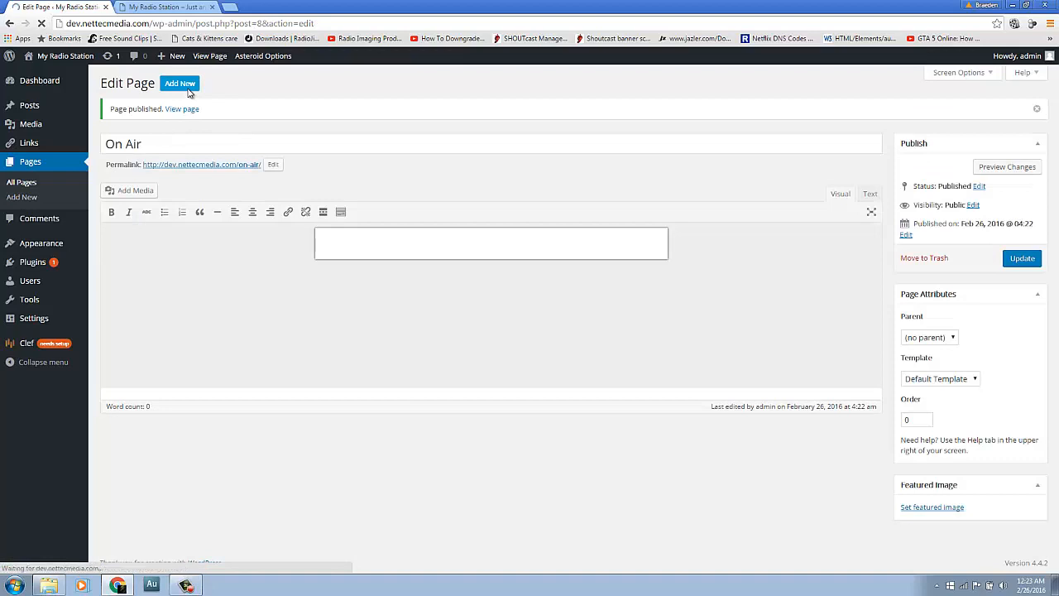
Create and publish a new page titled 'News'.
click(179, 83)
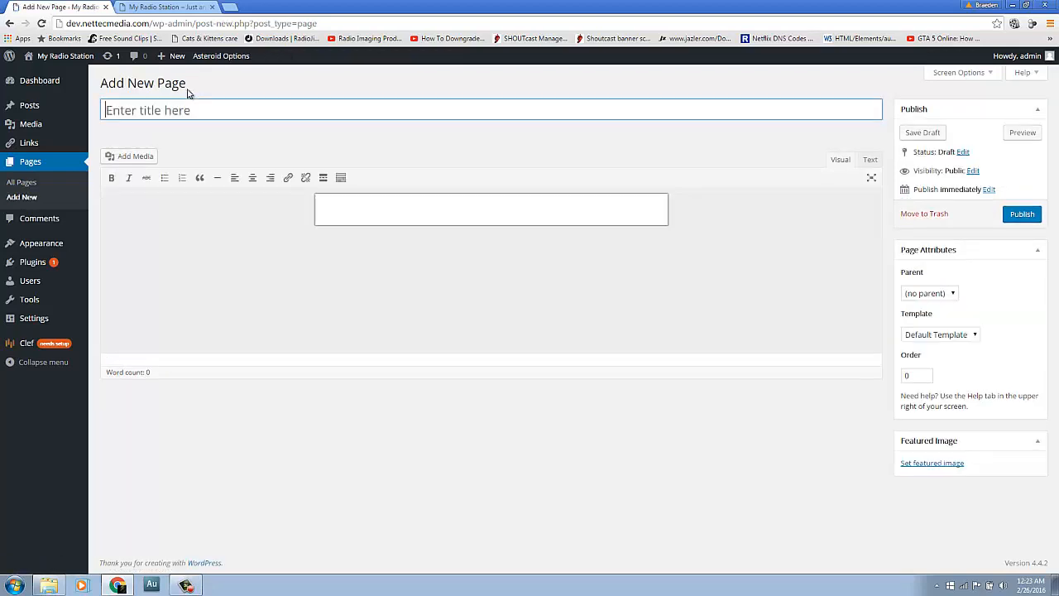
click(189, 110)
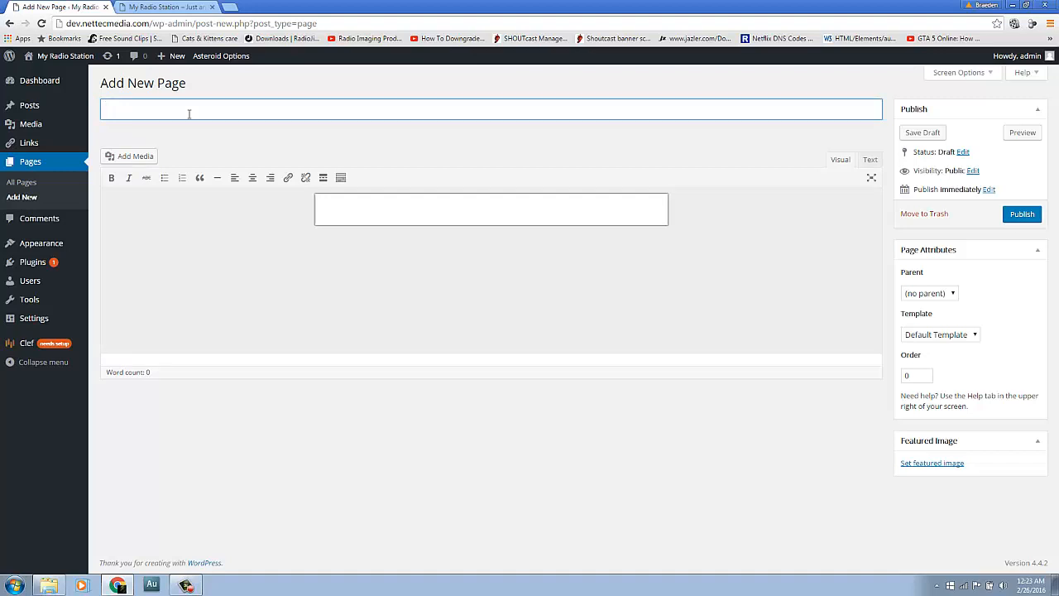
text(News)
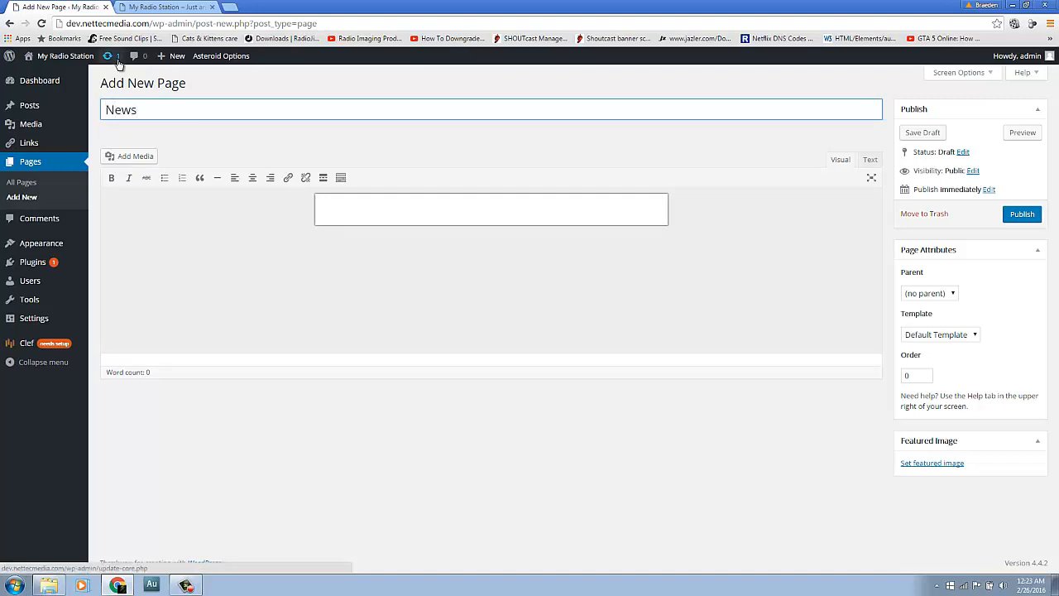
click(1023, 213)
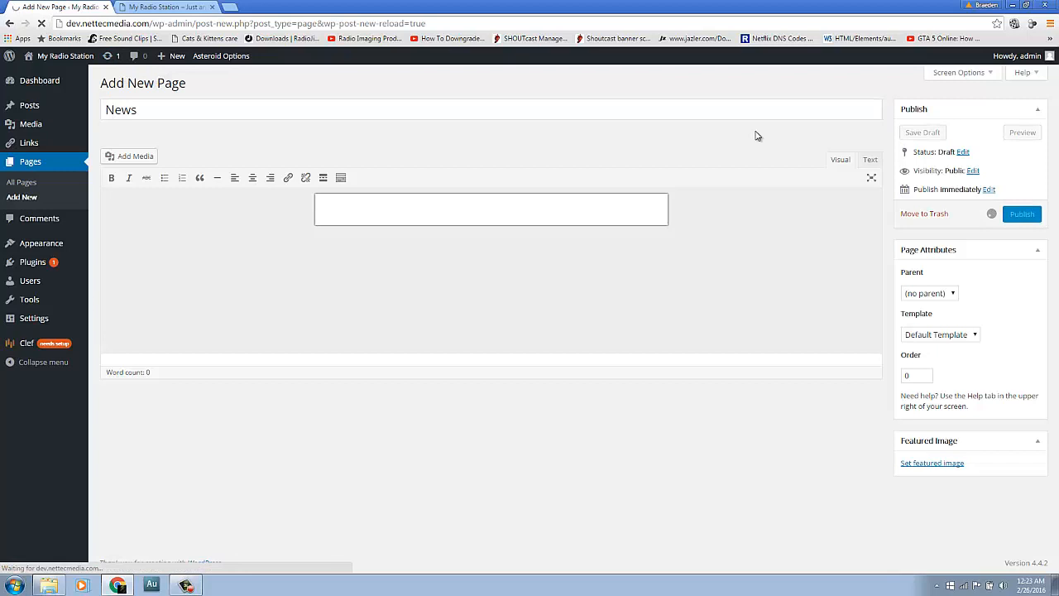
click(1021, 214)
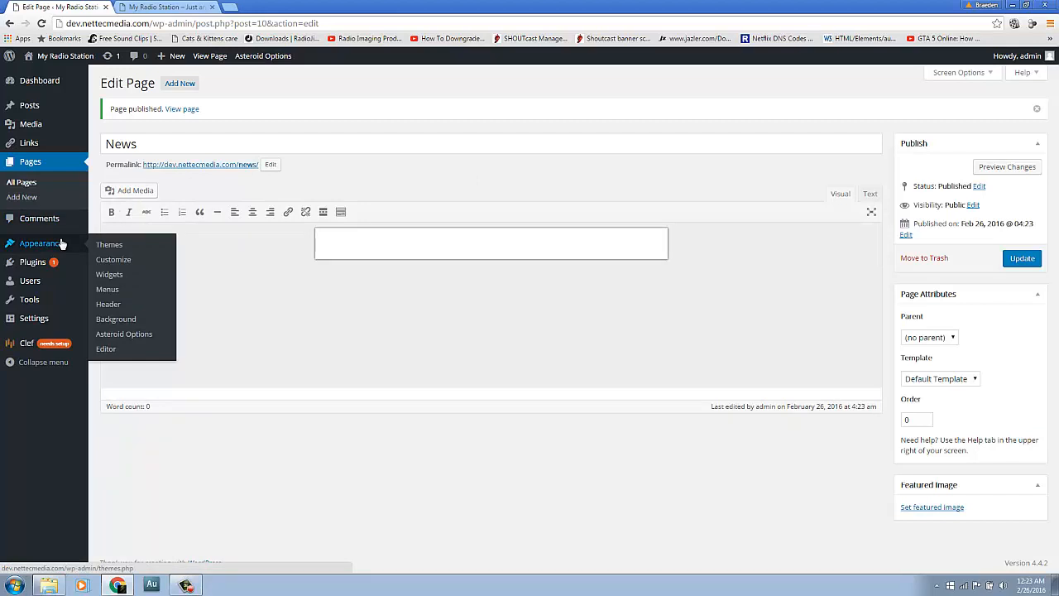
mouse_move(128, 235)
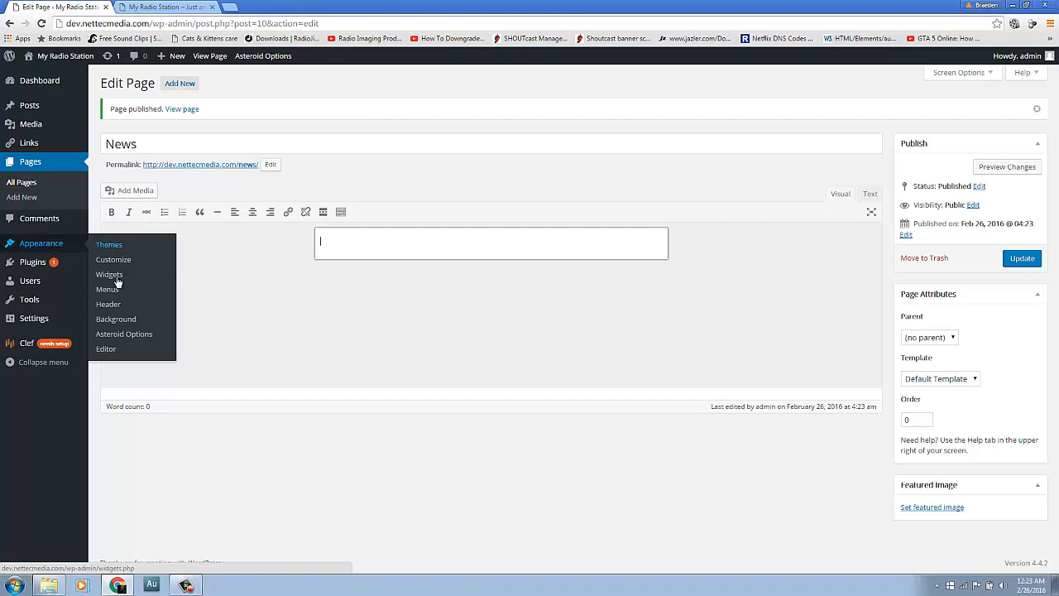
Create a new navigation menu named 'Primary-Main' in Appearance > Menus.
click(106, 288)
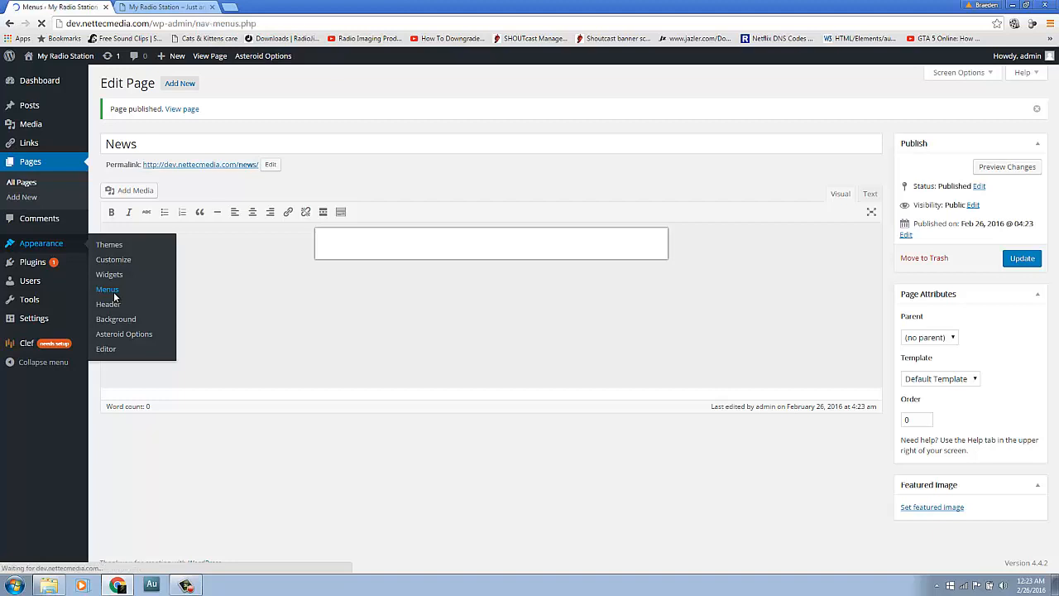
click(106, 288)
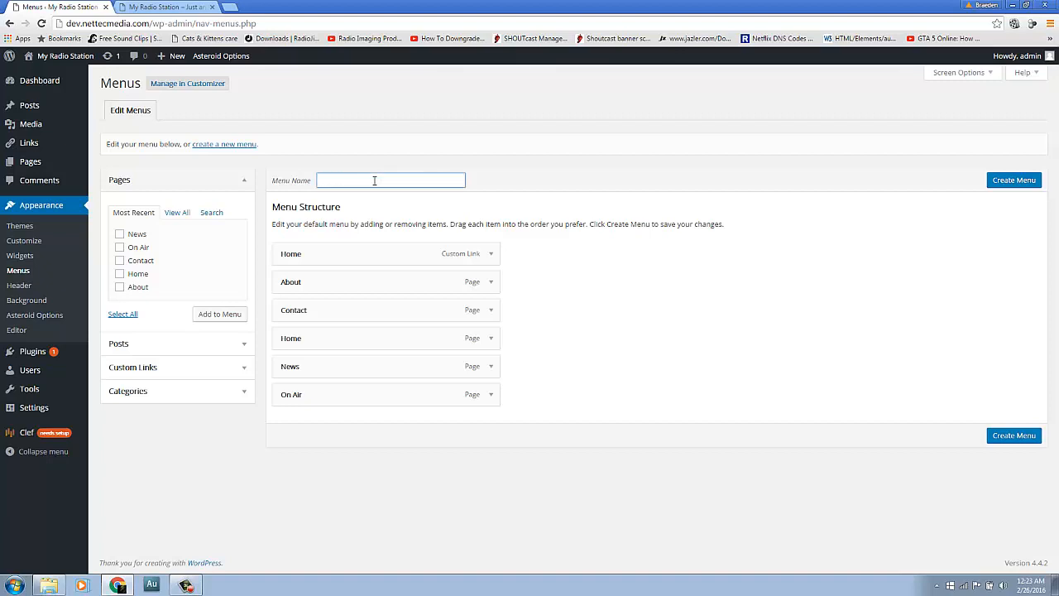
text(P)
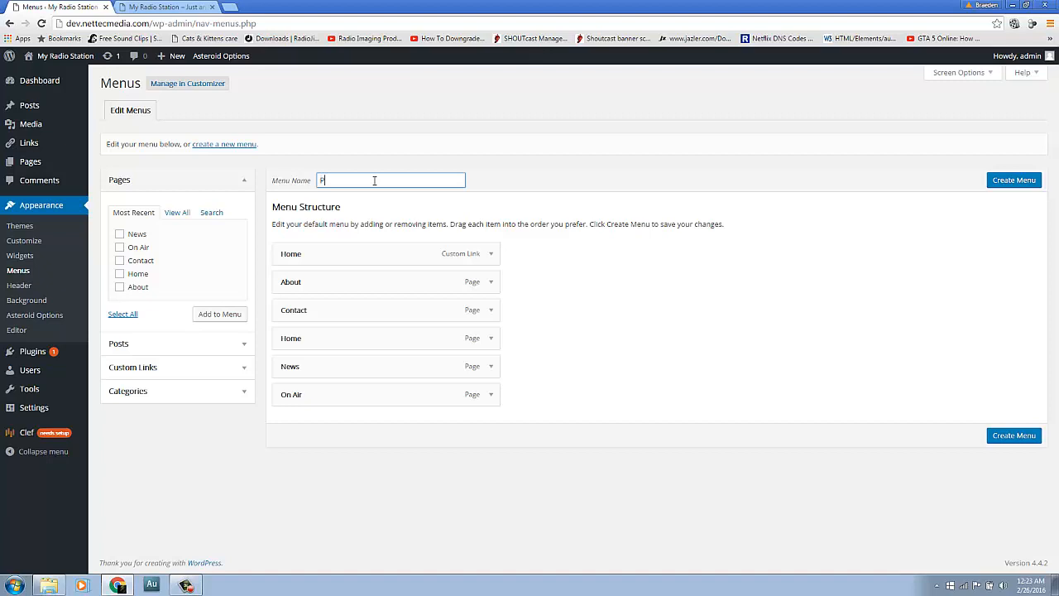
text(rimar)
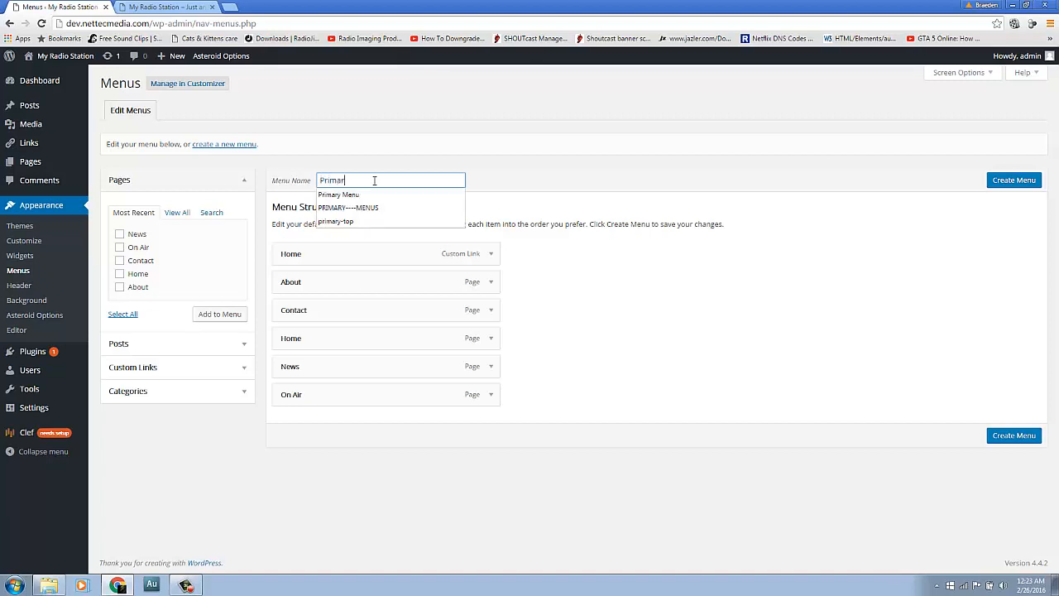
text(Primary-Top)
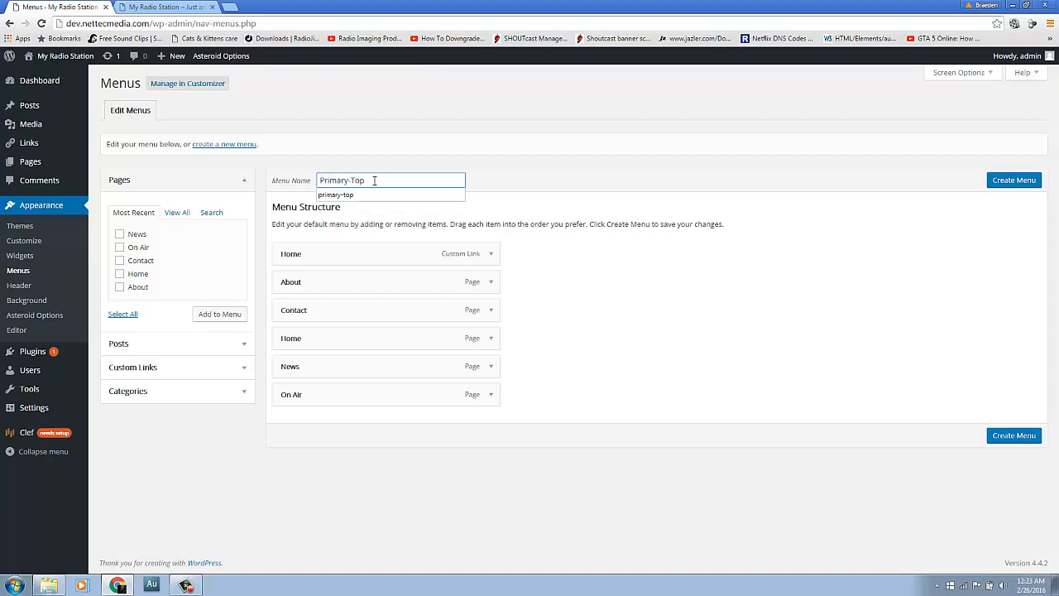
text(Primary-Main)
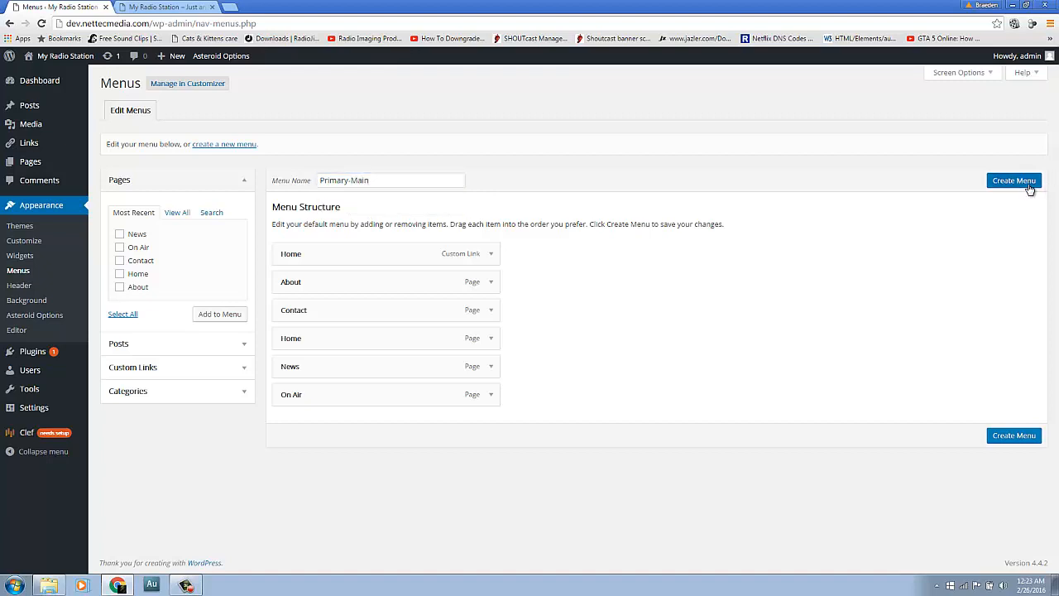
click(1013, 181)
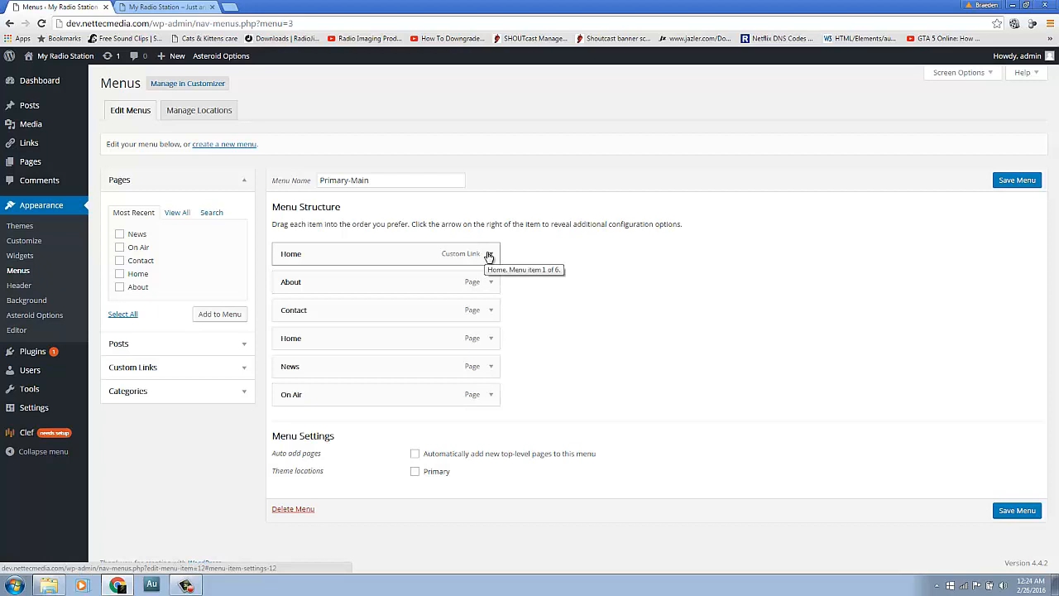
Remove the custom Home link, move Home to the top and Contact to the bottom.
click(493, 255)
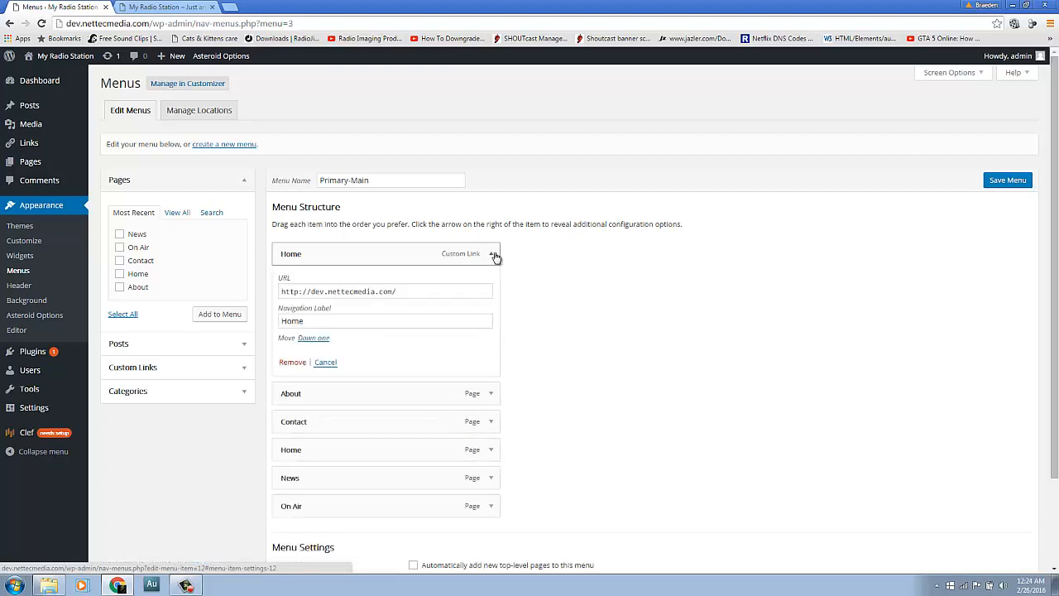
click(493, 253)
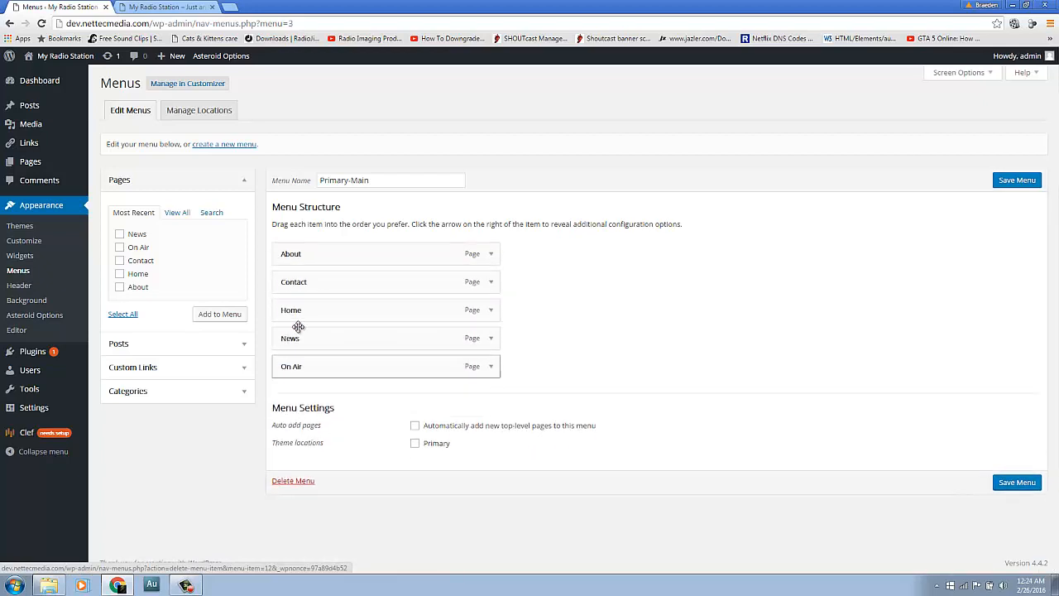
drag(298, 310, 298, 248)
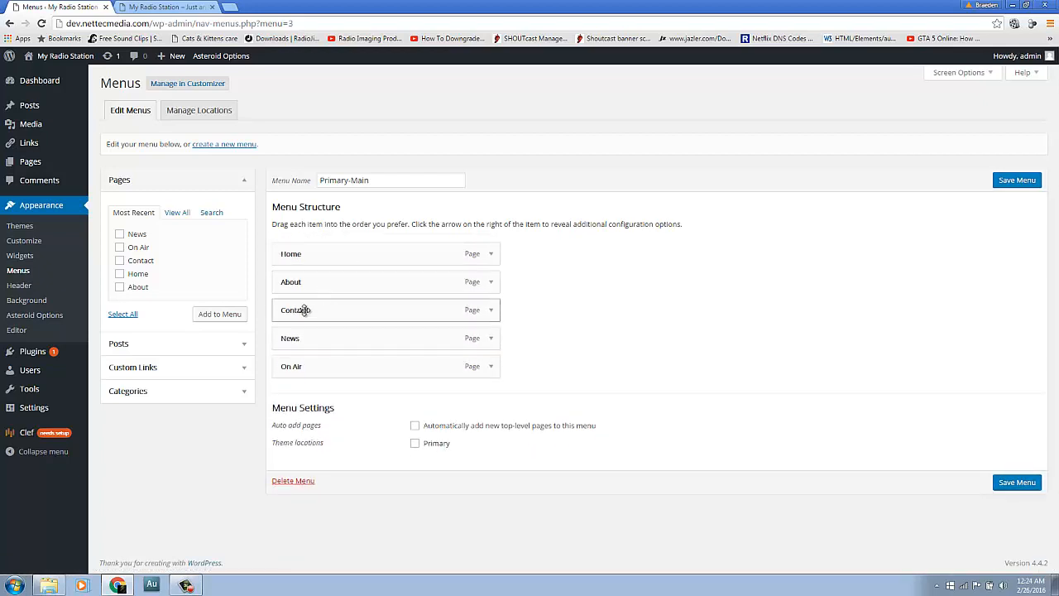
drag(295, 309, 295, 372)
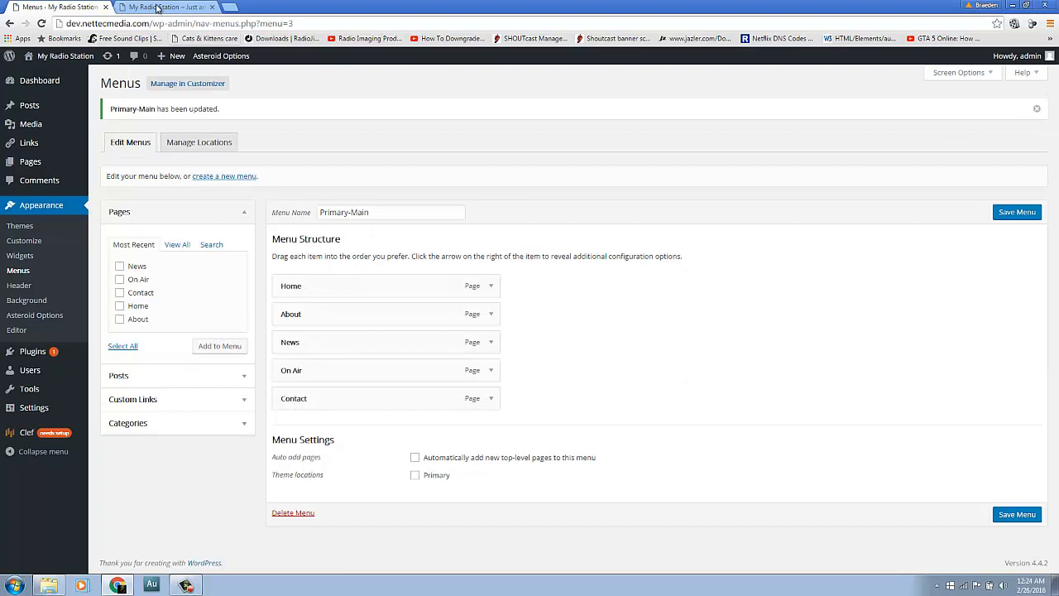
click(165, 6)
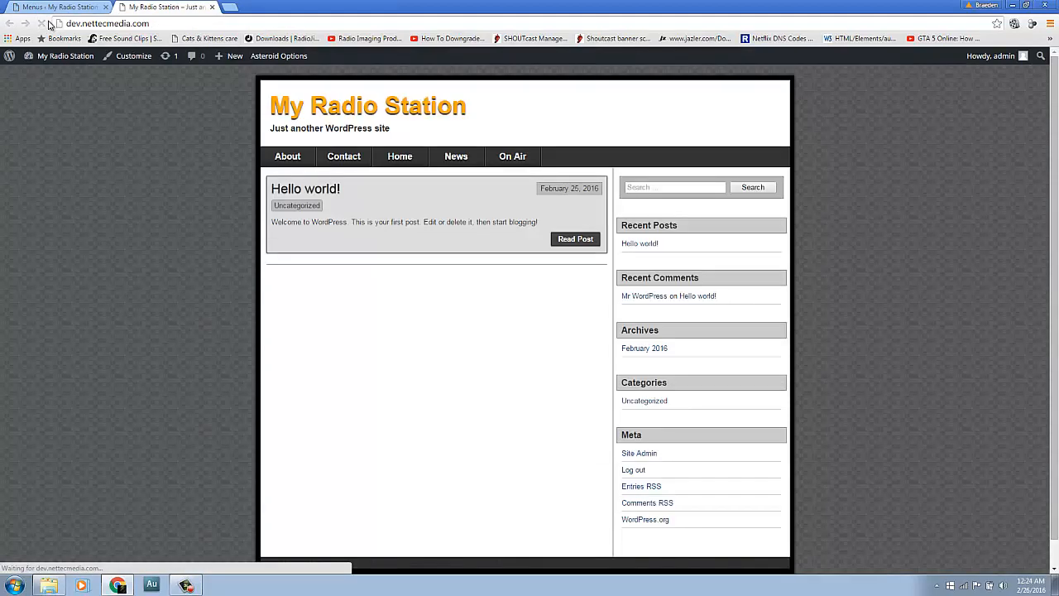
click(288, 155)
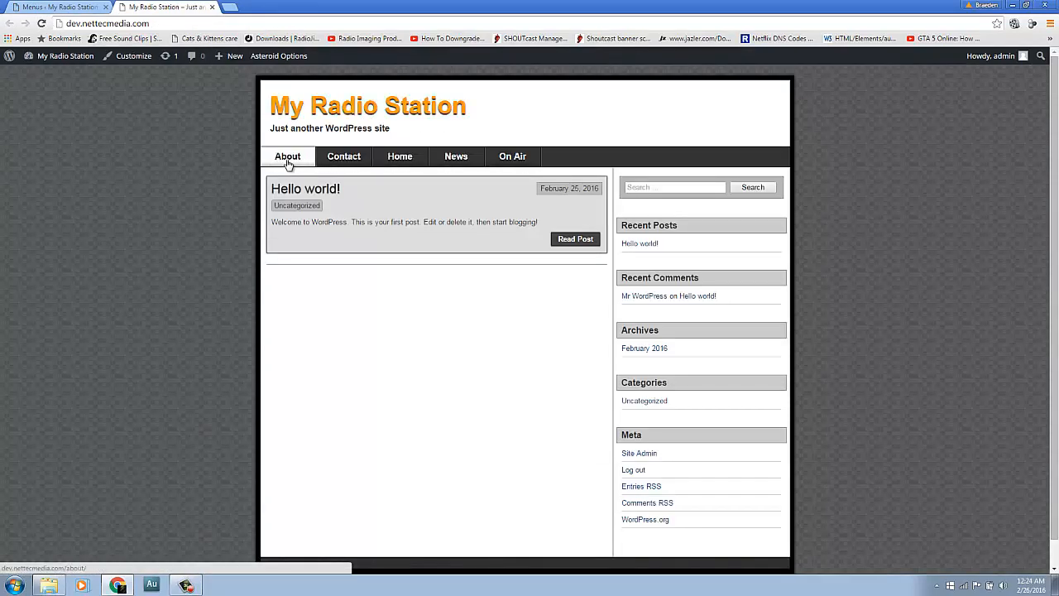
mouse_move(132, 56)
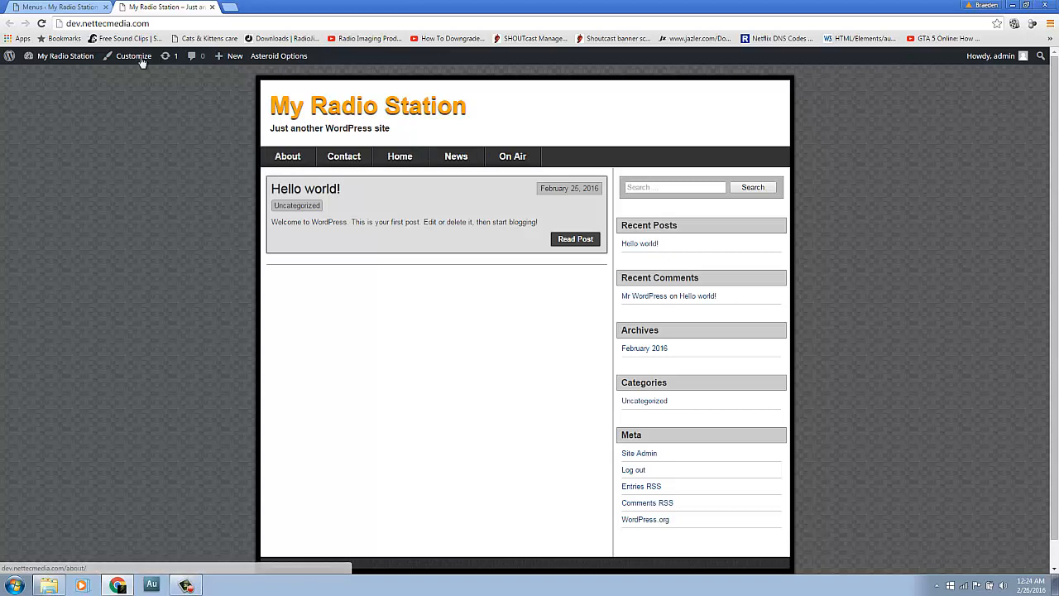
mouse_move(401, 162)
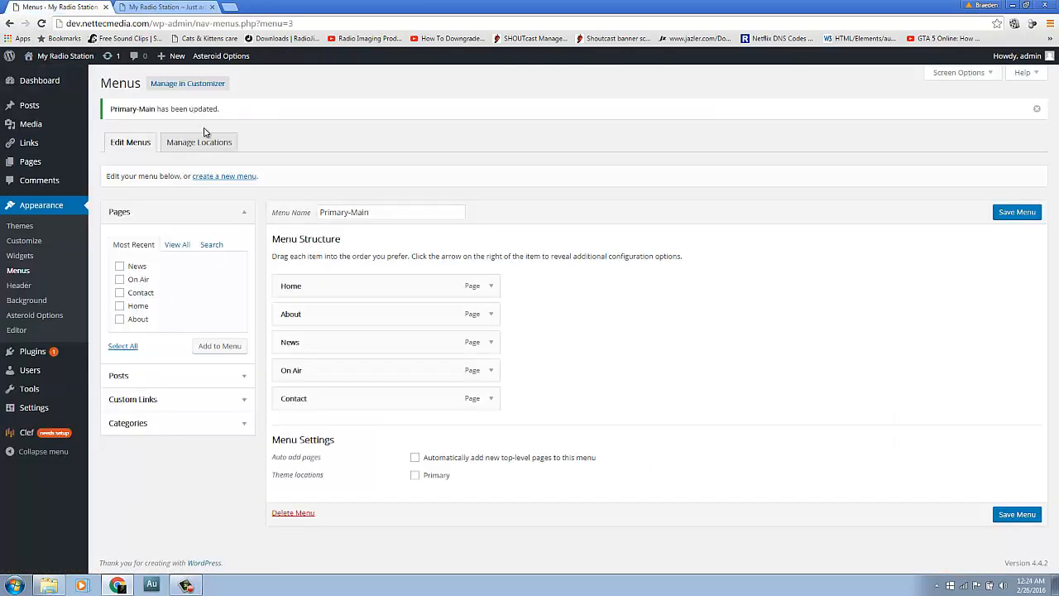
Assign the Primary-Main menu to the Primary theme location and save.
click(199, 143)
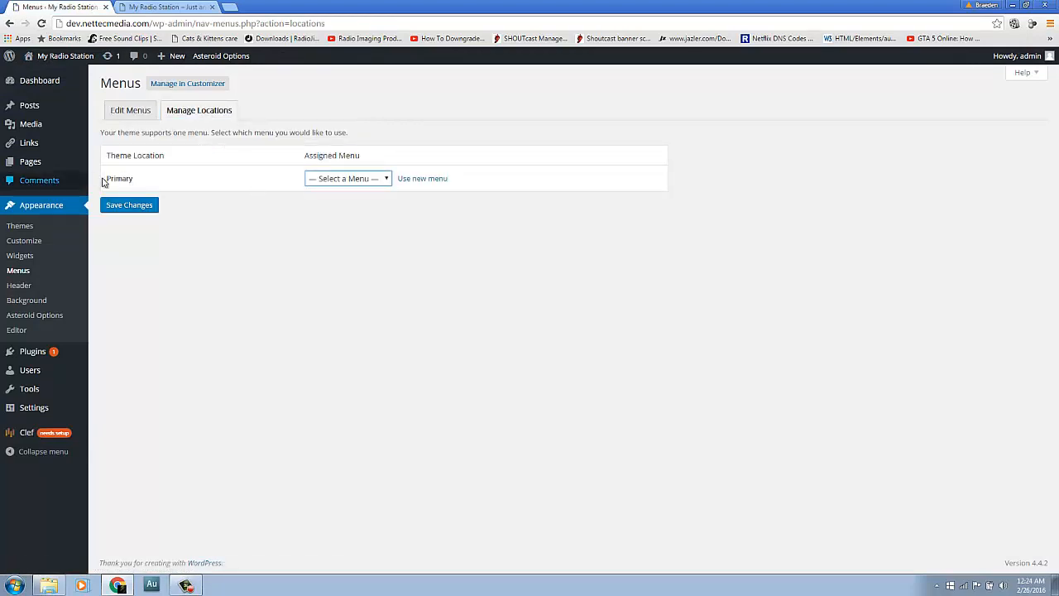
click(347, 179)
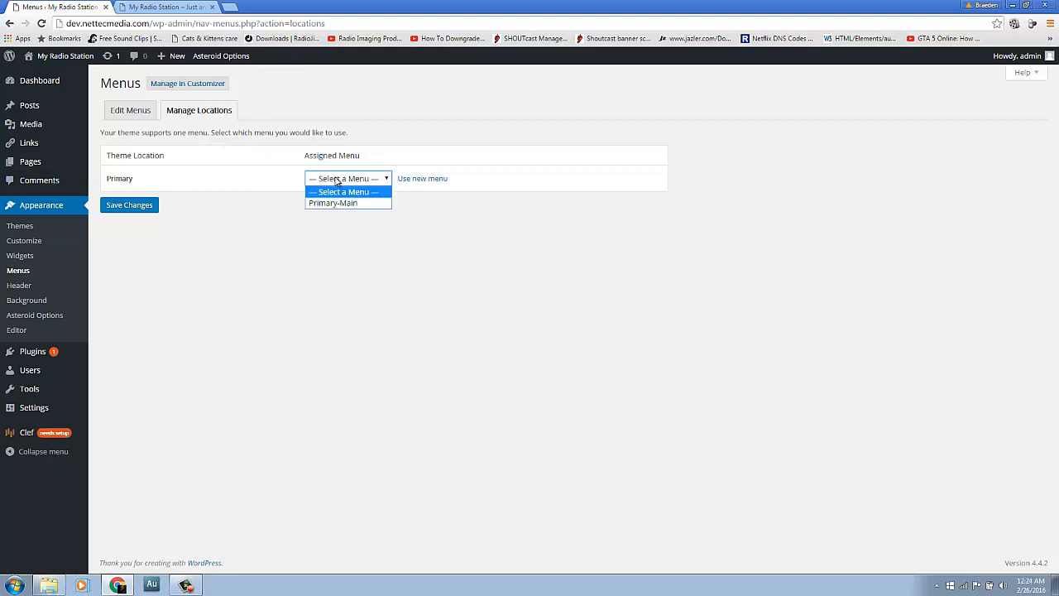
mouse_move(335, 203)
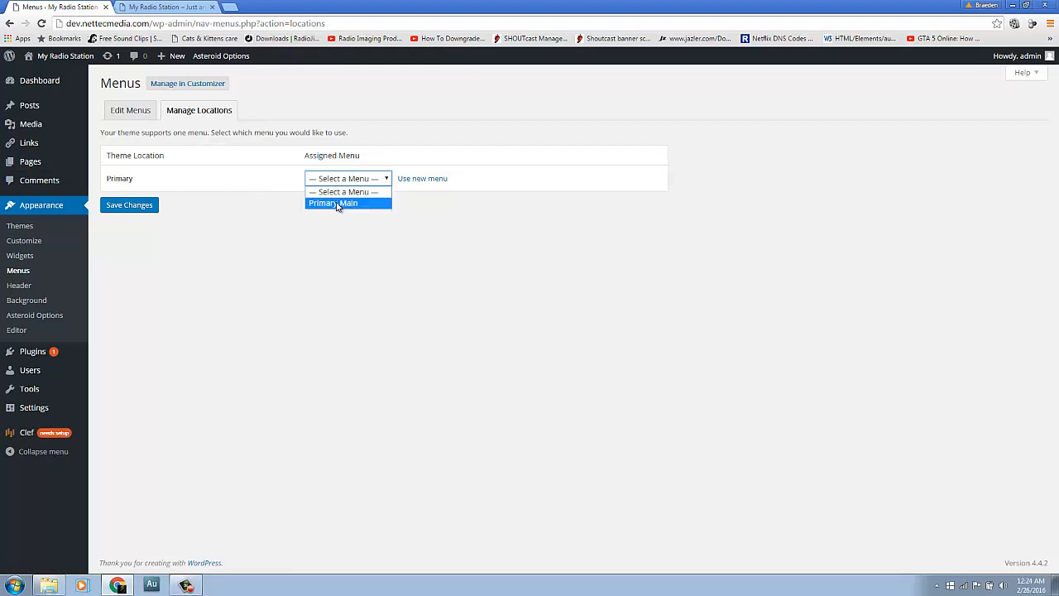
right_click(129, 205)
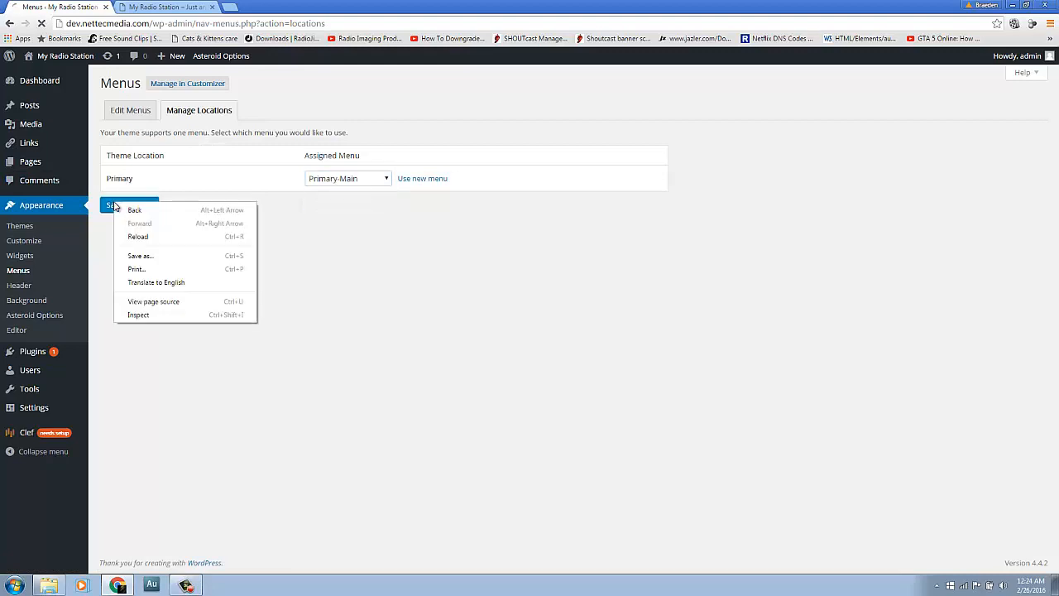
click(166, 6)
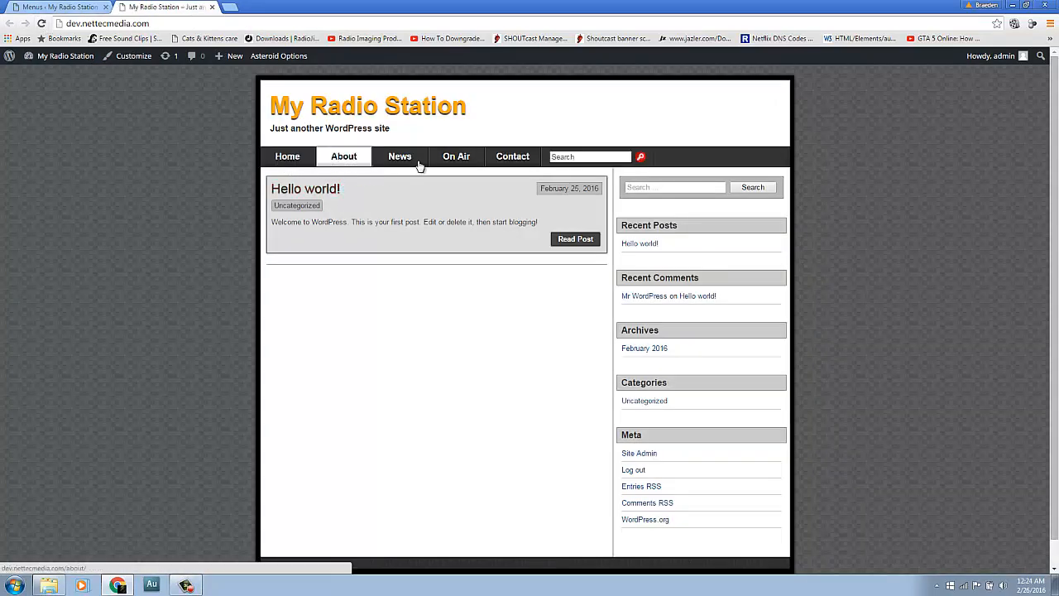
mouse_move(396, 258)
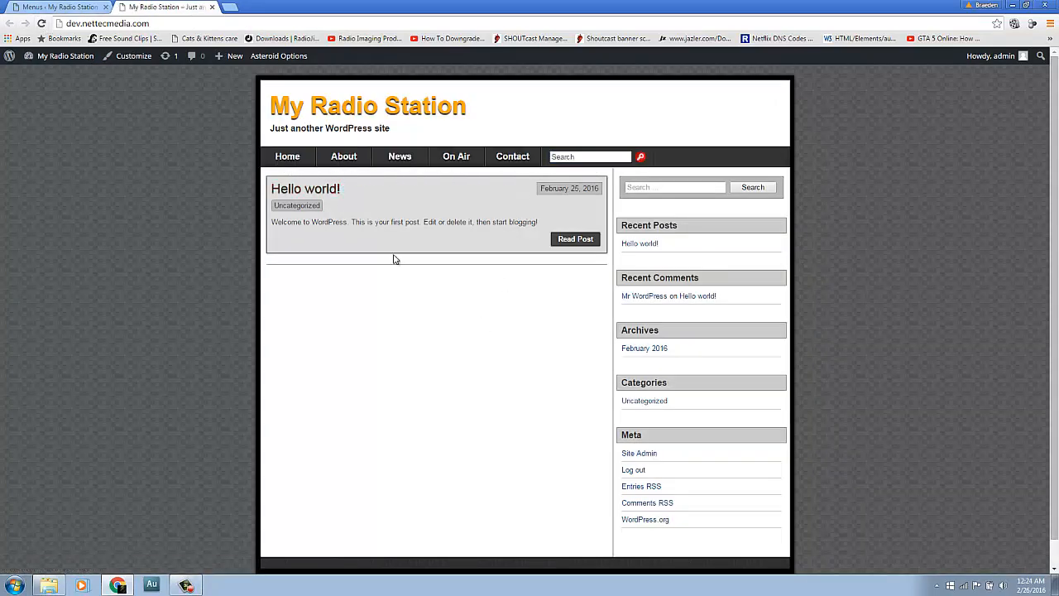
Test the Home and News header links on the live site.
click(288, 155)
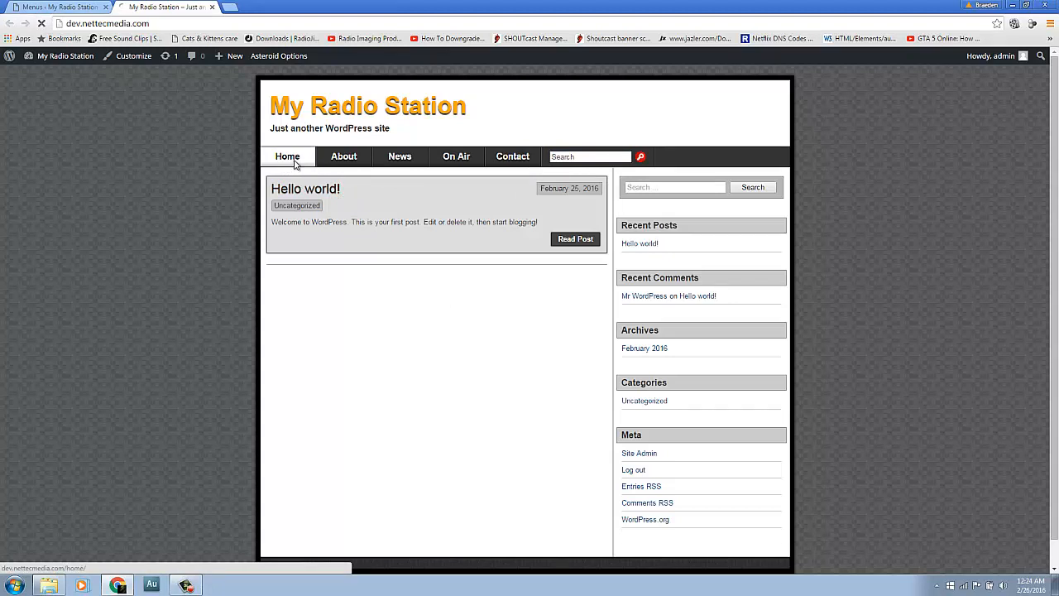
click(288, 155)
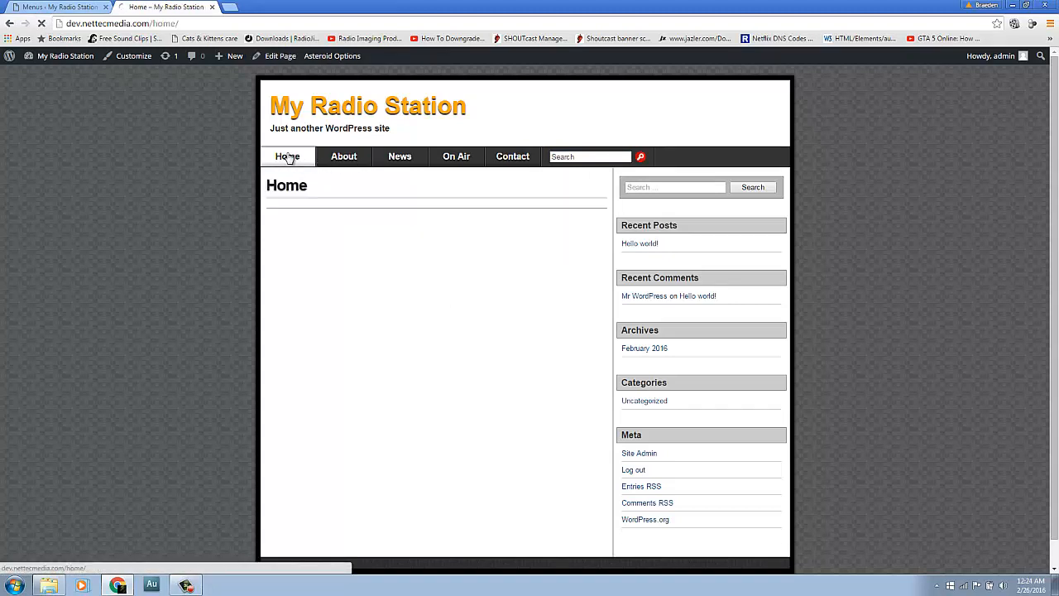
click(401, 156)
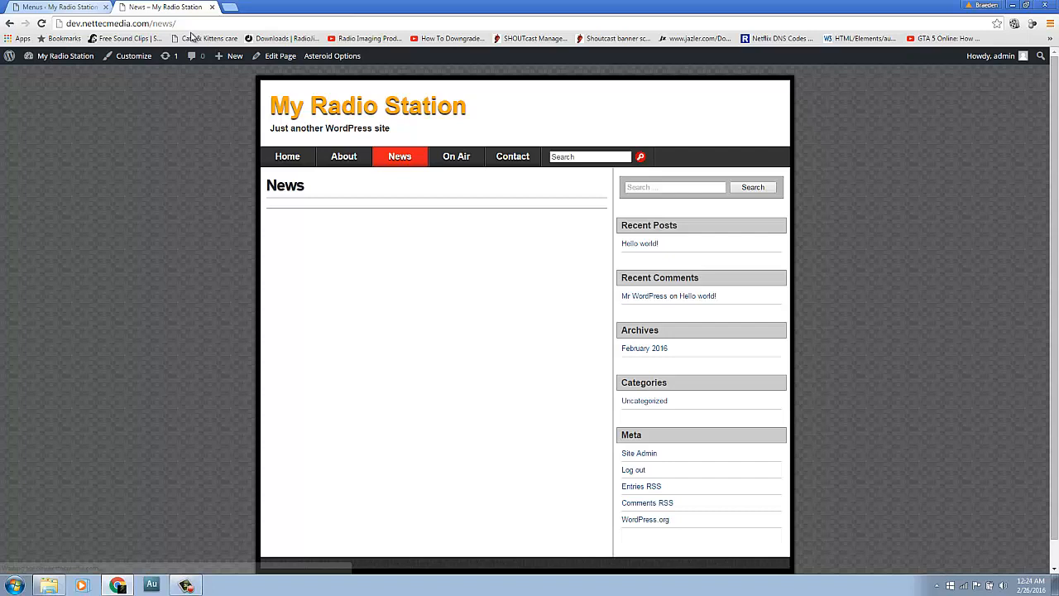
mouse_move(513, 156)
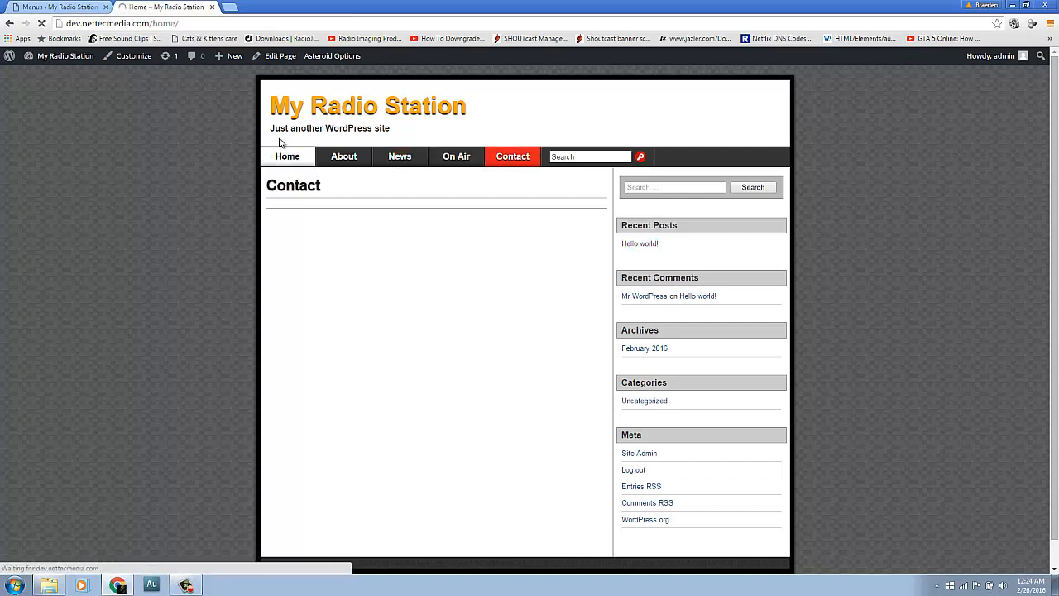
click(288, 155)
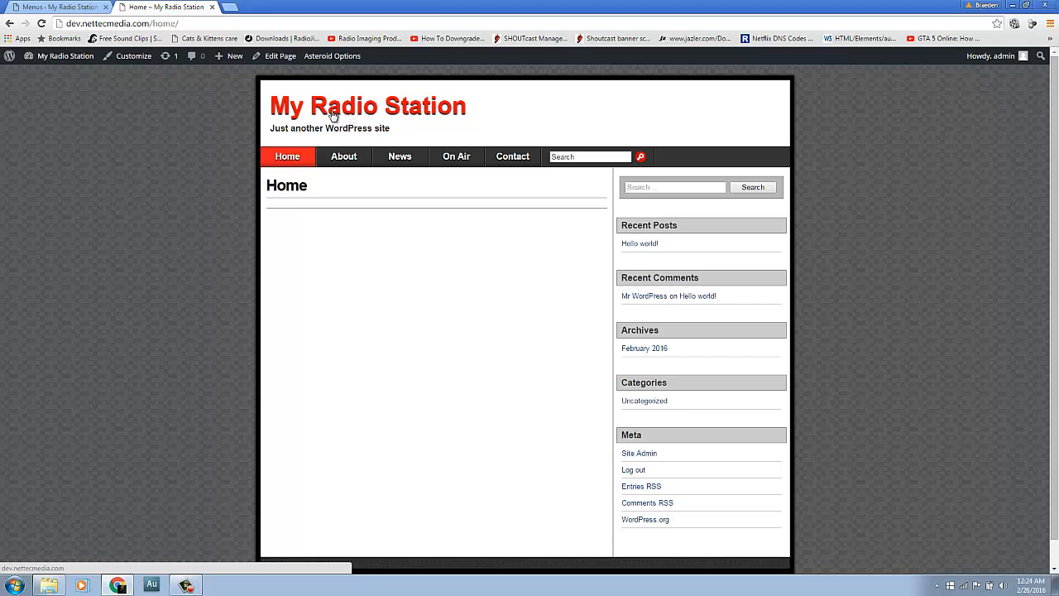
mouse_move(327, 106)
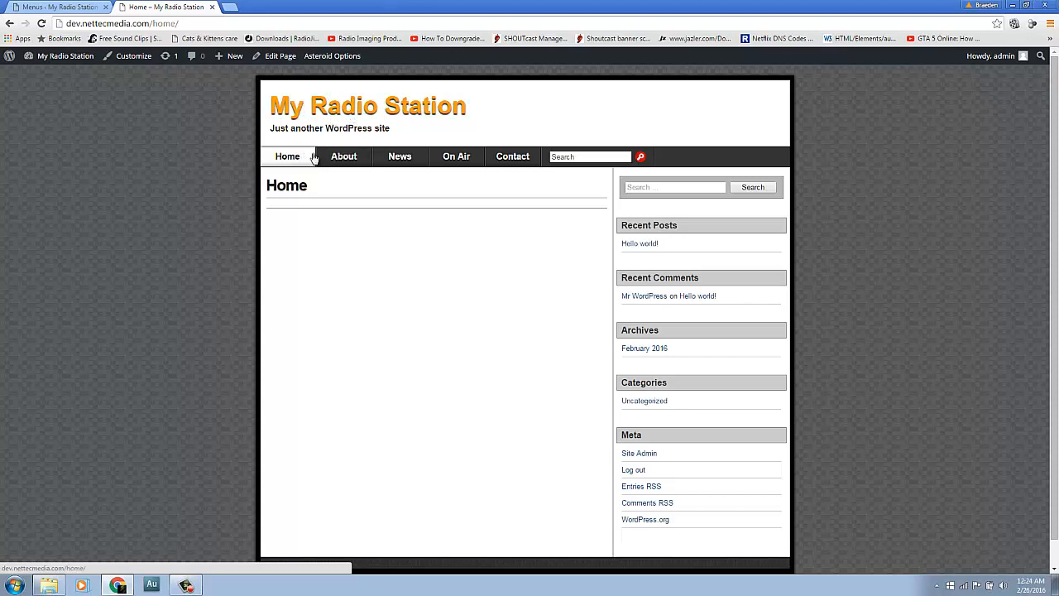
click(400, 155)
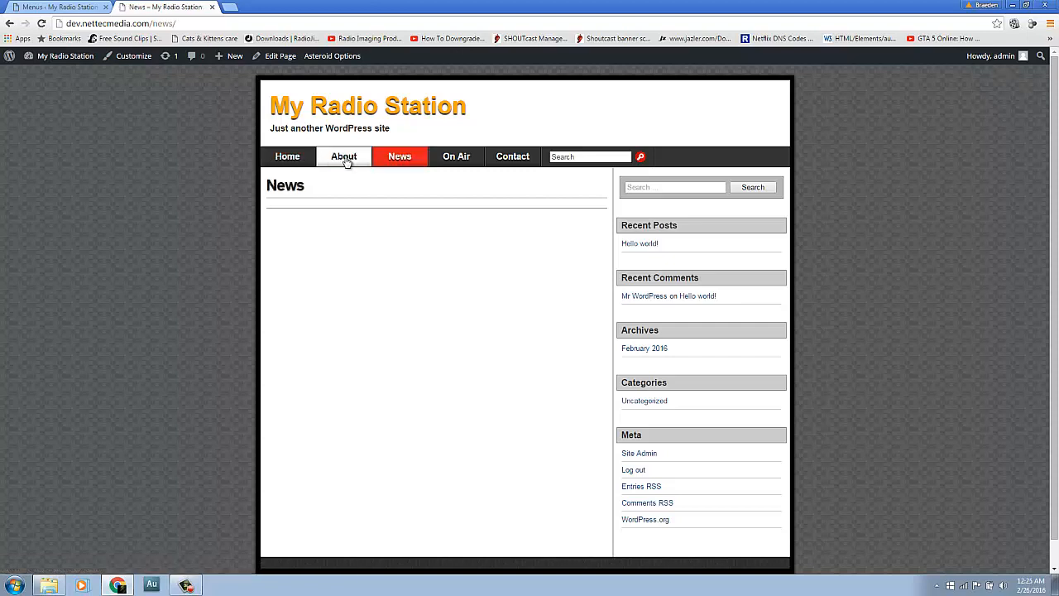
click(288, 156)
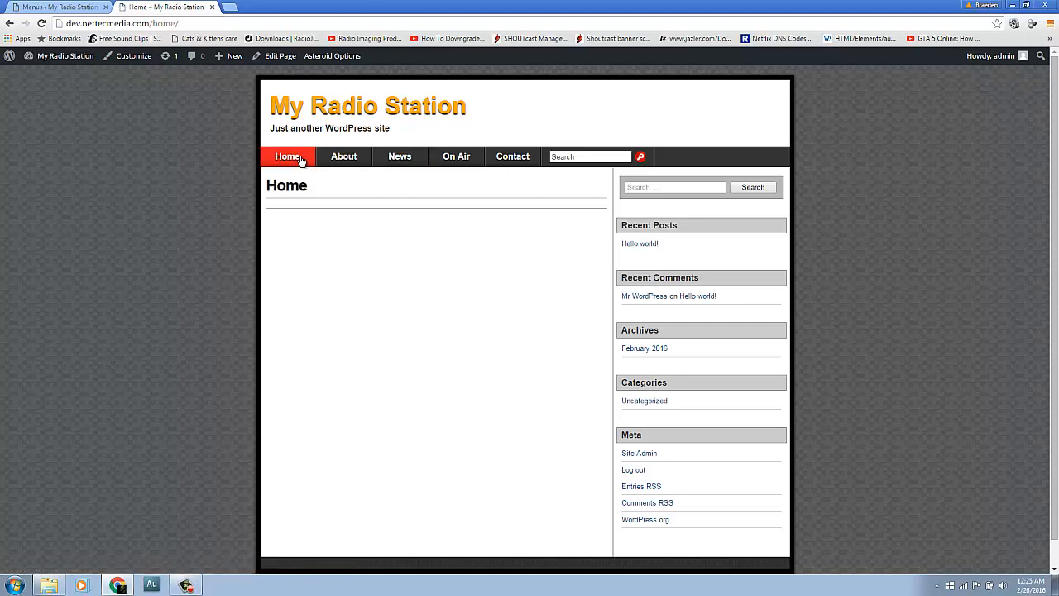
mouse_move(208, 103)
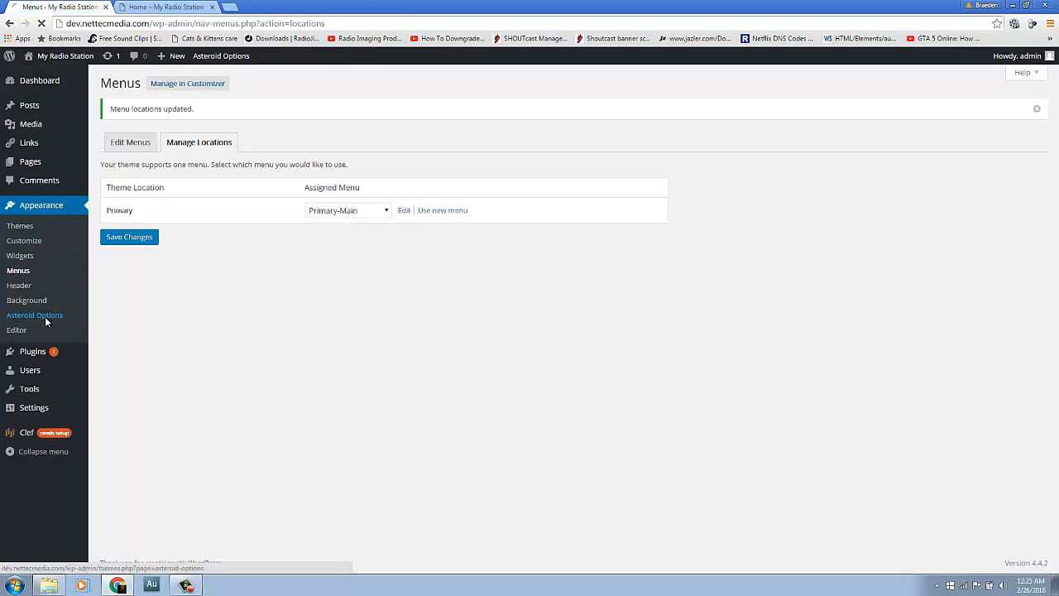
Start an upload for the Header Logo setting in Asteroid Options.
click(33, 315)
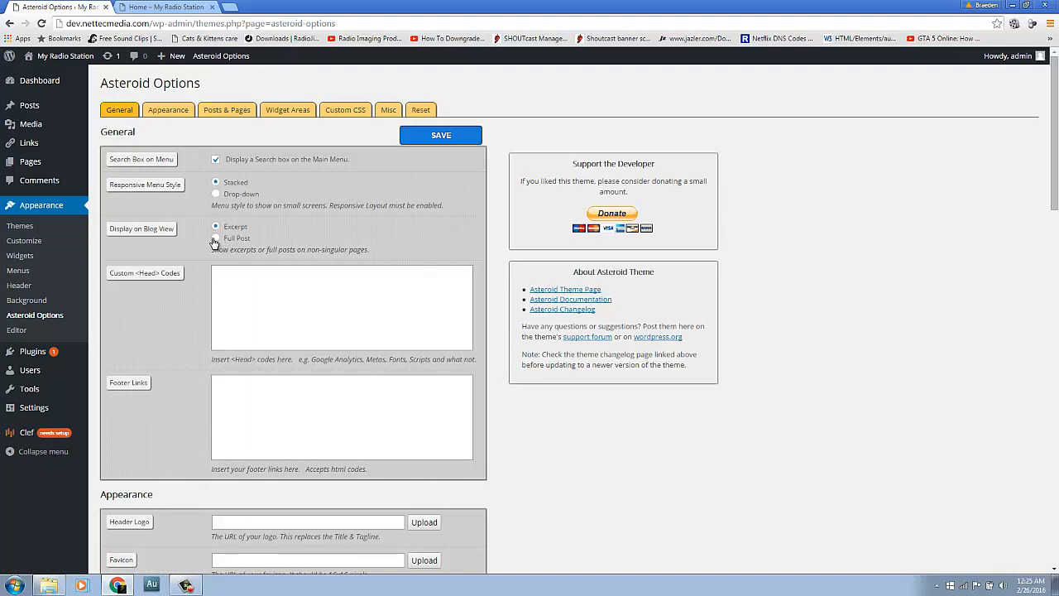
scroll(down, 3)
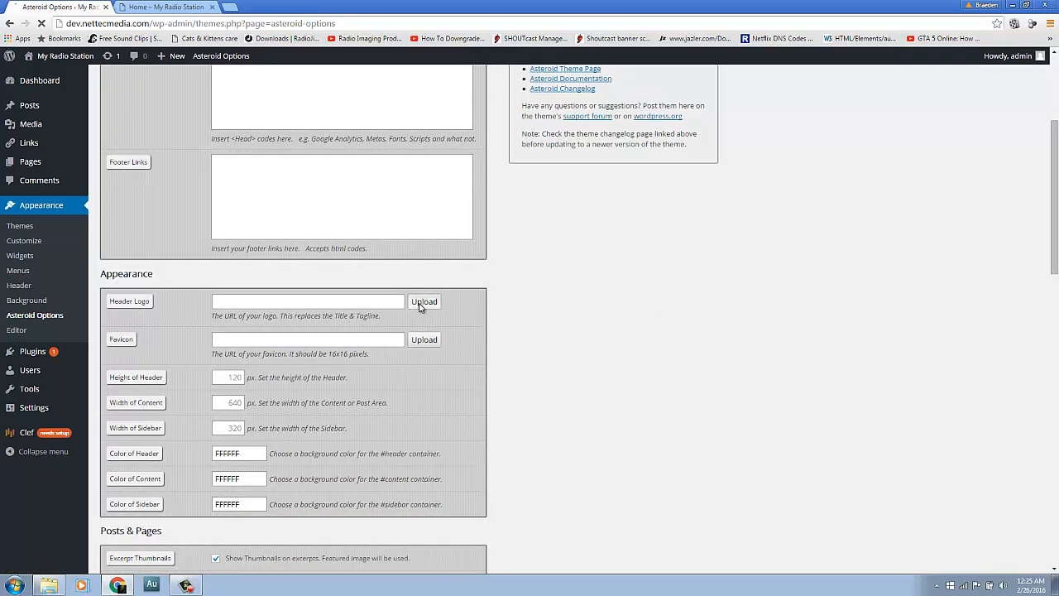
click(424, 301)
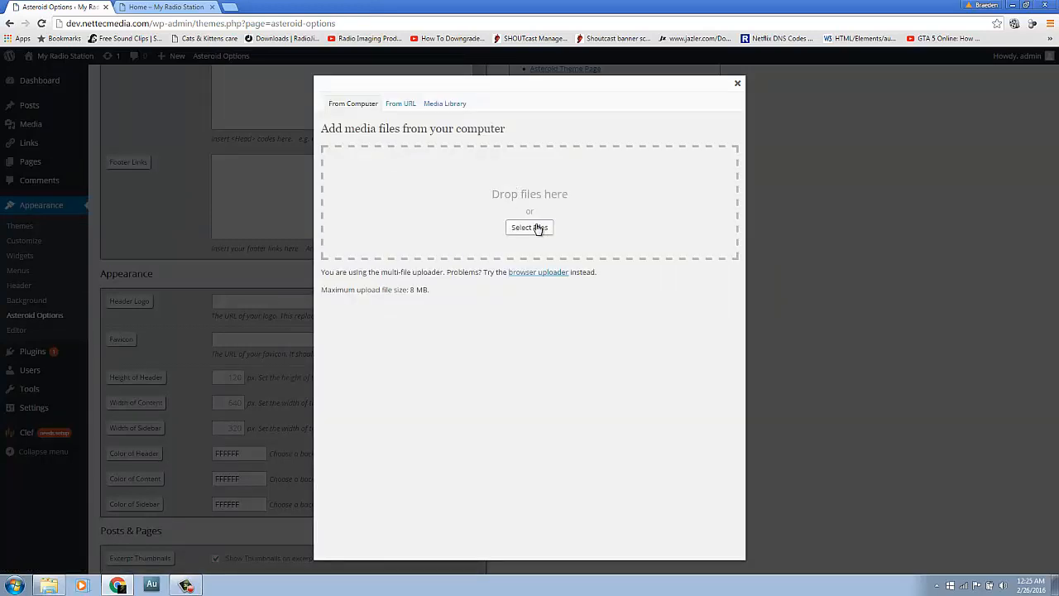
Upload the Hits 93.9 logo PNG from the Desktop to the media library.
click(530, 228)
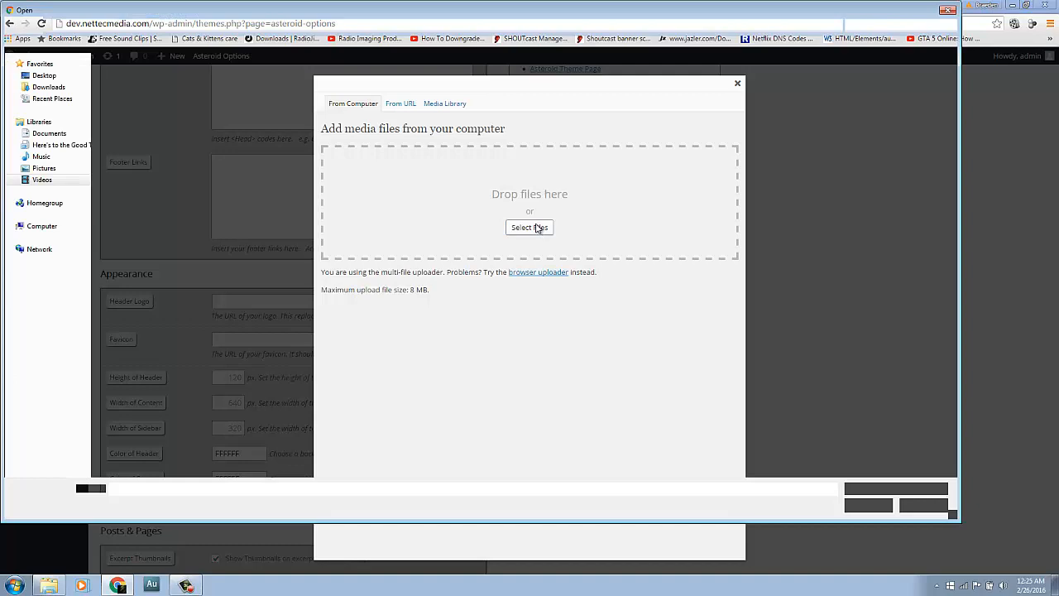
click(530, 228)
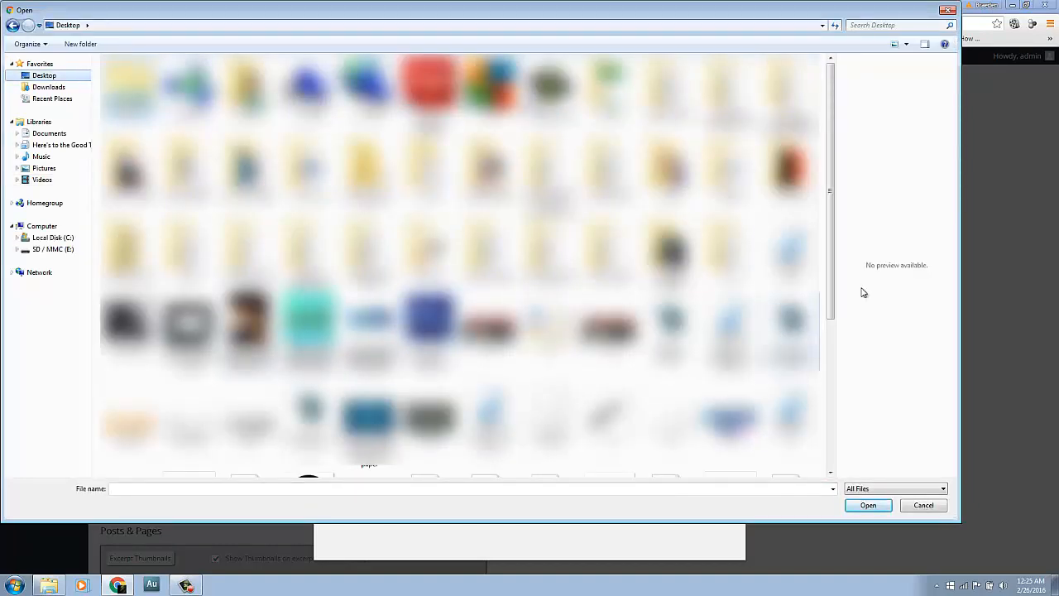
scroll(down, 3)
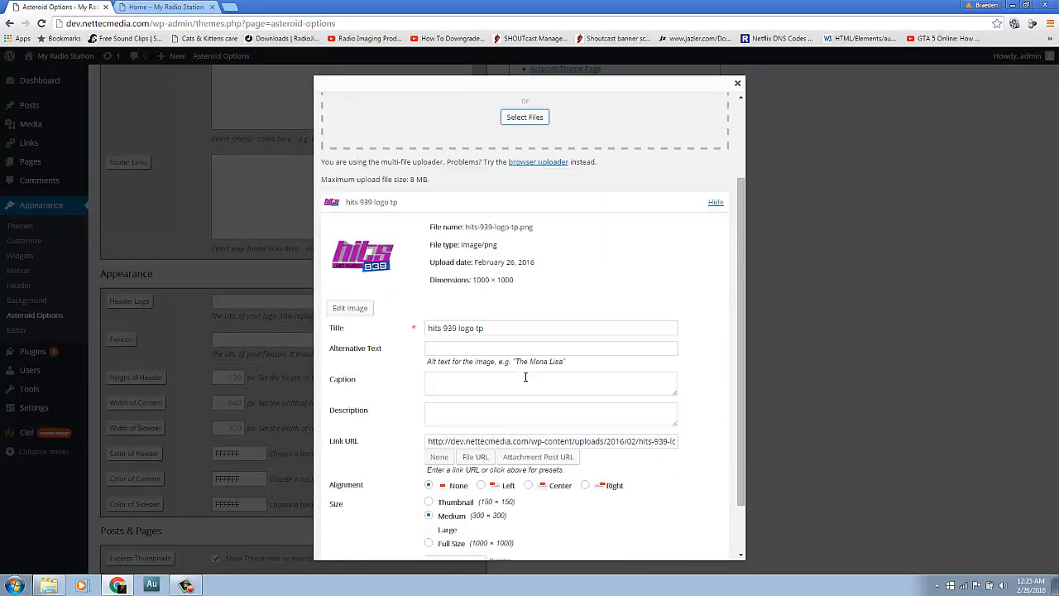
Insert the uploaded logo's web address into the Header Logo setting.
scroll(down, 3)
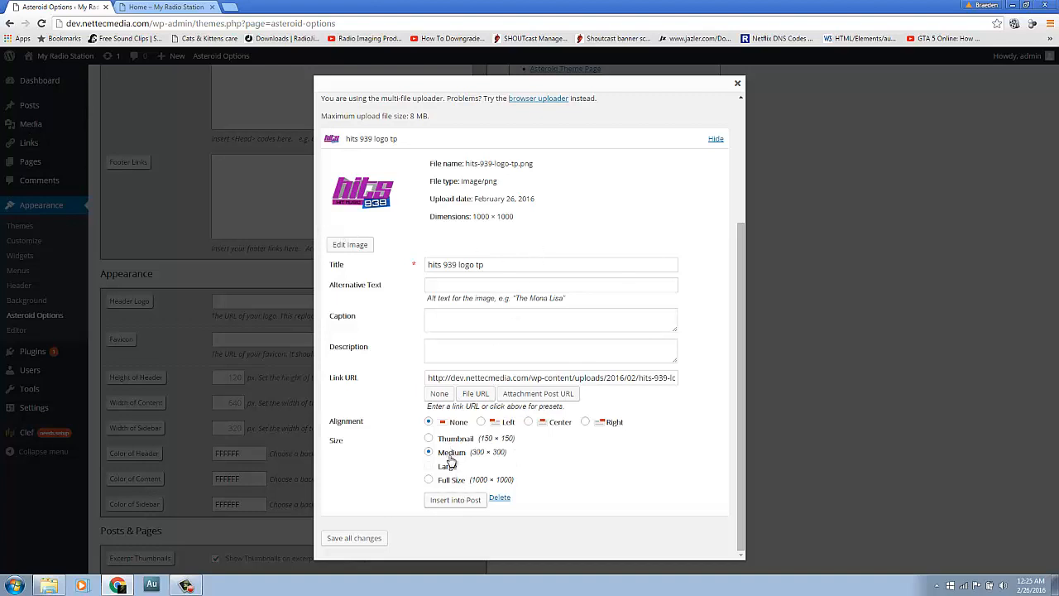
click(453, 500)
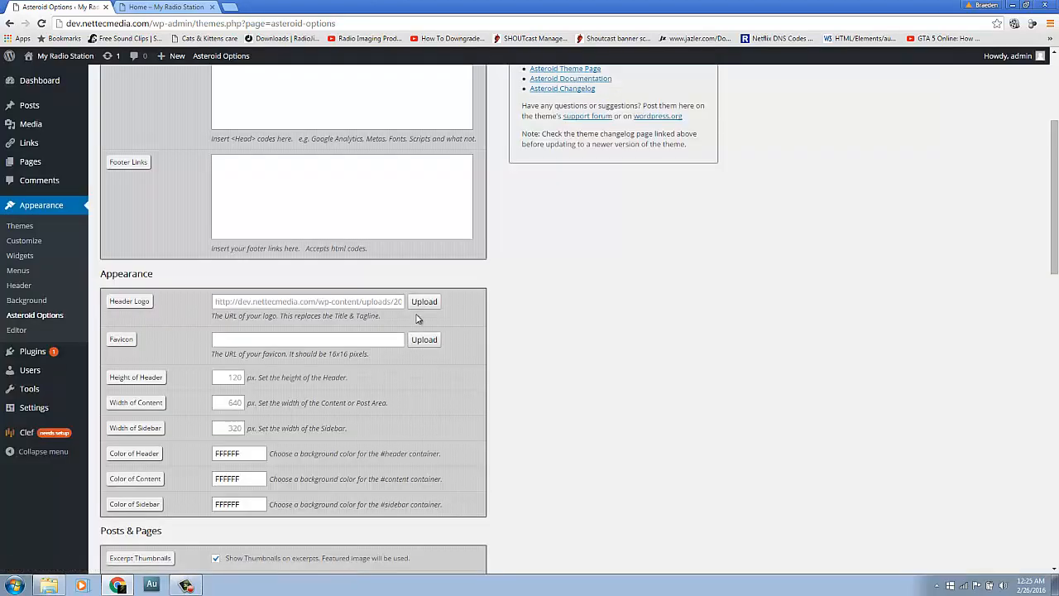
scroll(down, 3)
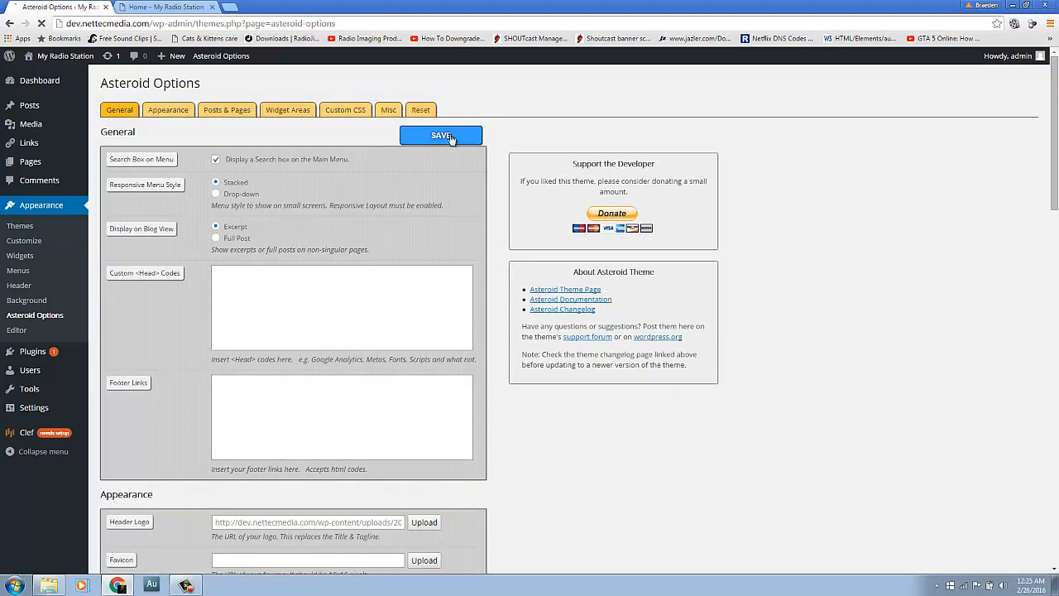
Save the Asteroid theme options, then show the hits 939 logo's attachment details in the Media Library.
click(165, 7)
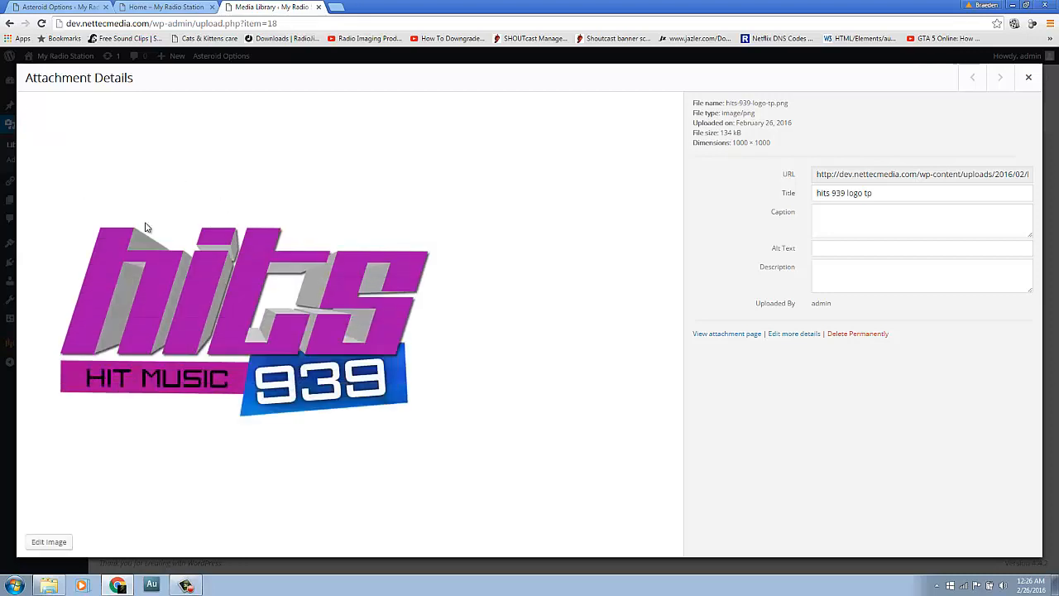
mouse_move(152, 511)
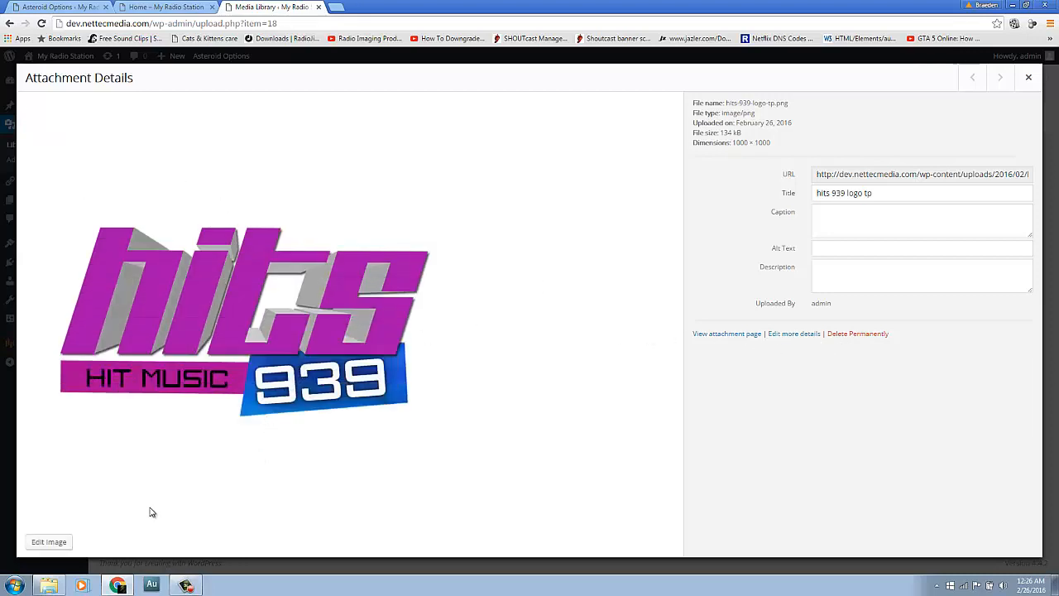
click(1029, 78)
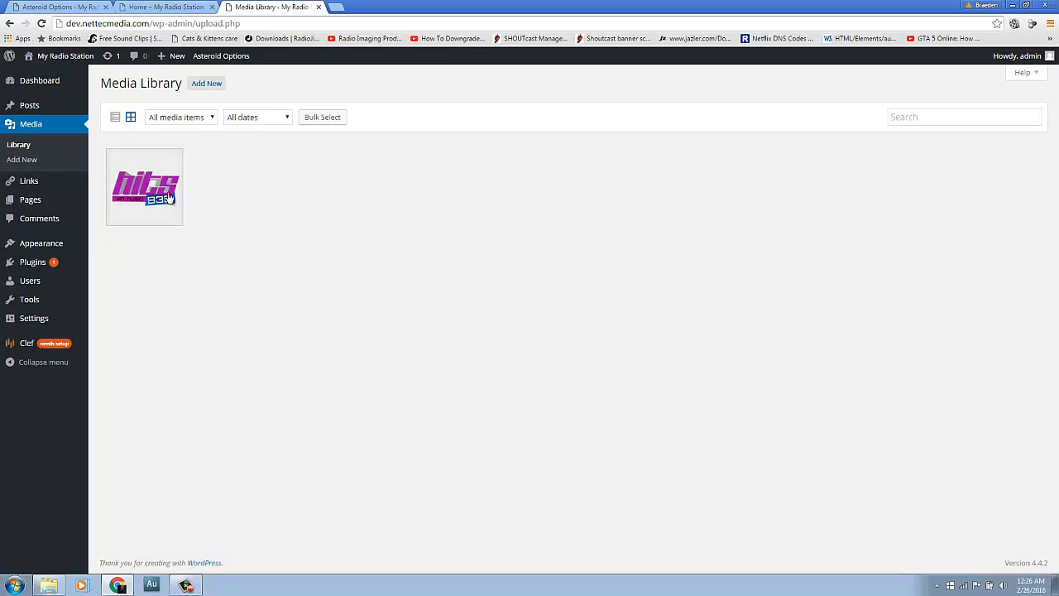
click(144, 186)
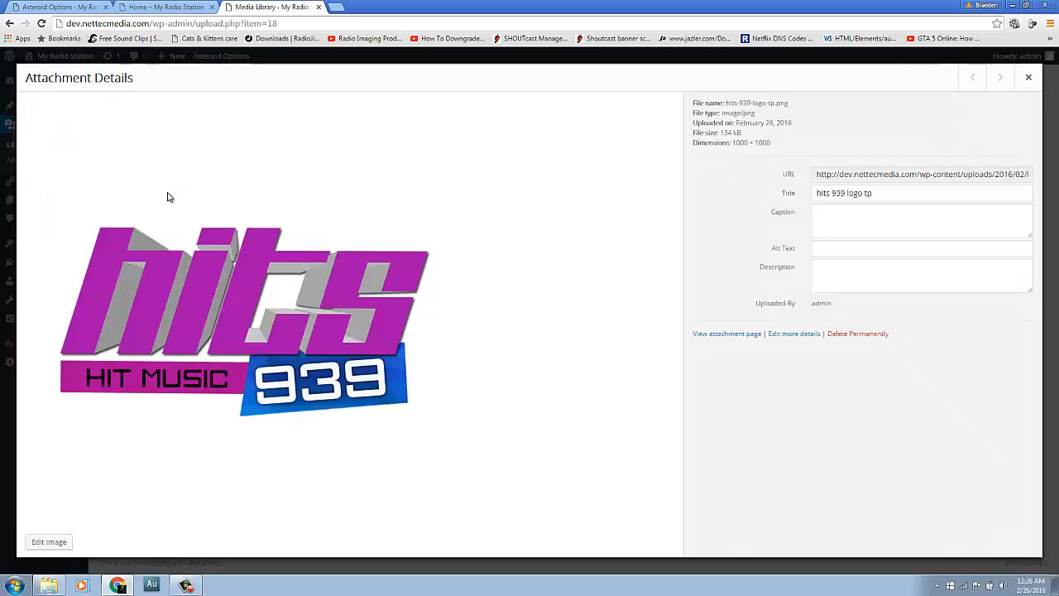
Crop the hits 939 logo tightly to a 1000 × 482 banner and save it.
click(48, 542)
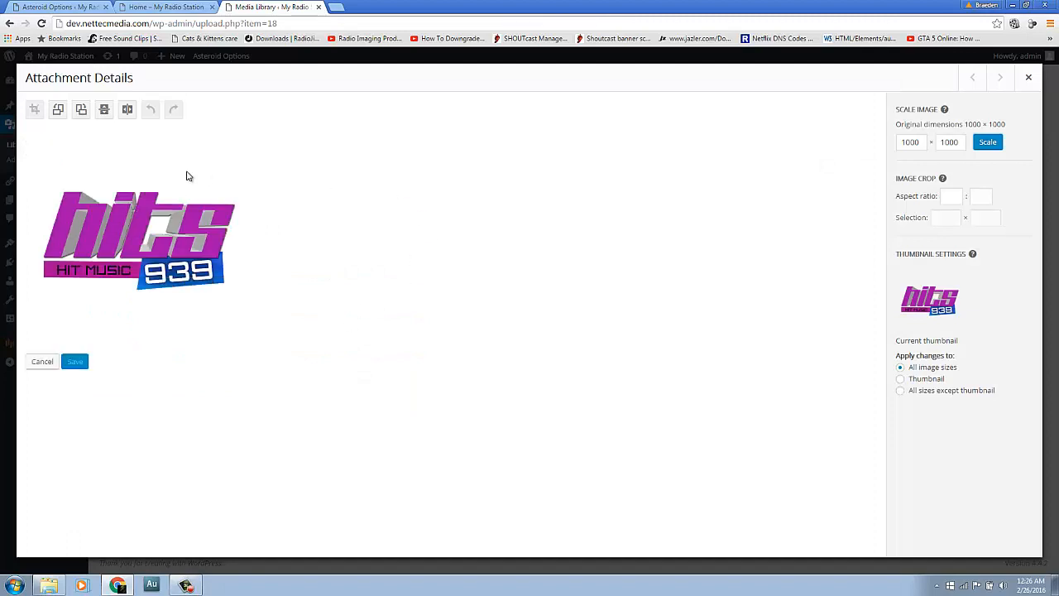
mouse_move(52, 190)
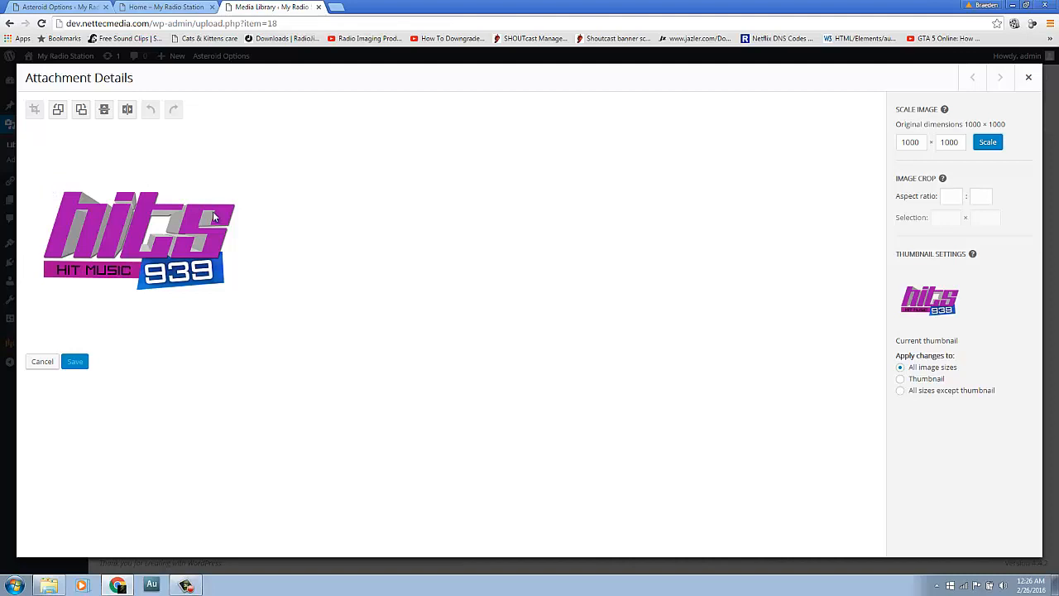
mouse_move(37, 182)
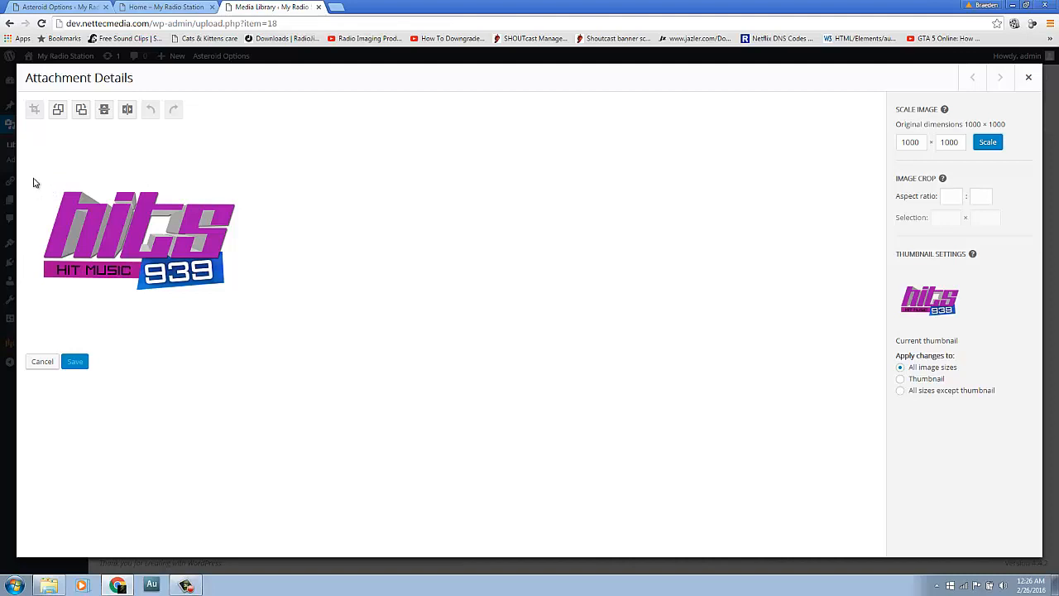
mouse_move(57, 191)
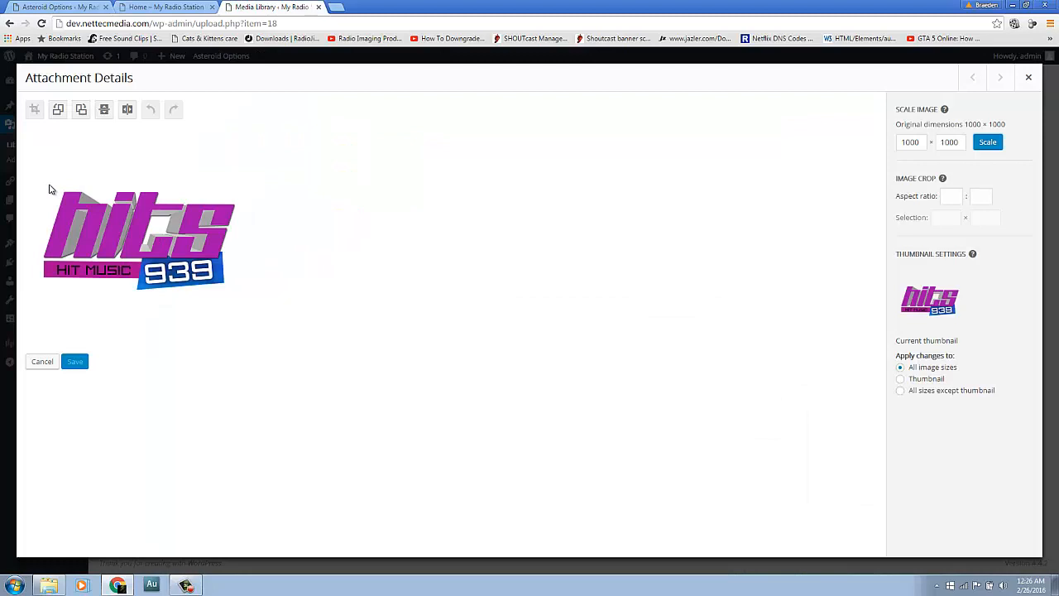
drag(42, 189, 213, 285)
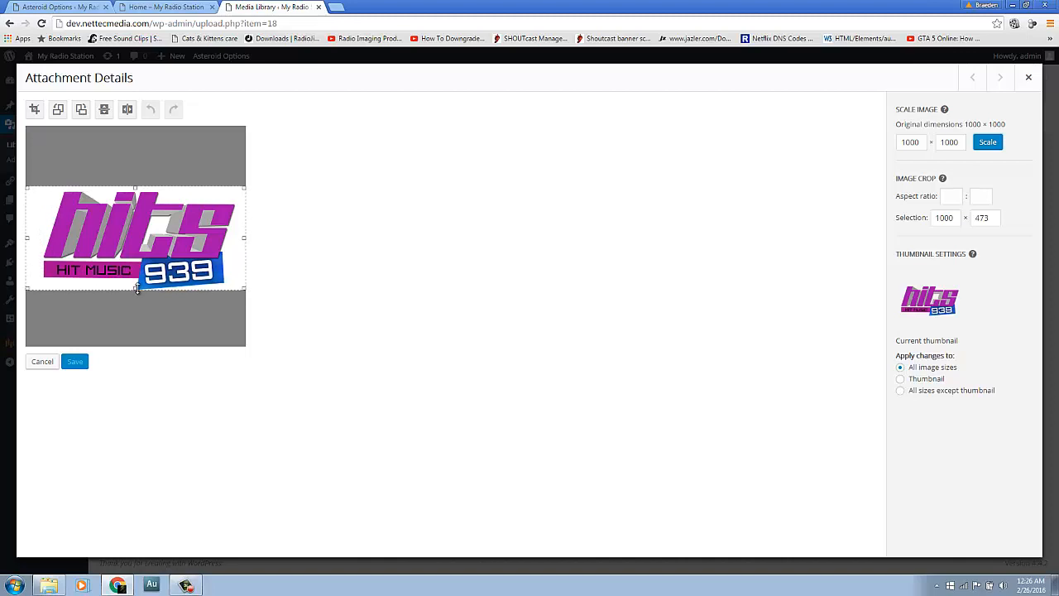
drag(135, 288, 136, 296)
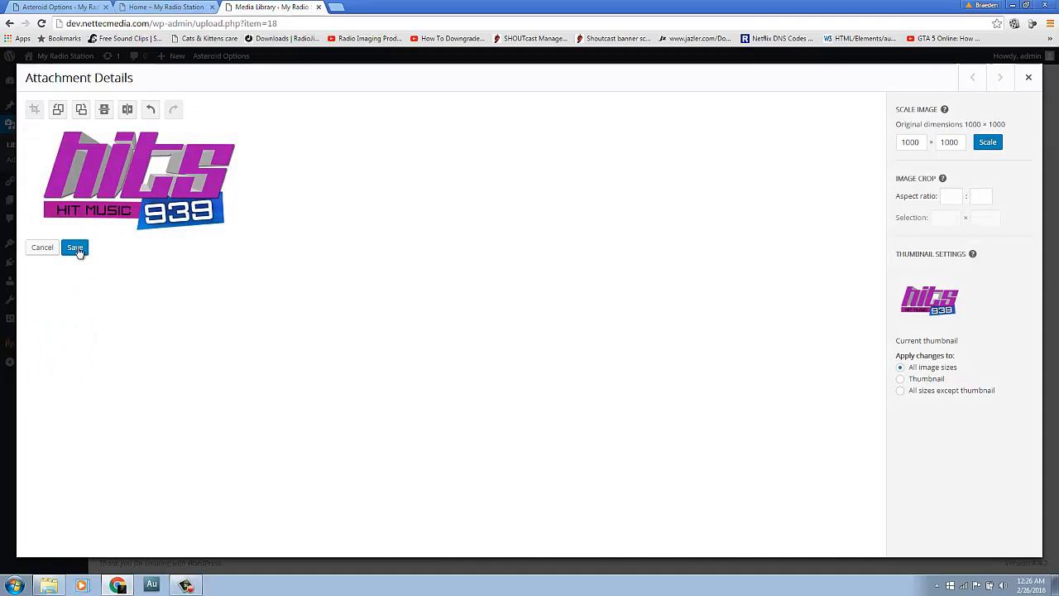
click(75, 247)
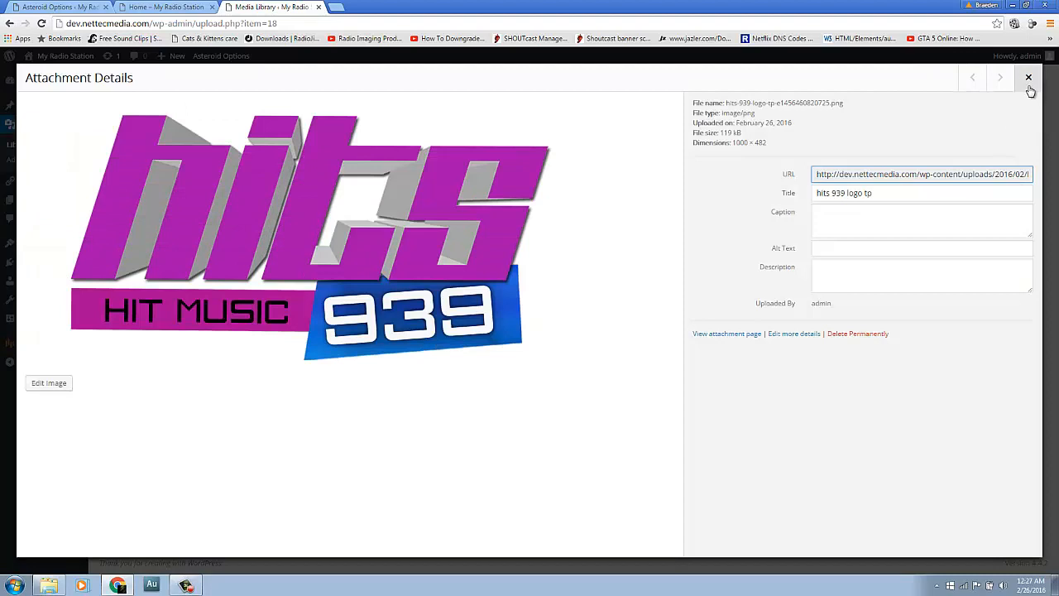
Copy the cropped logo's URL into the Asteroid Options Header Logo field and save.
click(1030, 78)
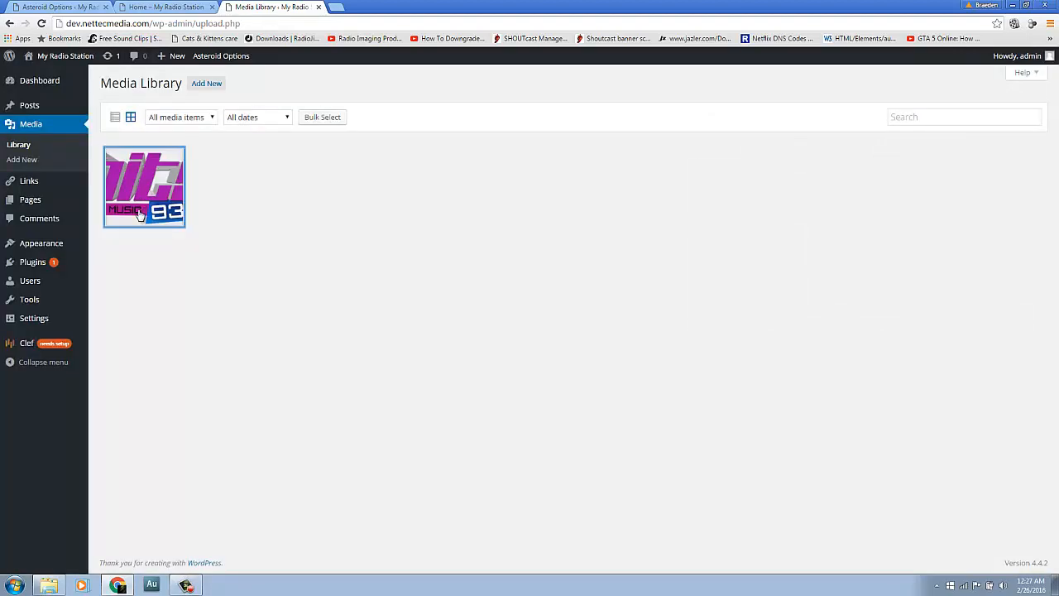
click(144, 187)
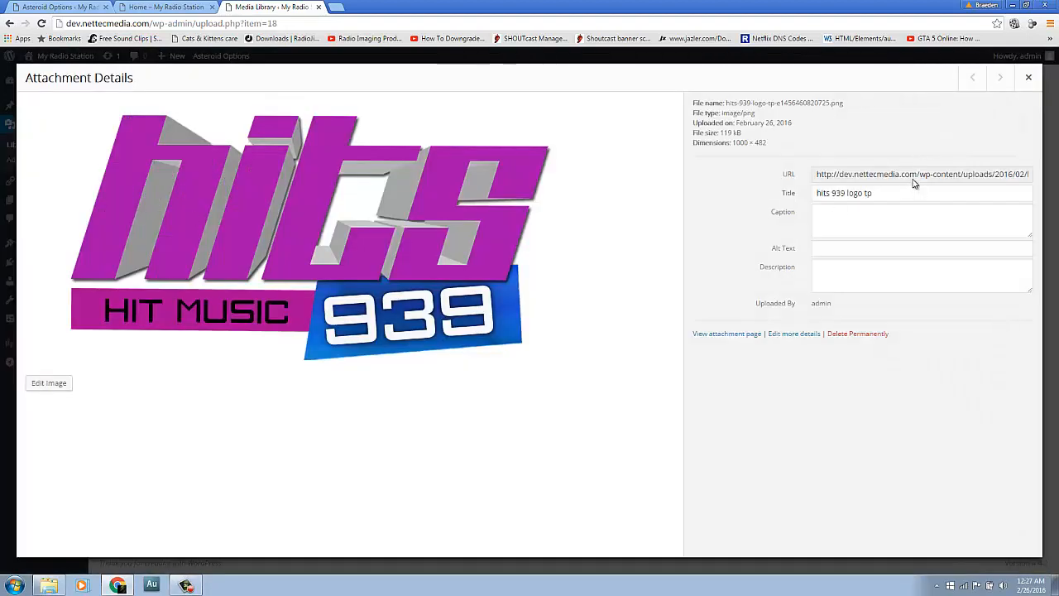
double_click(876, 174)
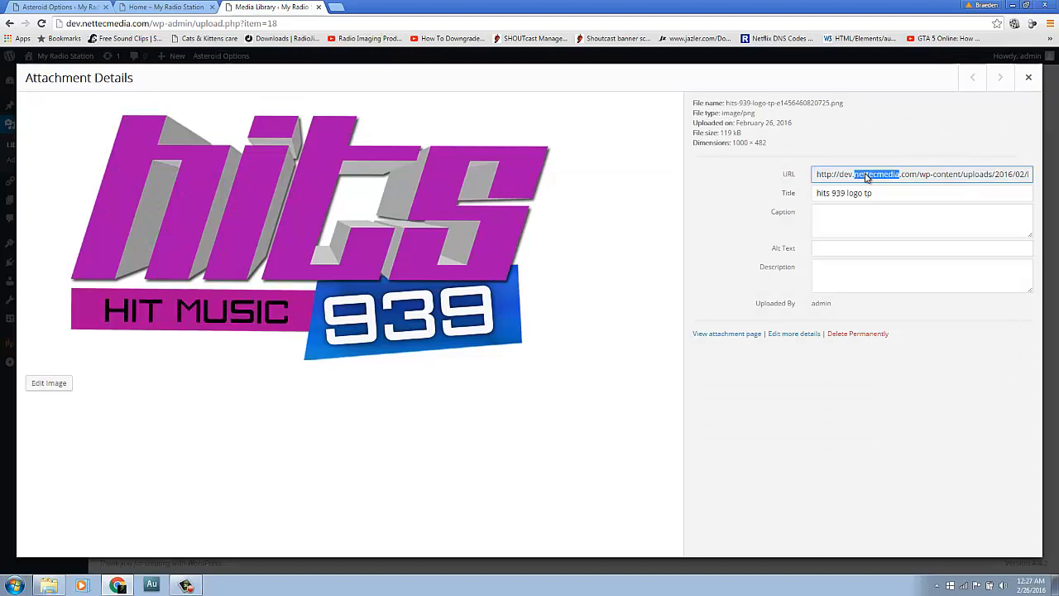
click(165, 7)
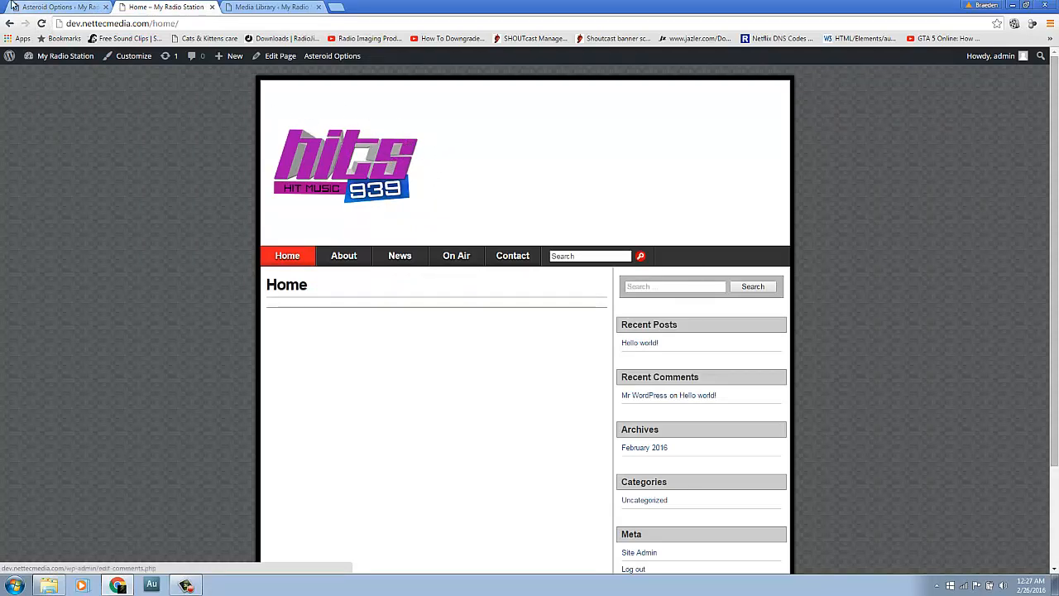
click(332, 57)
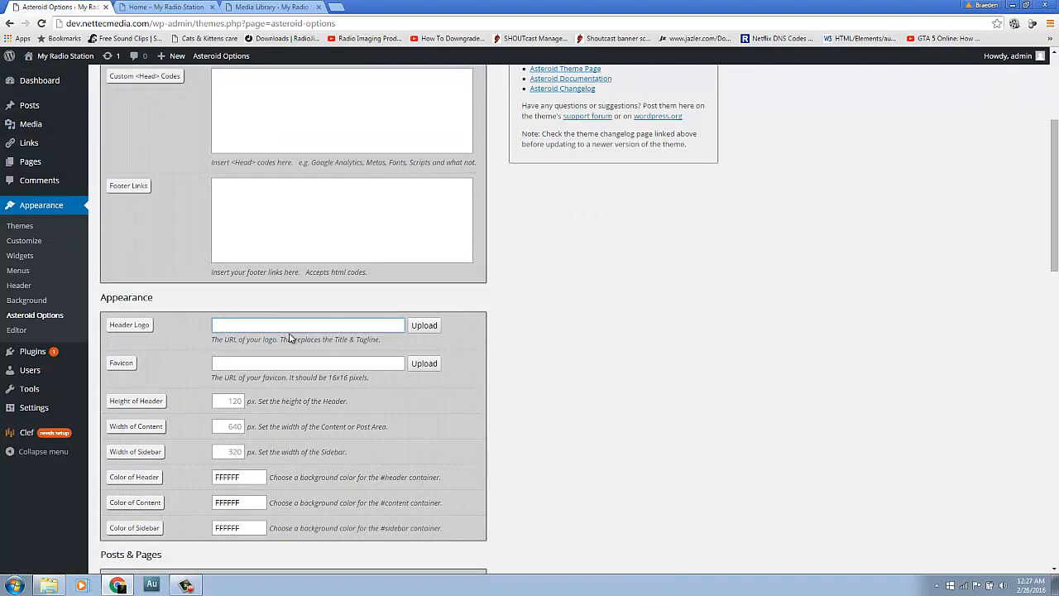
scroll(down, 3)
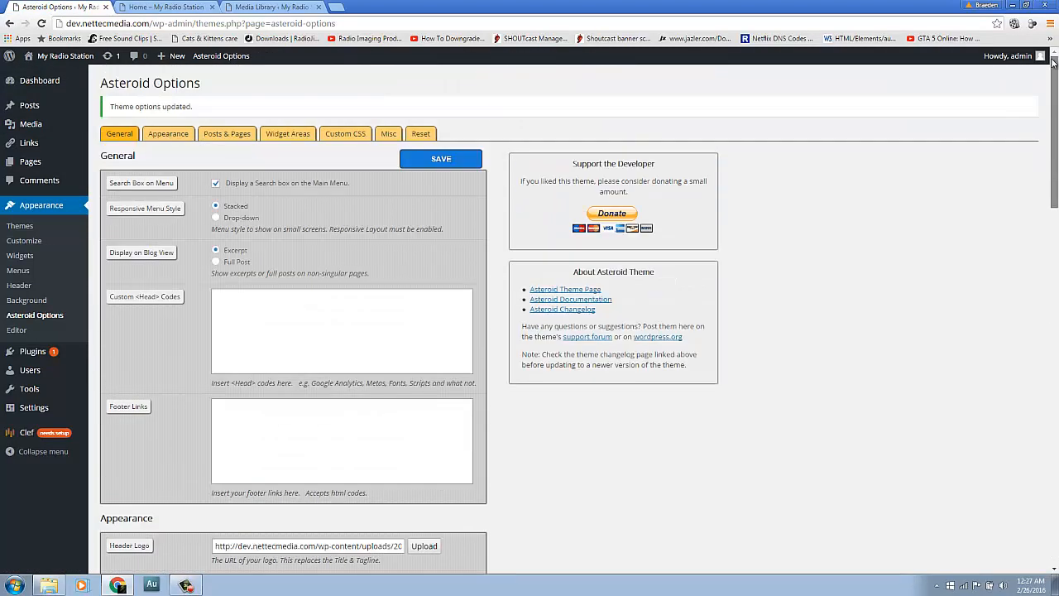
Preview the home page showing the oversized logo, then return to the logo's attachment details.
click(169, 6)
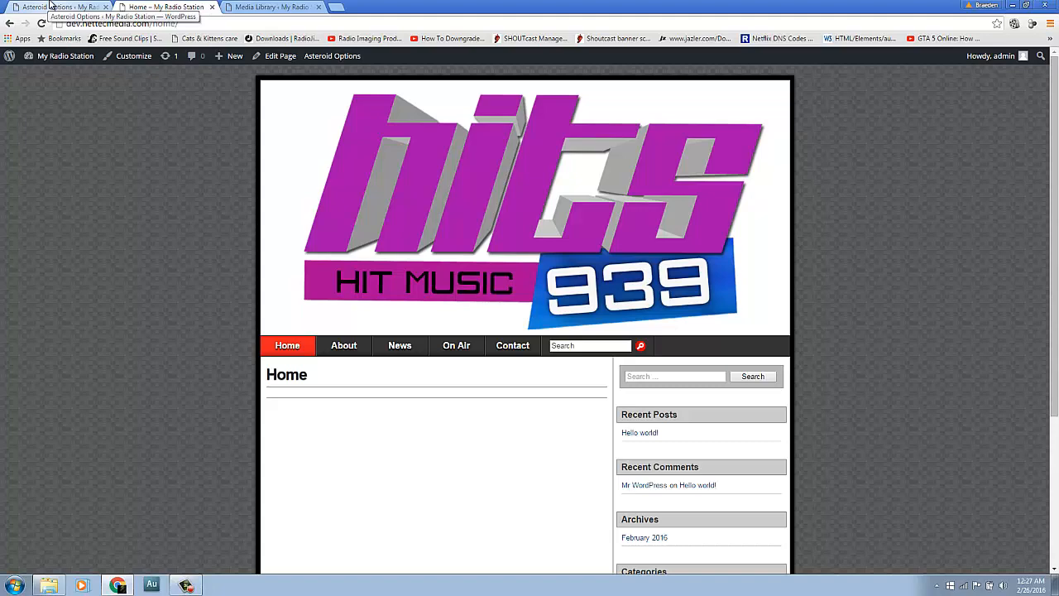
click(49, 7)
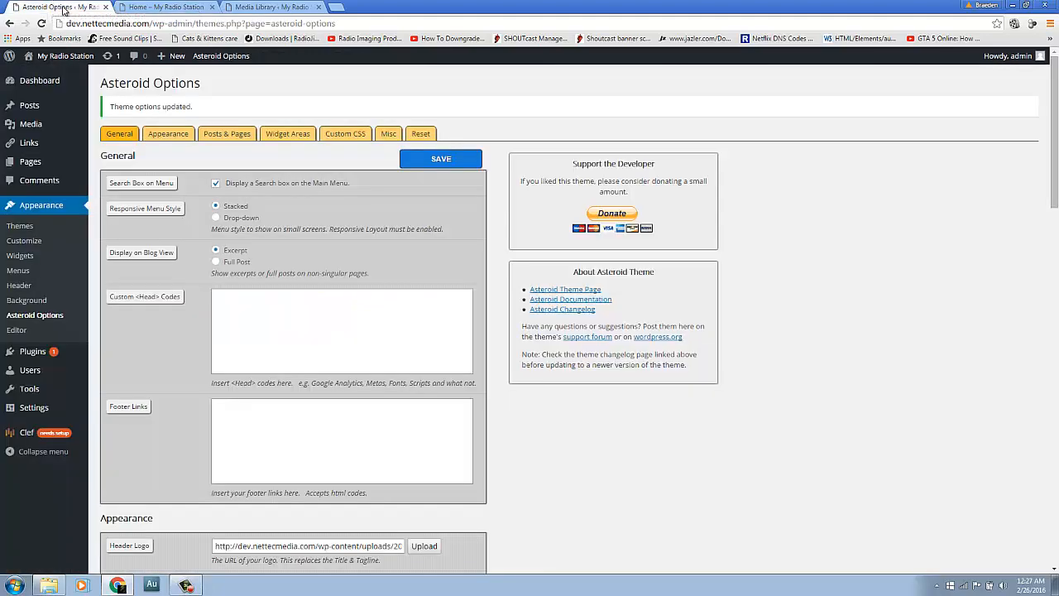
click(166, 6)
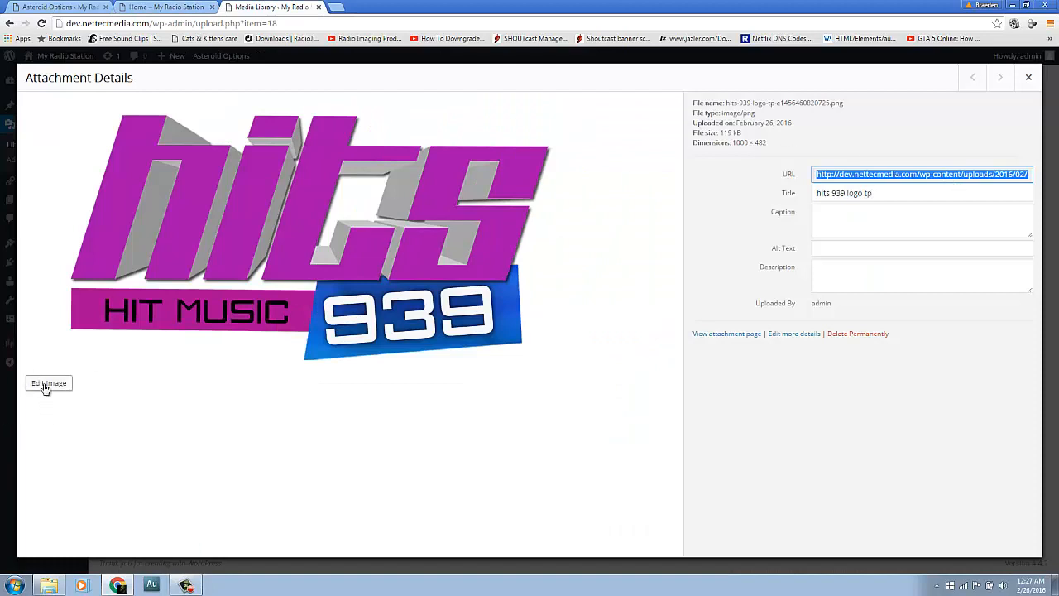
Scale the hits 939 logo to 300 pixels wide (301 × 145), save it and copy its new URL.
click(48, 383)
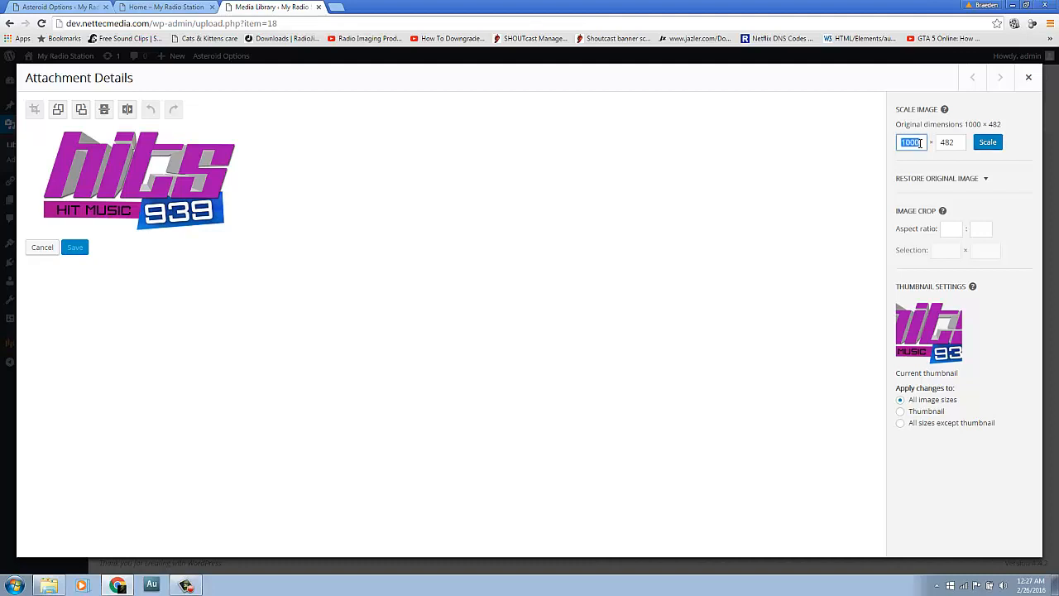
text(300)
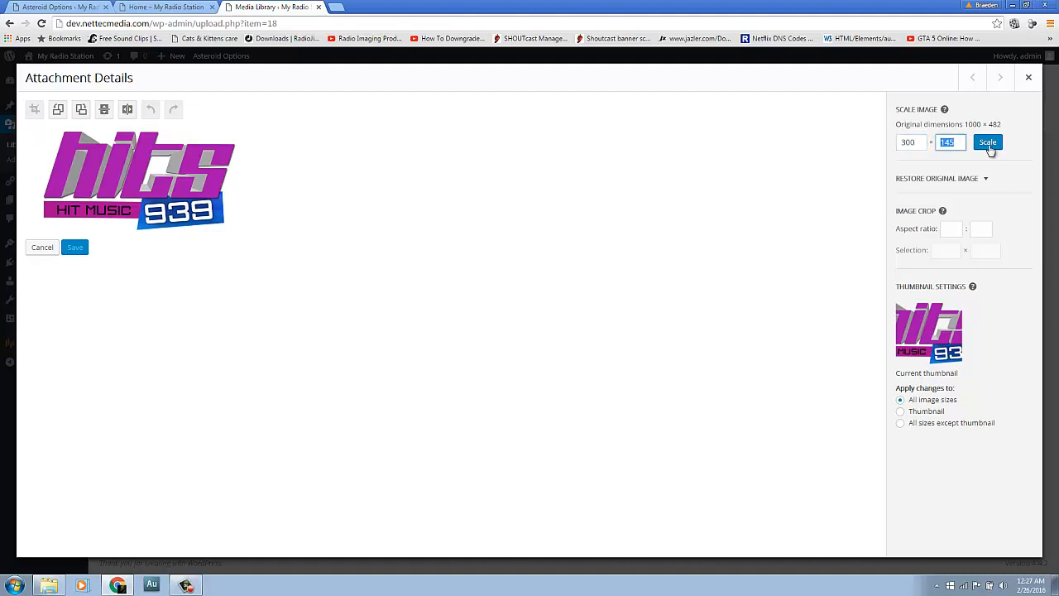
click(986, 143)
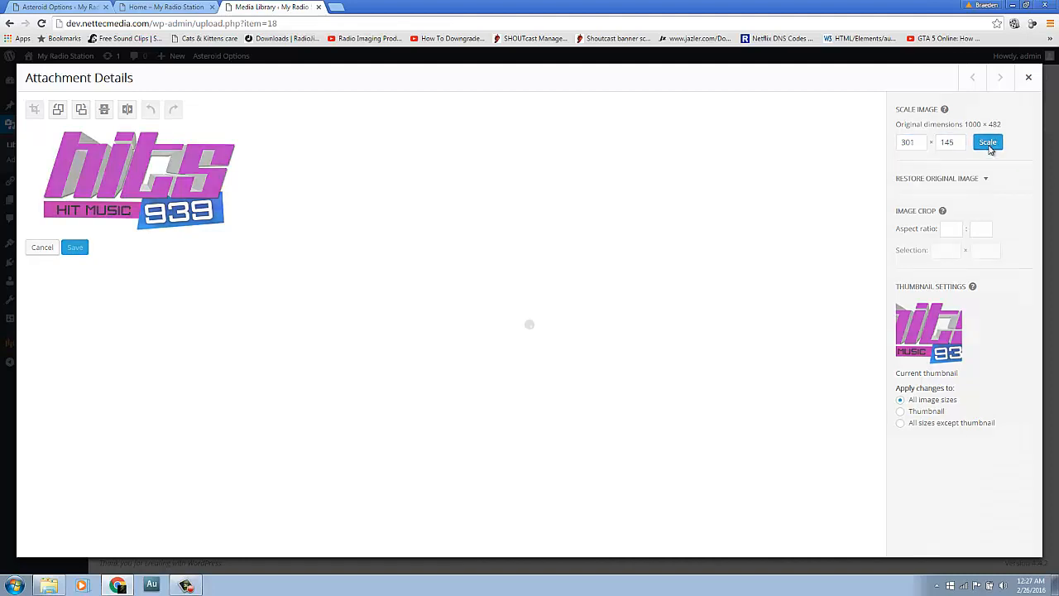
click(987, 142)
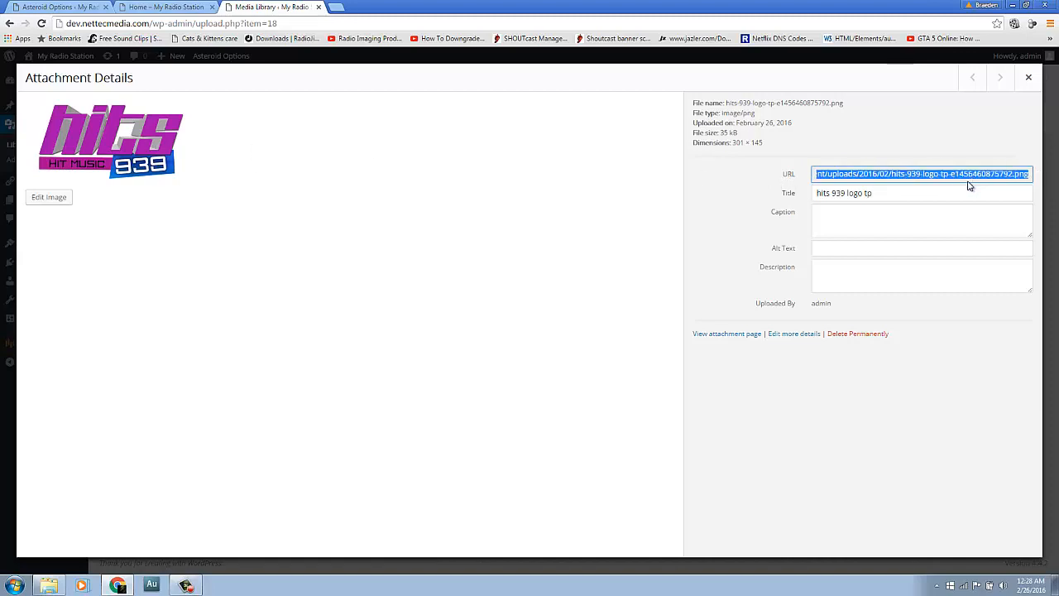
click(58, 7)
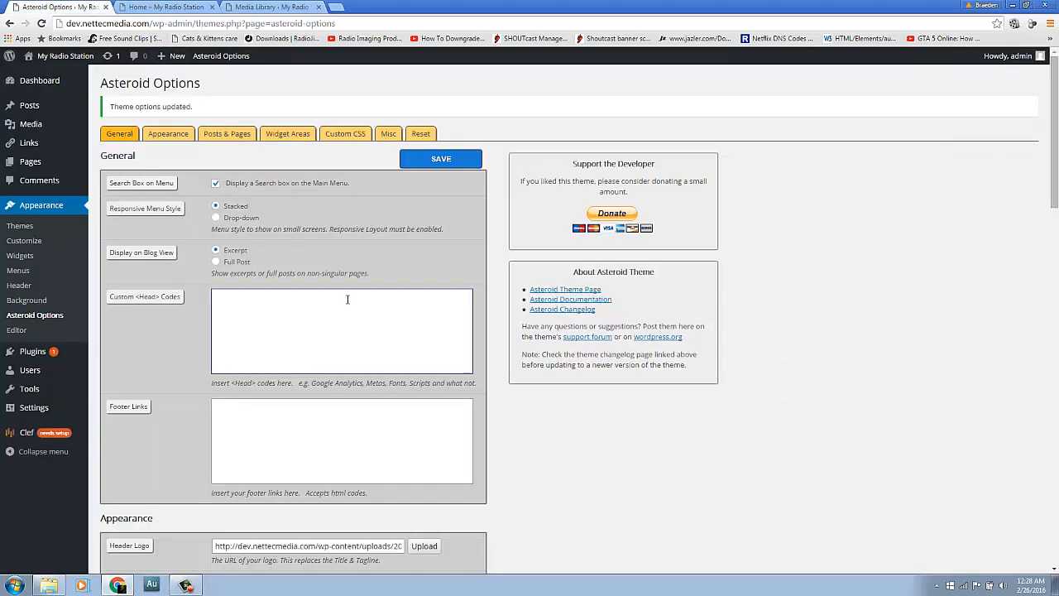
Set the Header Logo to the scaled image's URL, save, and view the smaller logo on the site header.
scroll(down, 3)
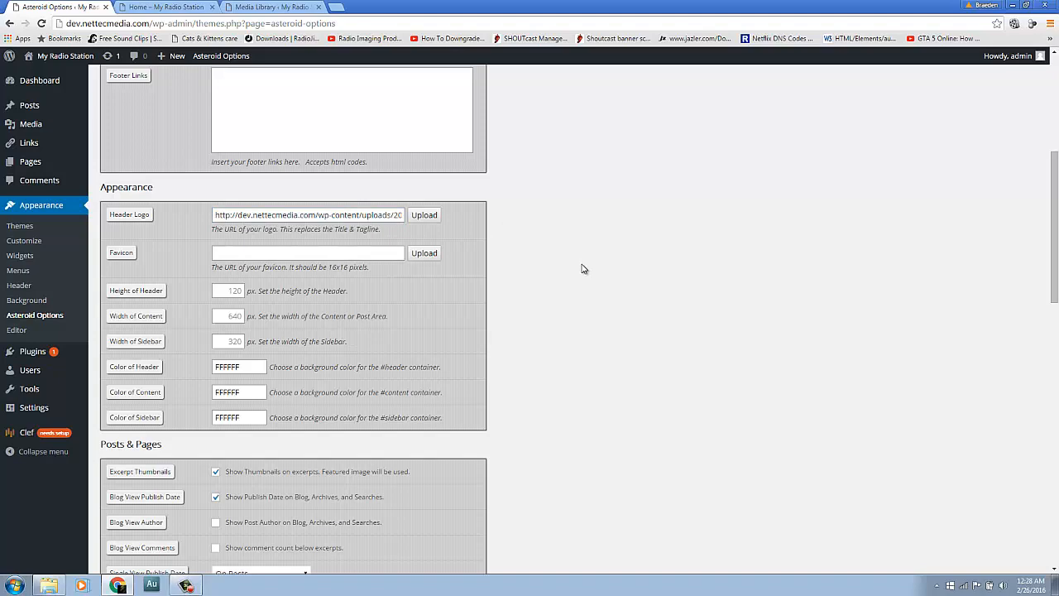
click(440, 159)
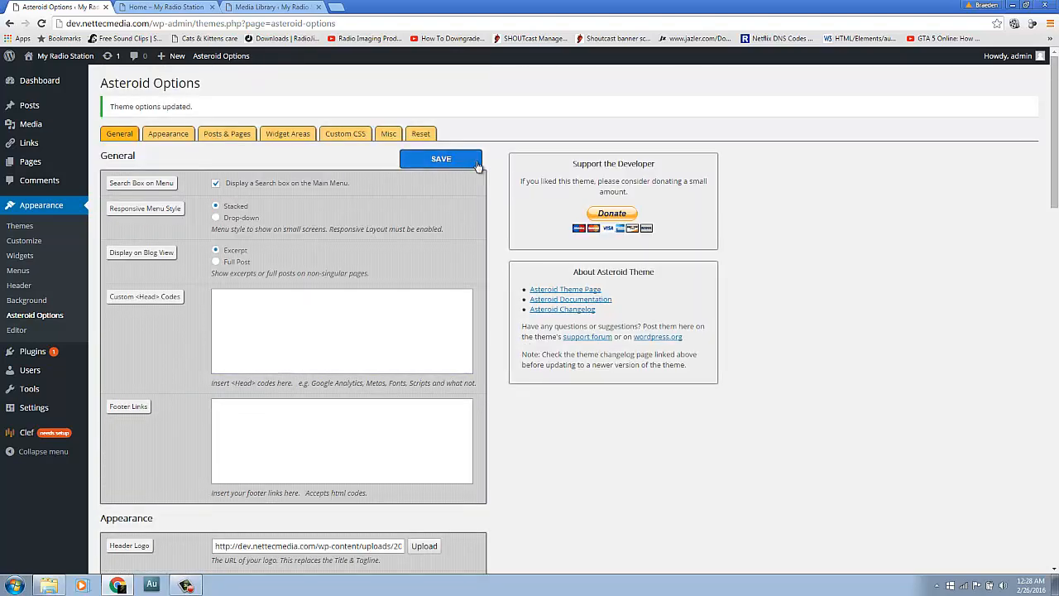
click(166, 7)
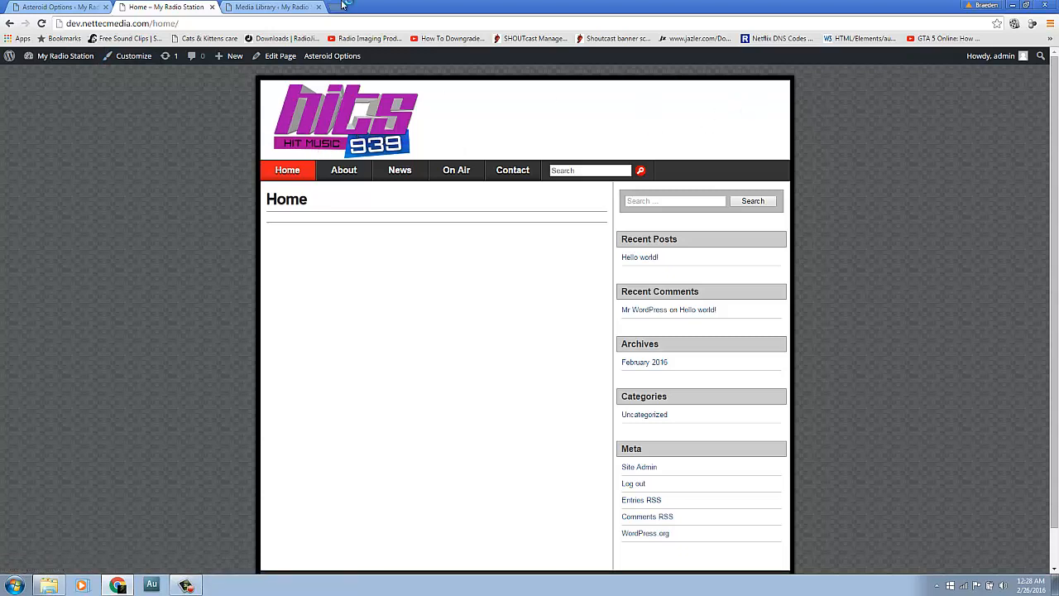
click(341, 6)
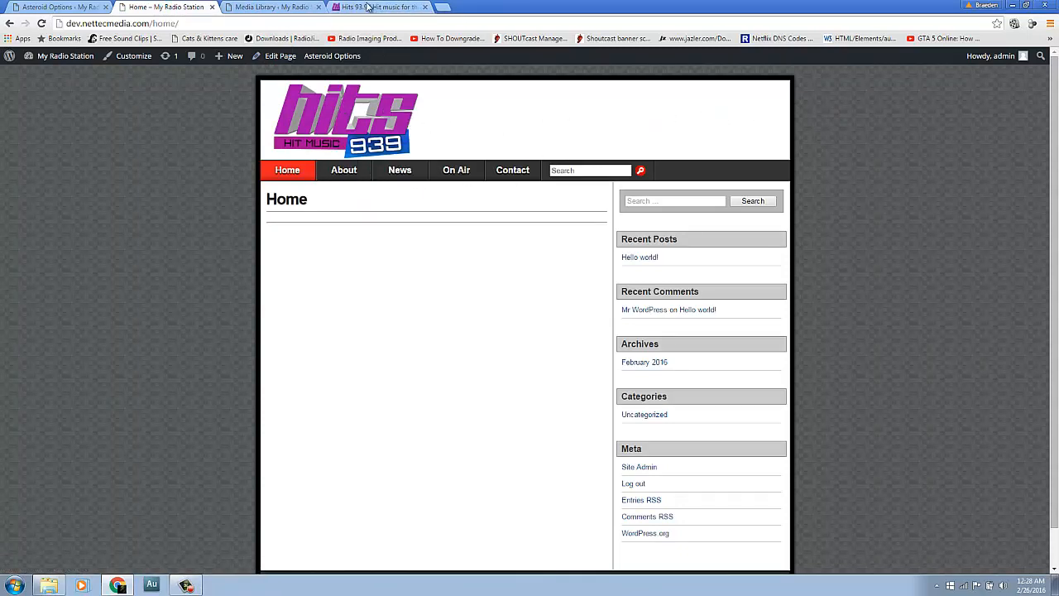
click(378, 6)
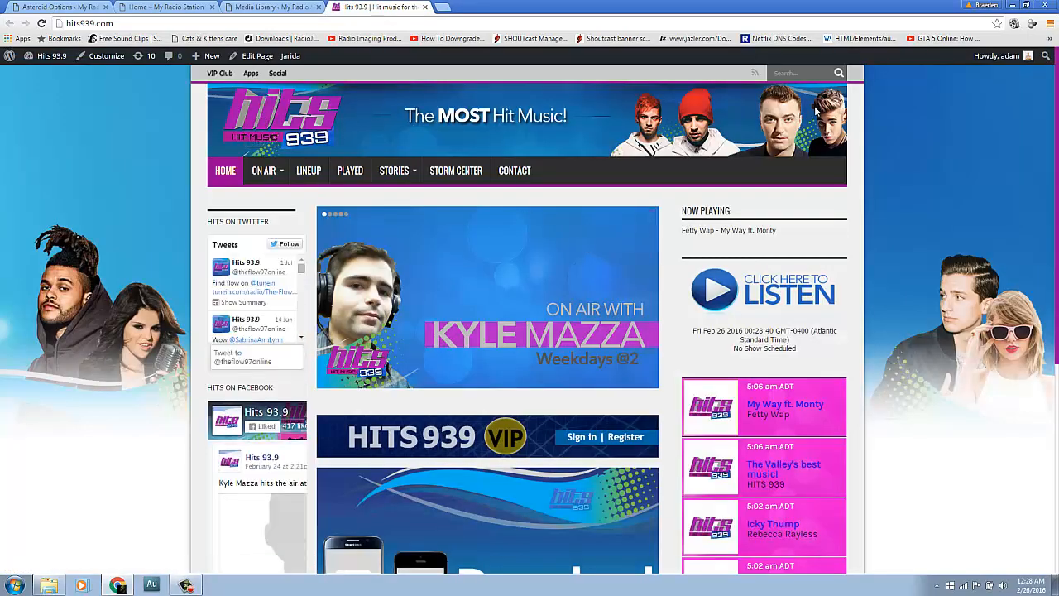
mouse_move(478, 126)
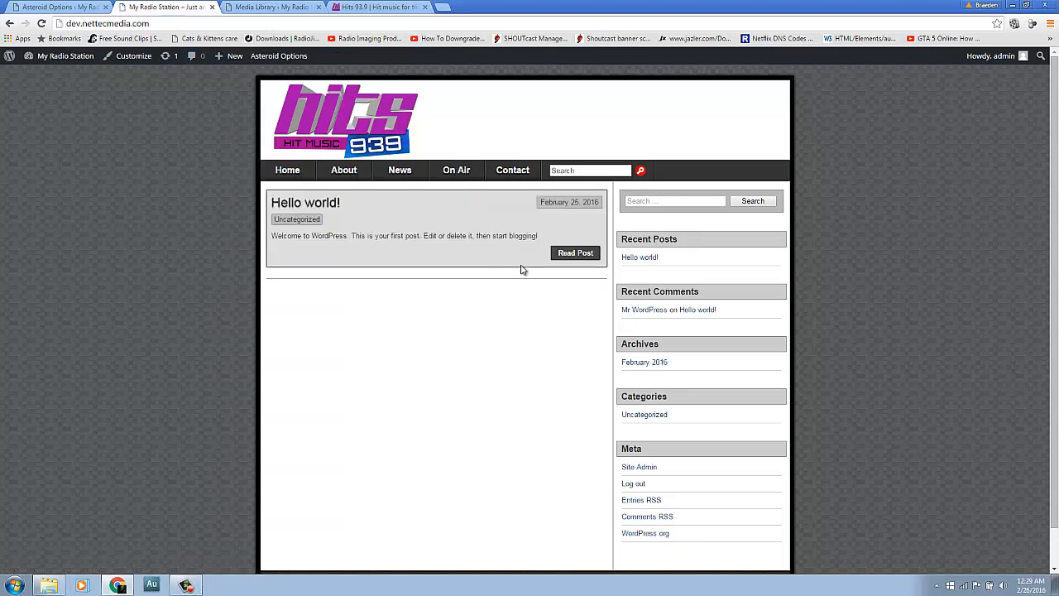
Browse the About and Home menu links and return to the front page listing Hello world!
click(288, 169)
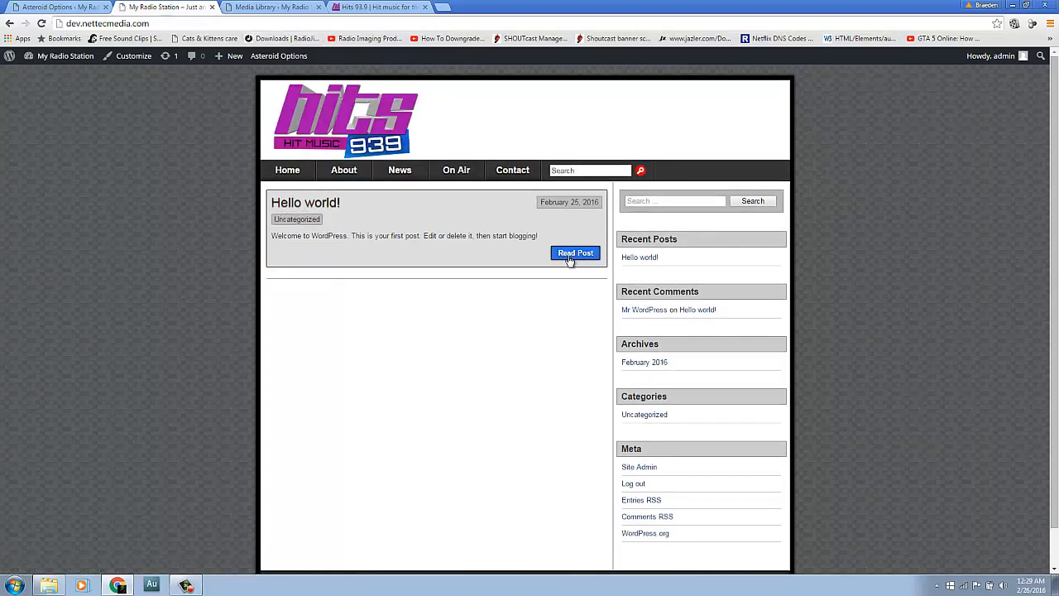
click(236, 57)
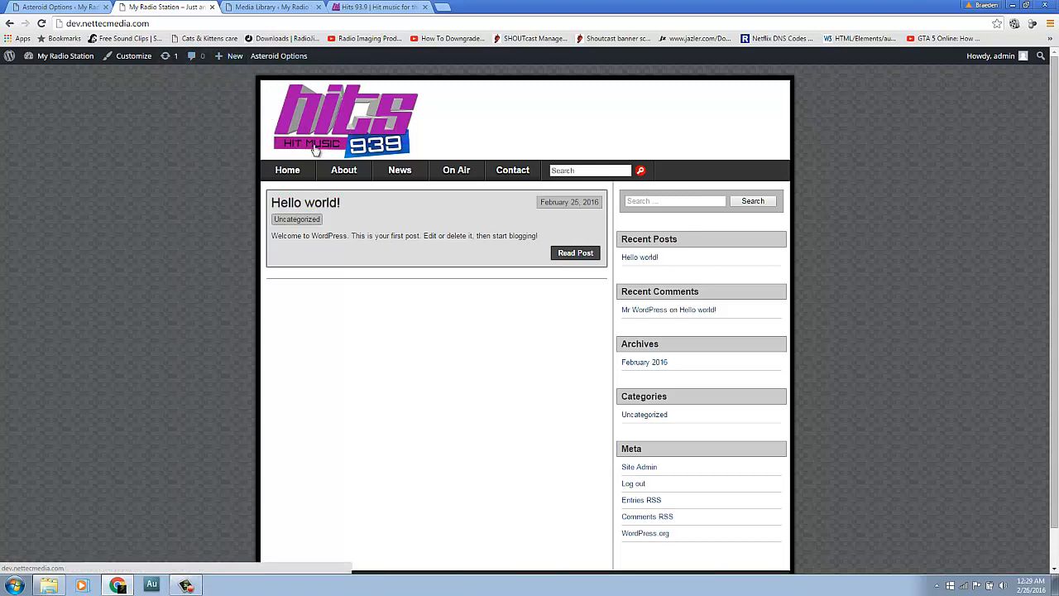
click(345, 169)
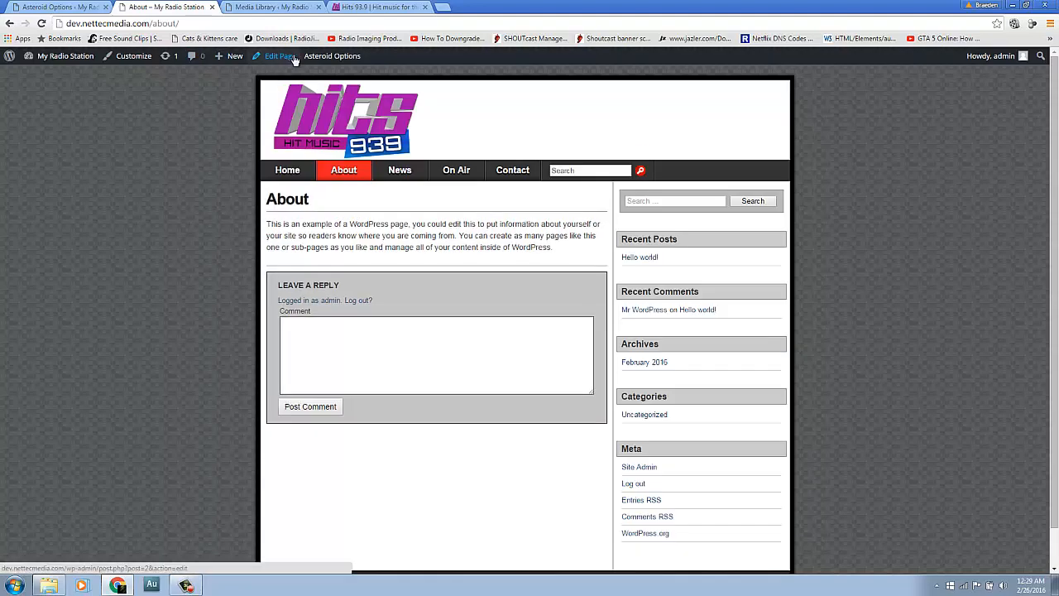
click(278, 56)
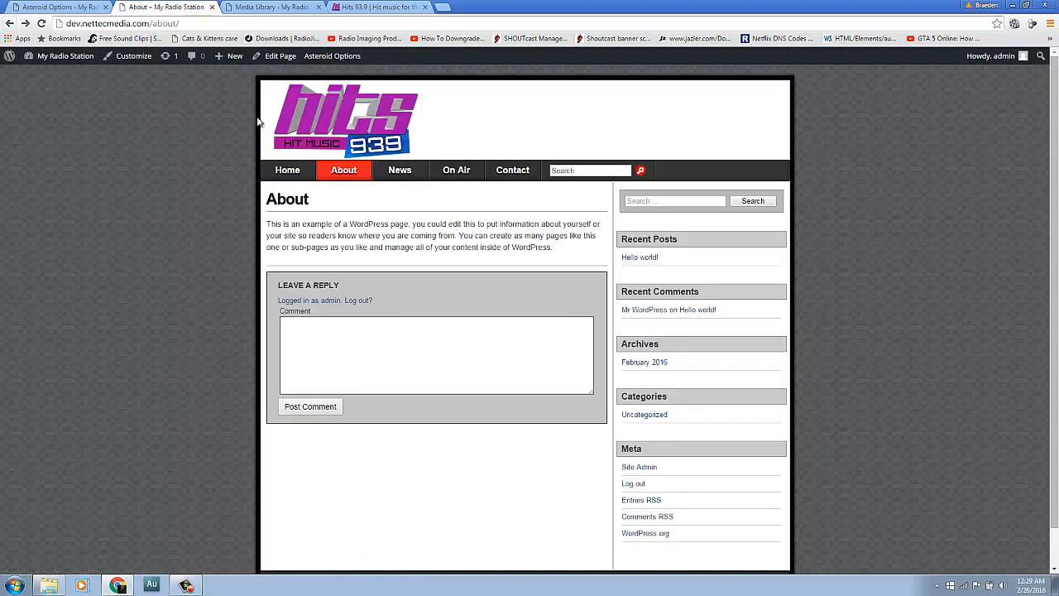
click(288, 169)
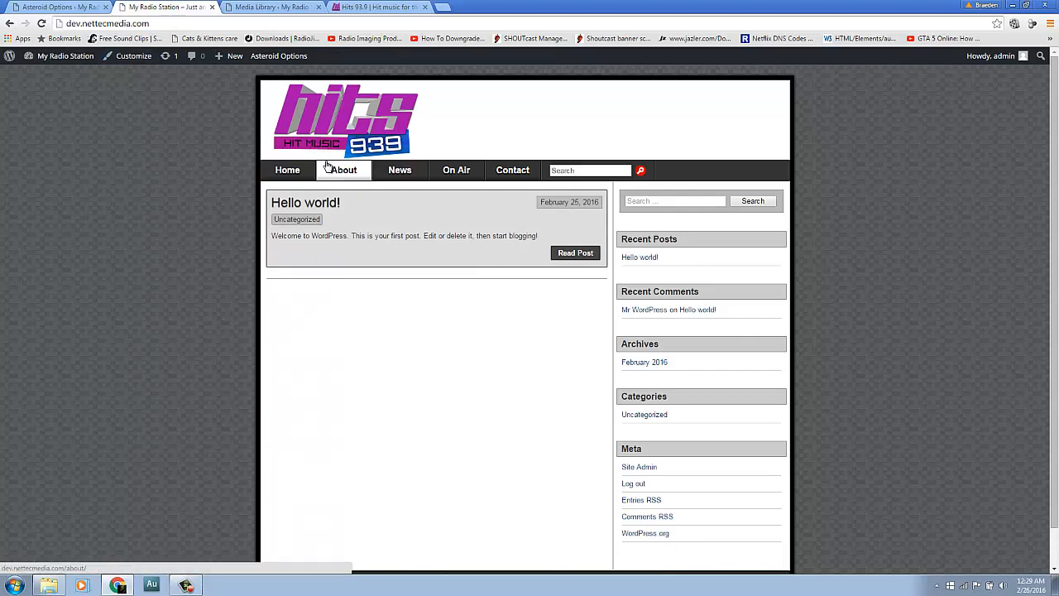
mouse_move(334, 170)
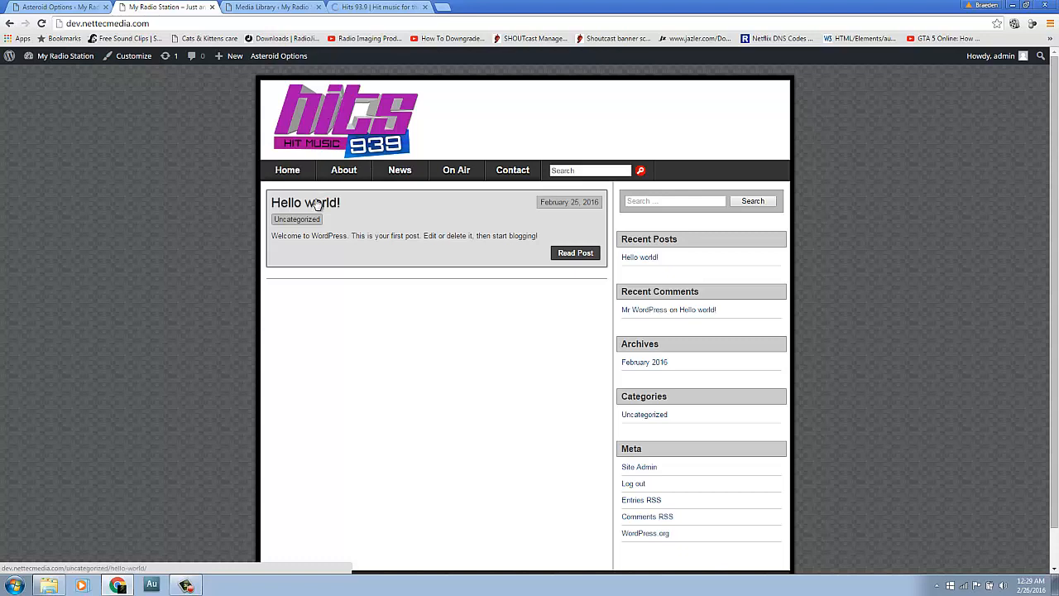
mouse_move(291, 196)
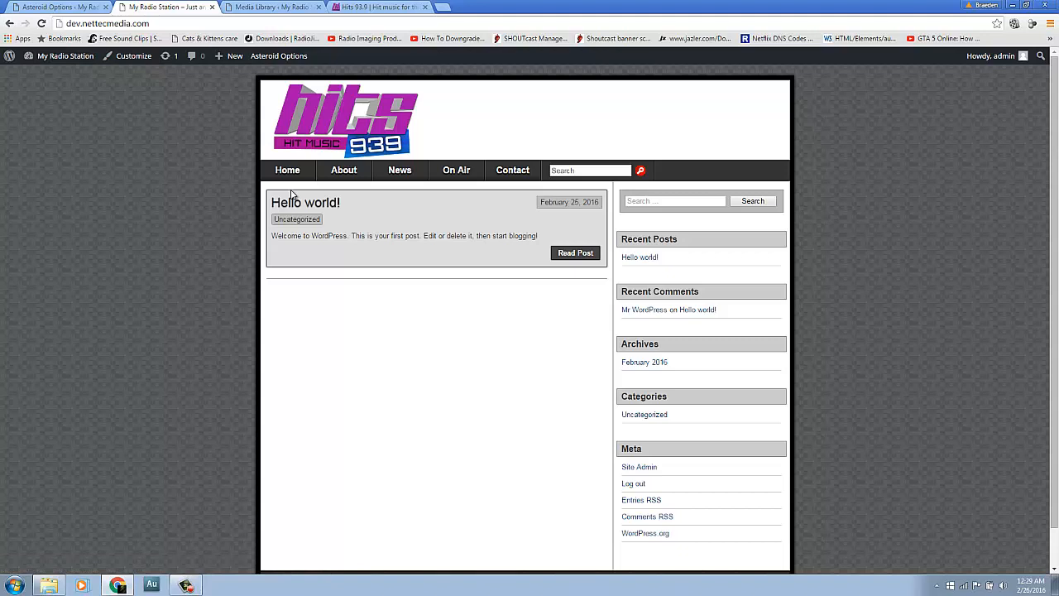
mouse_move(217, 136)
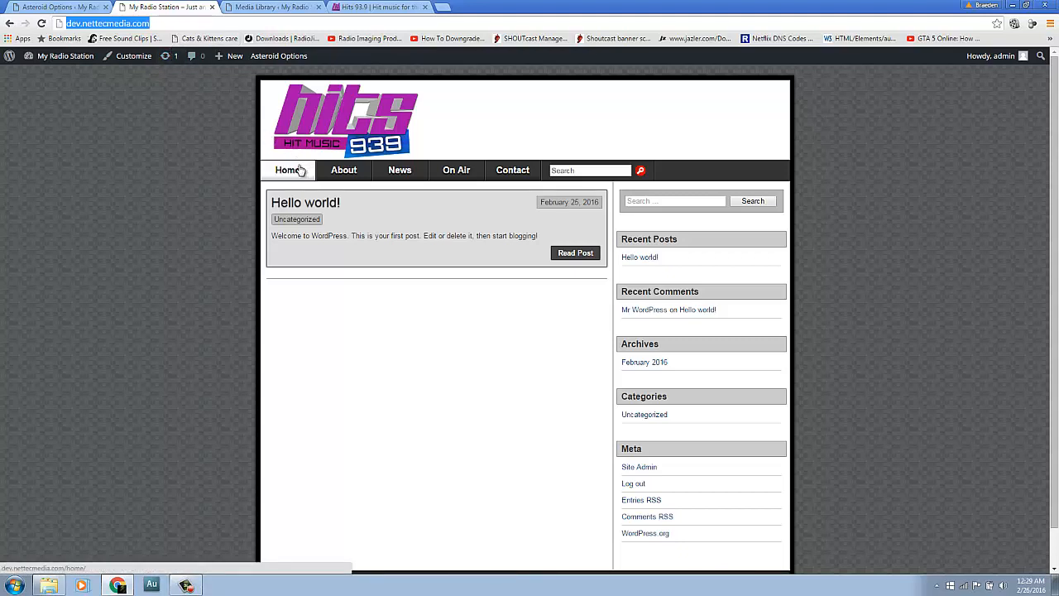
mouse_move(288, 182)
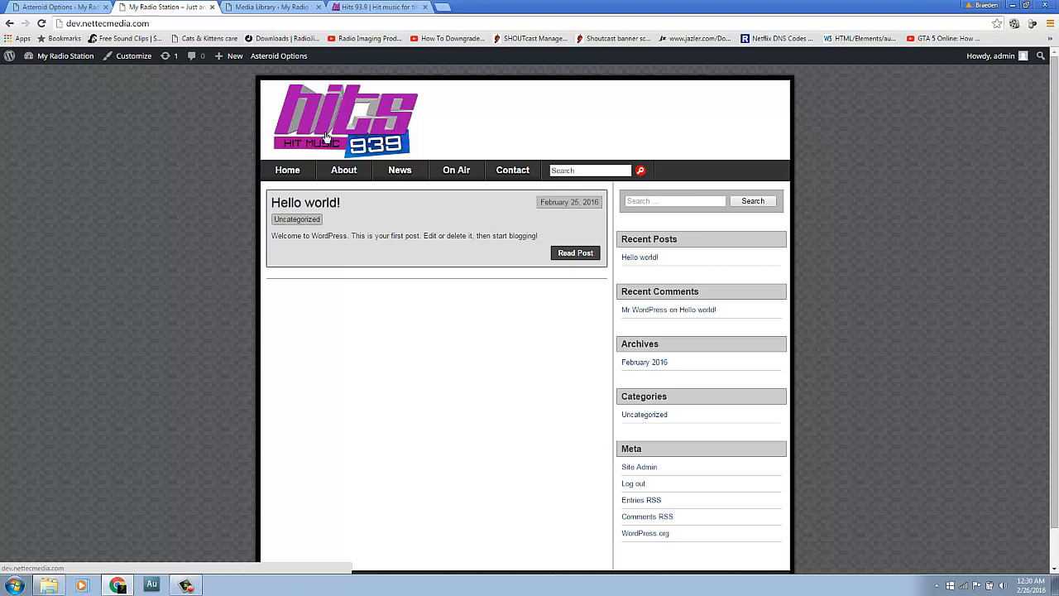
mouse_move(288, 169)
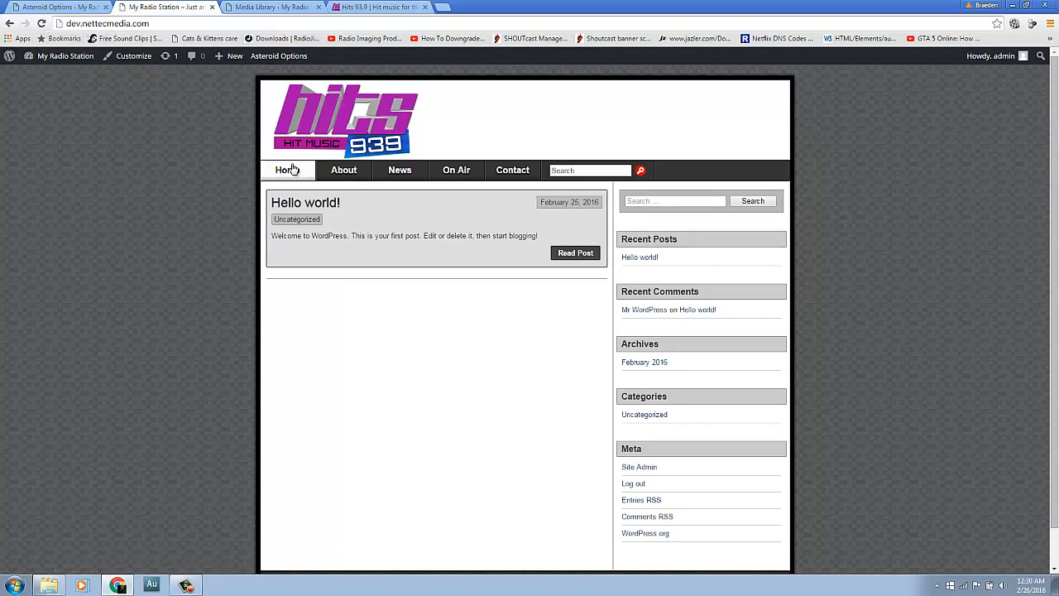
Confirm the Home link shows an empty Home page while the logo still leads to the Hello world! post.
click(288, 170)
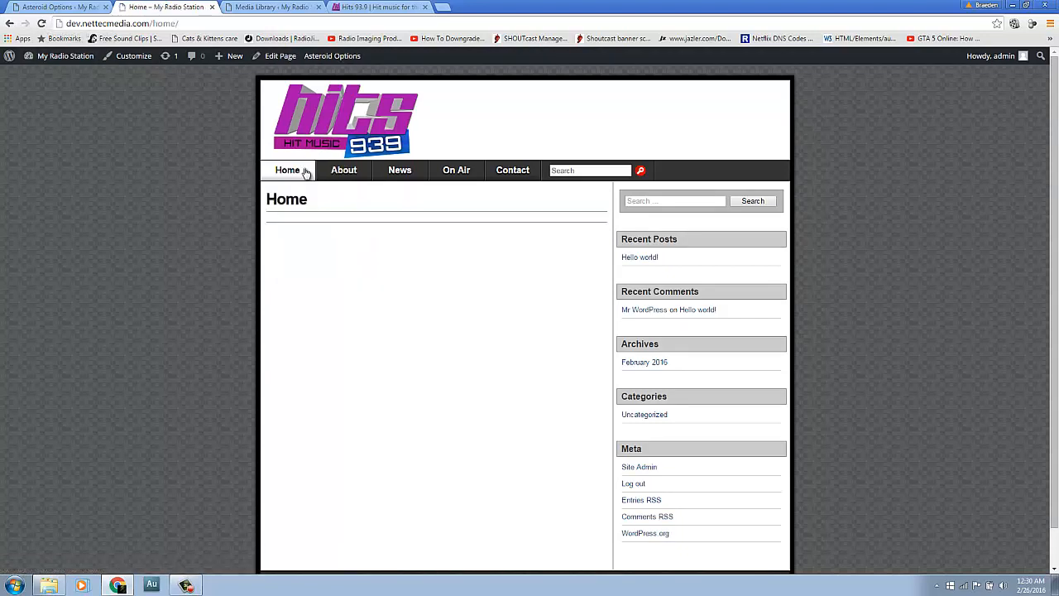
click(288, 169)
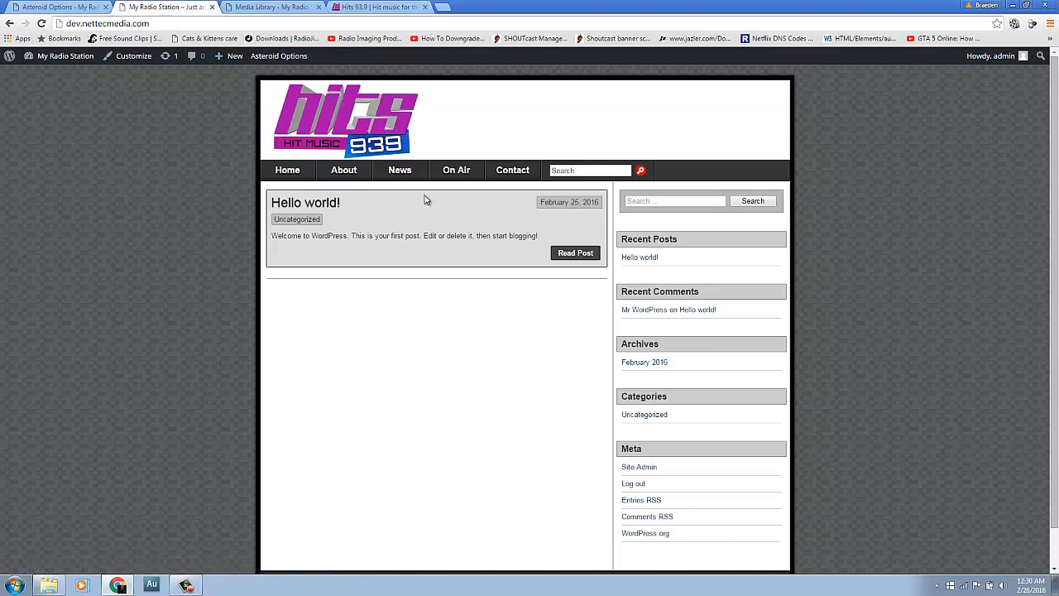
click(576, 251)
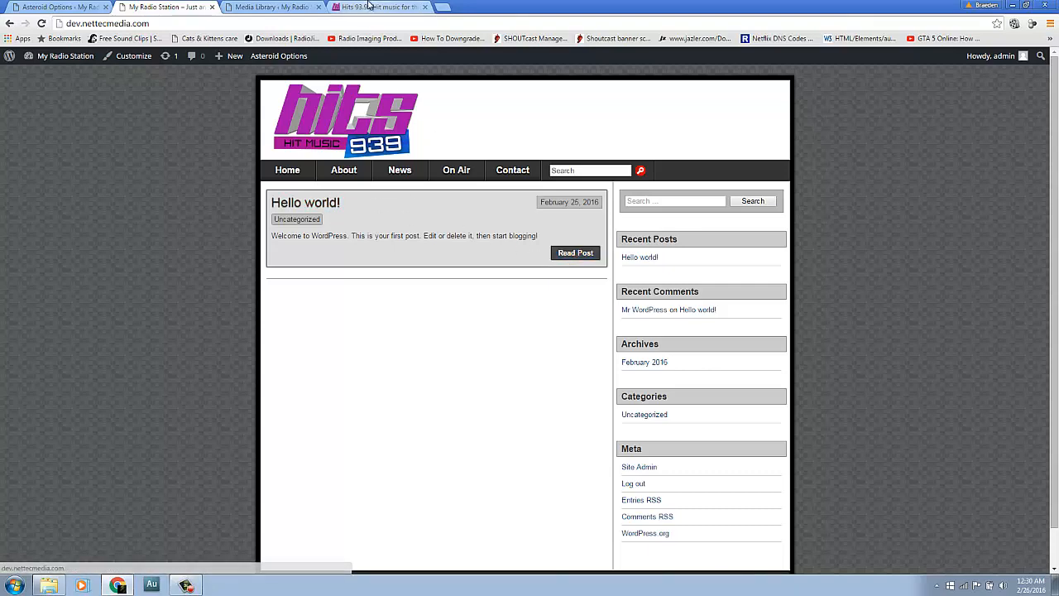
Reach the Customizer's Static Front Page section, front page still showing latest posts.
click(379, 7)
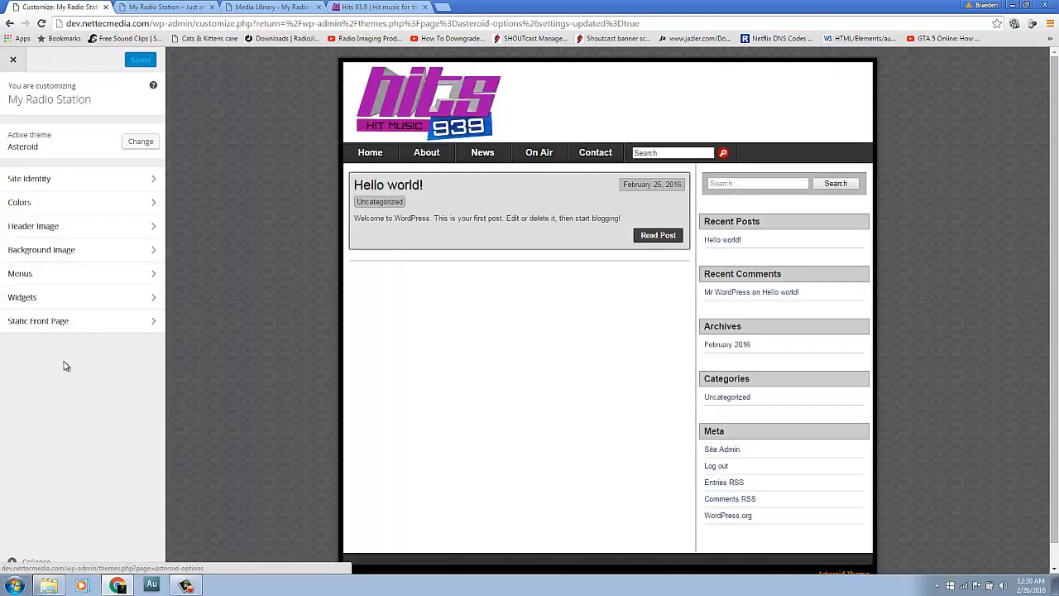
mouse_move(36, 321)
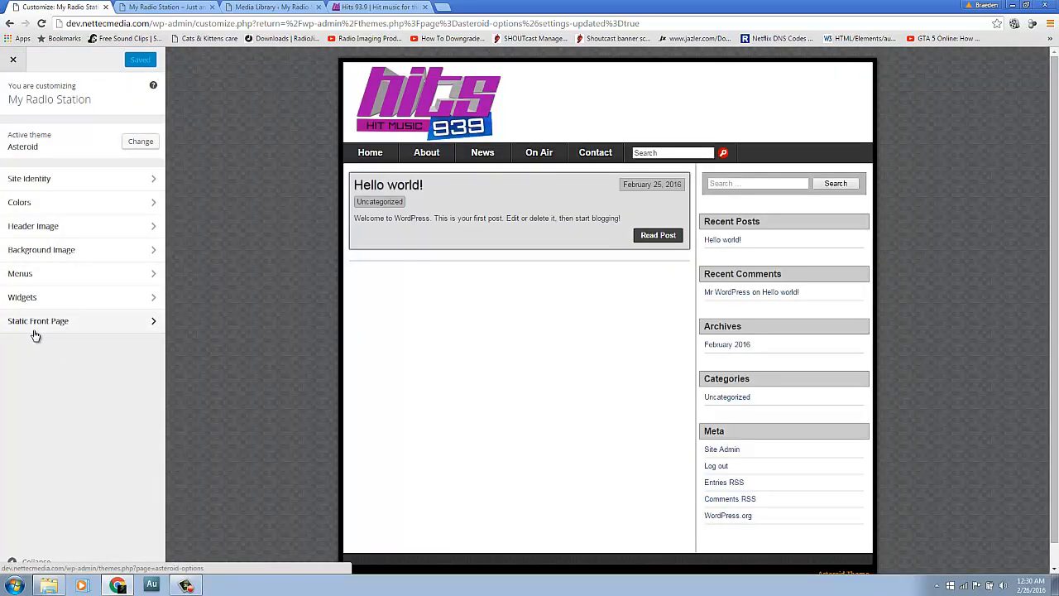
mouse_move(321, 98)
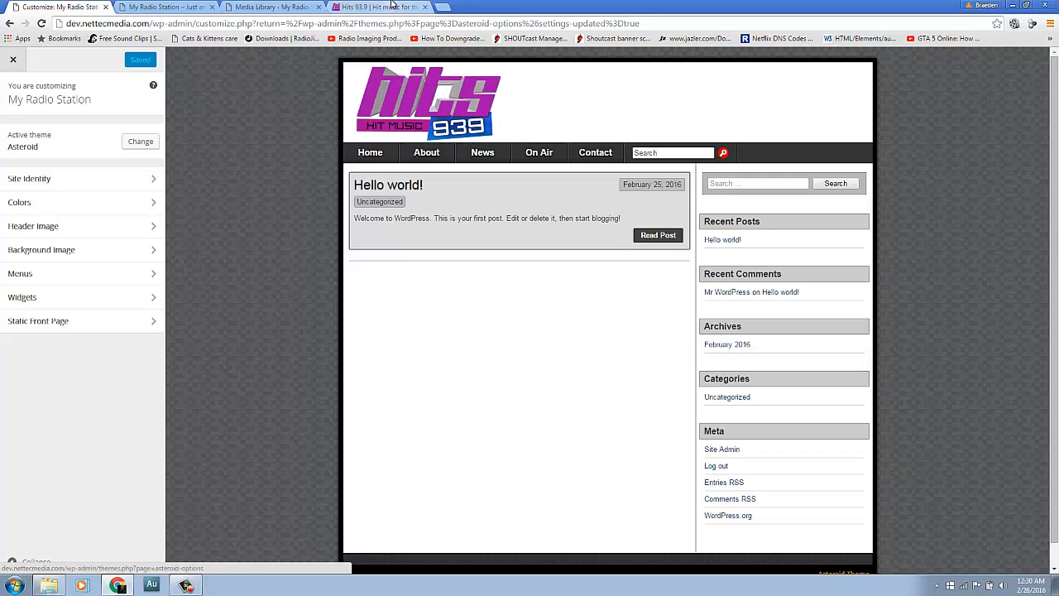
click(13, 60)
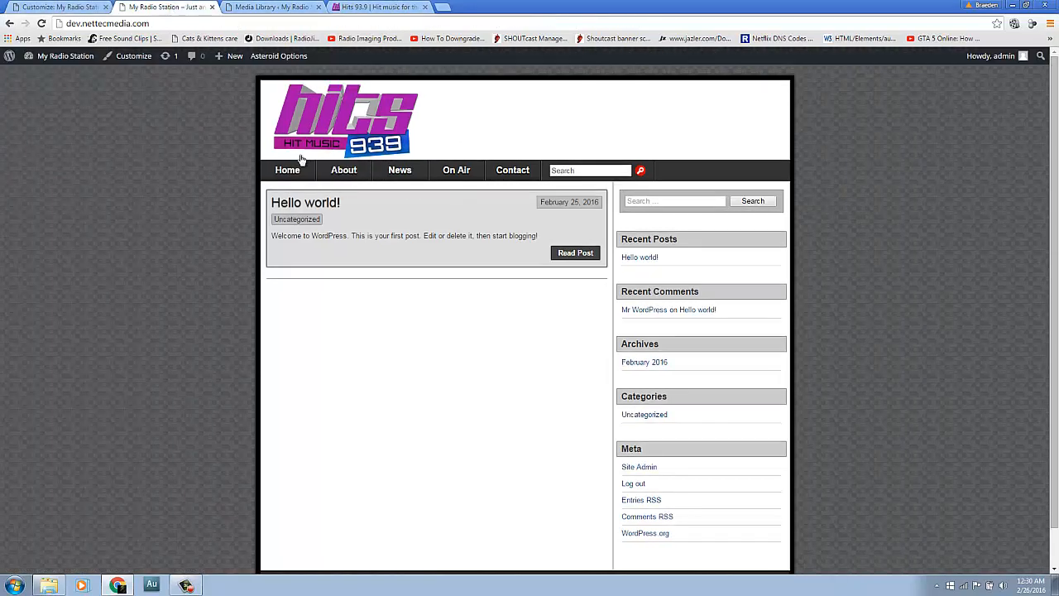
click(288, 169)
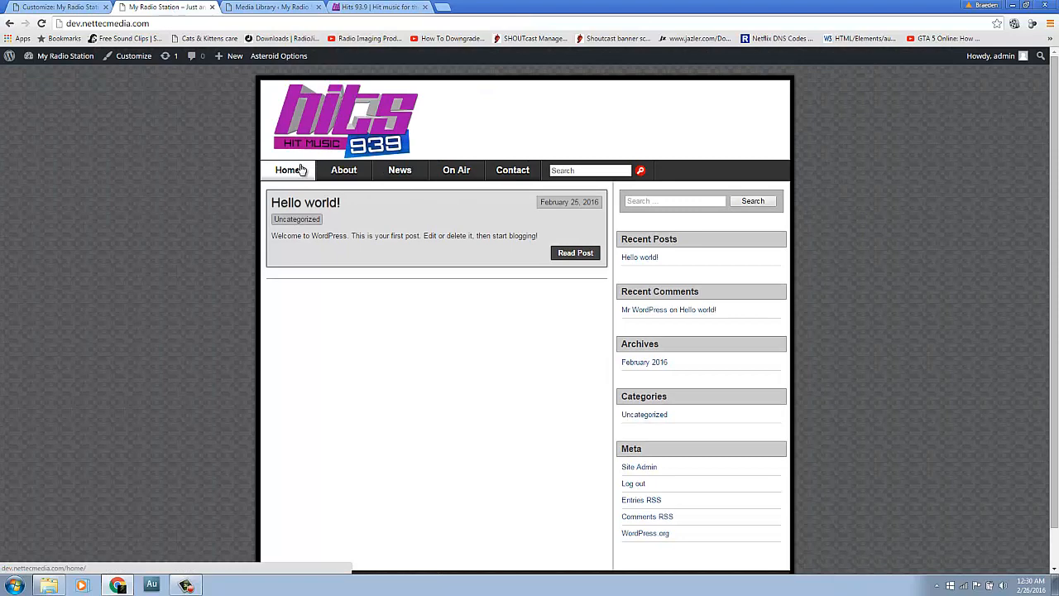
click(133, 56)
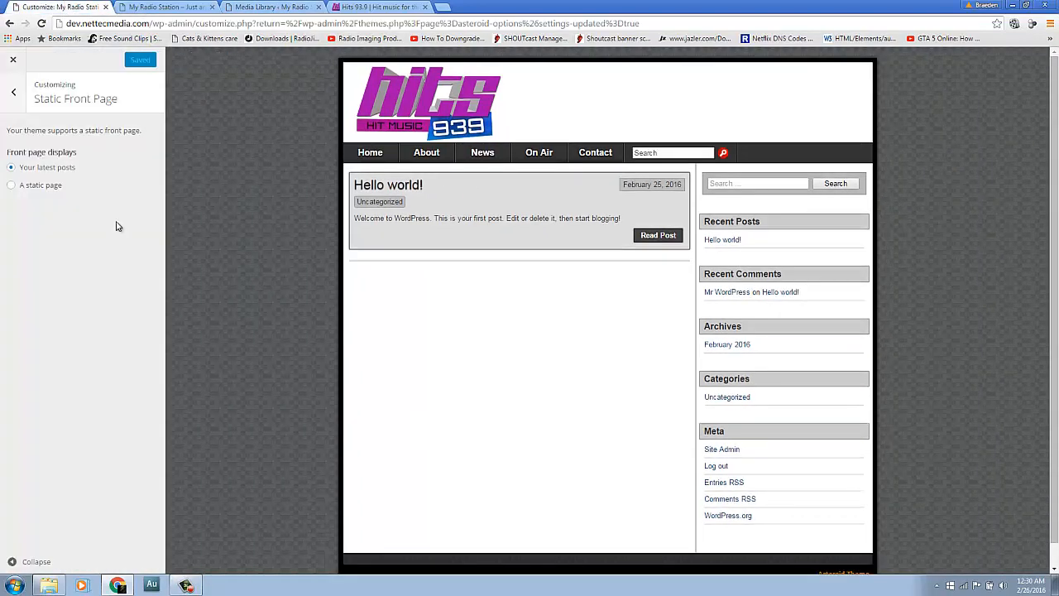
Set a static front page with Home as front page and News as posts page, then Save & Publish.
click(11, 185)
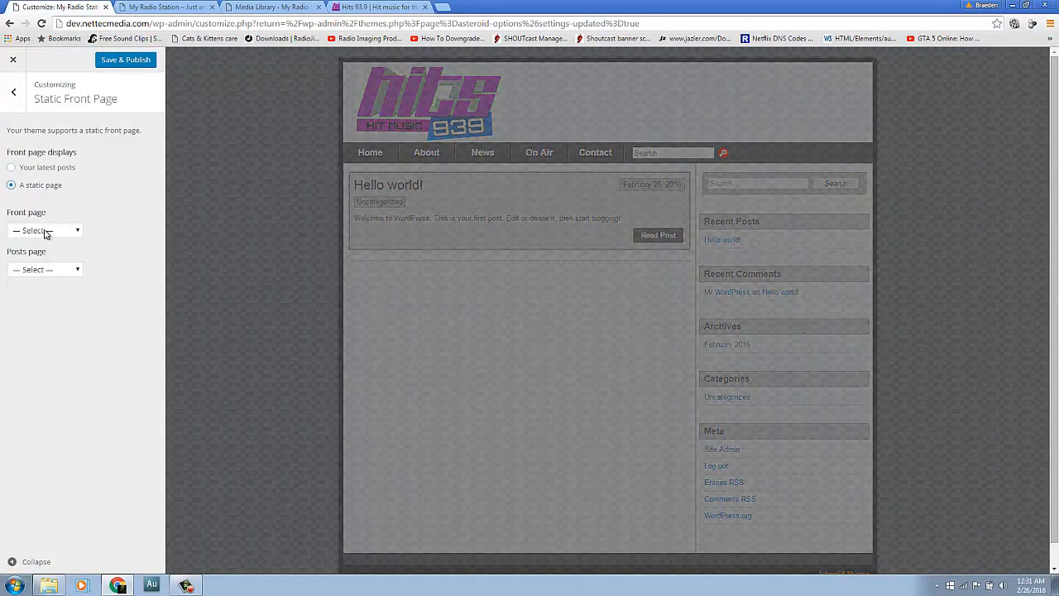
click(44, 230)
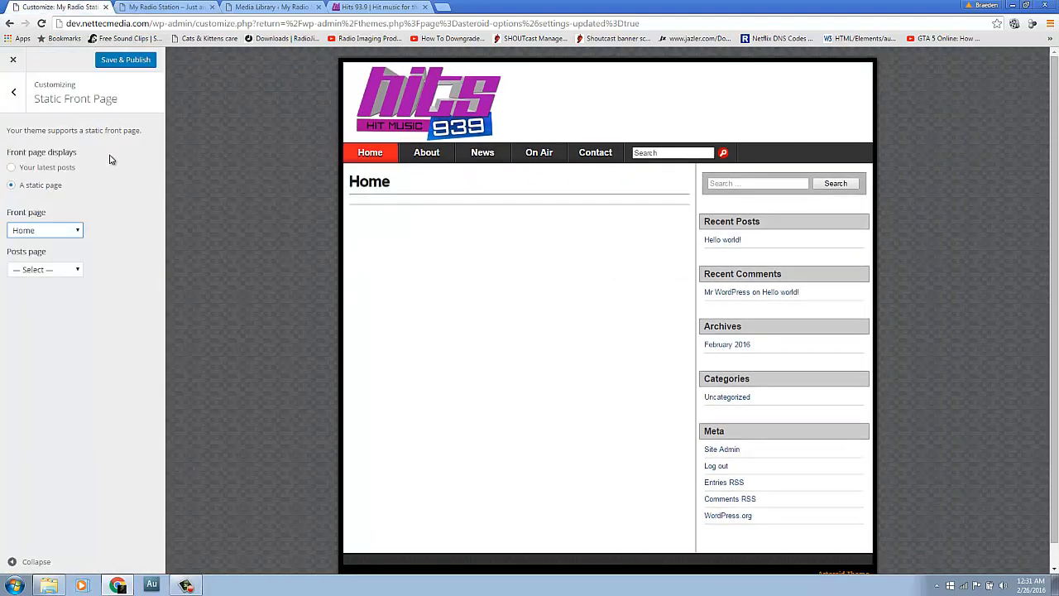
click(45, 268)
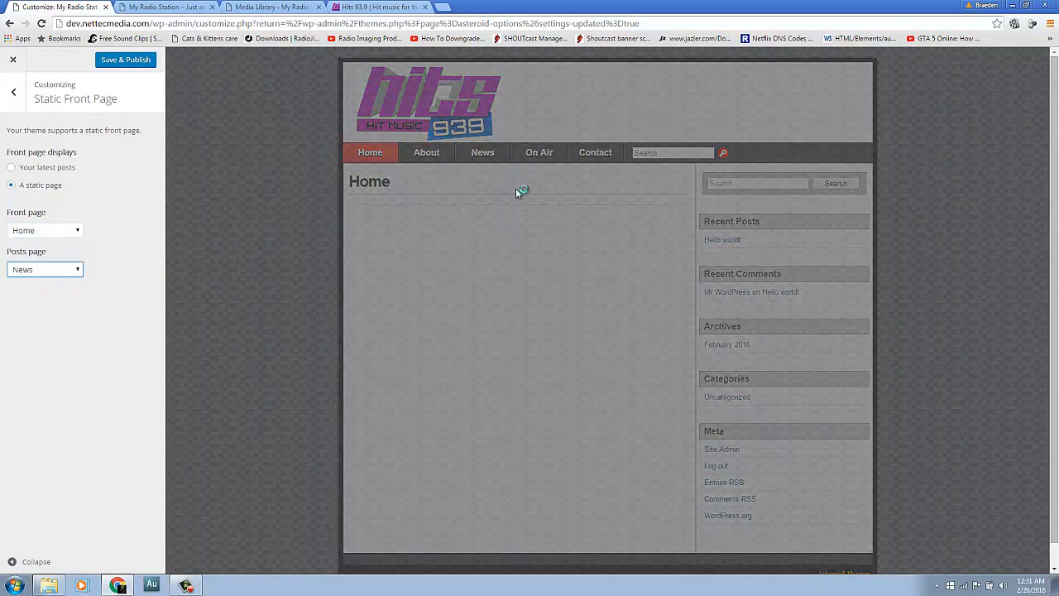
click(427, 152)
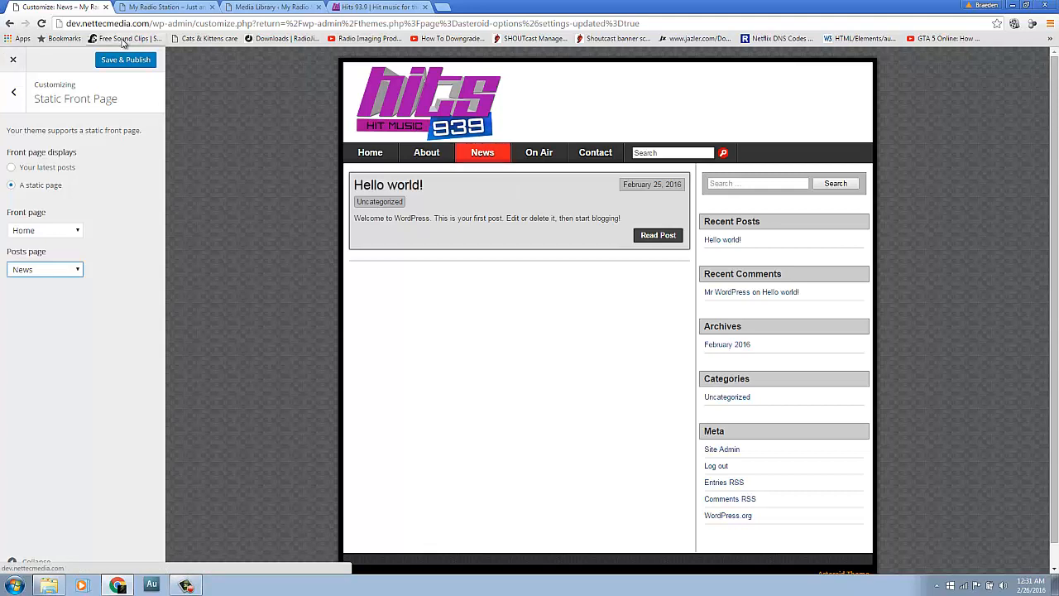
click(126, 60)
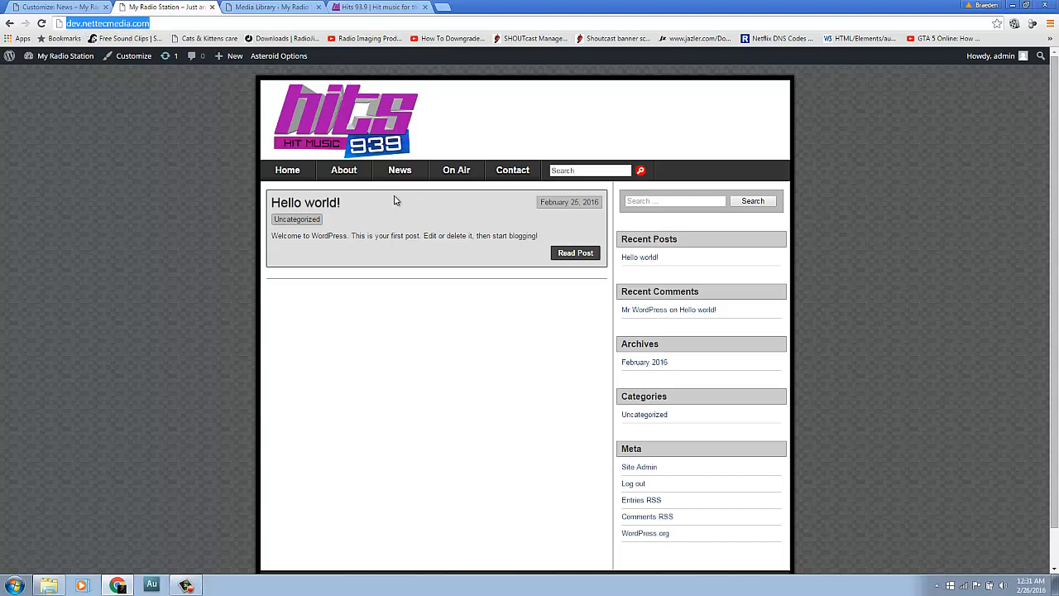
Reload the live site and confirm it now opens on the static Home page.
click(288, 168)
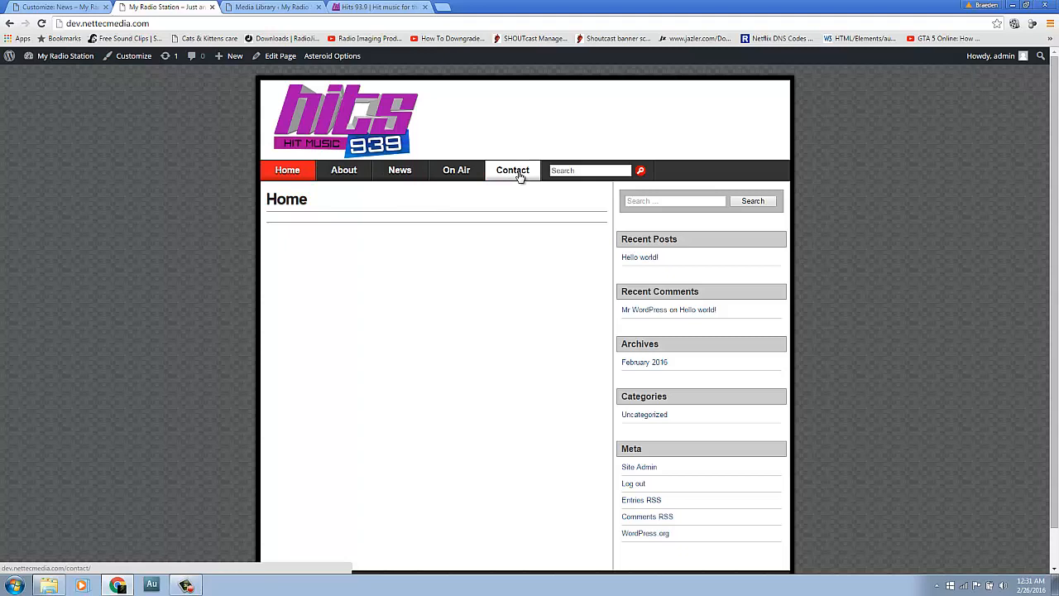
click(589, 169)
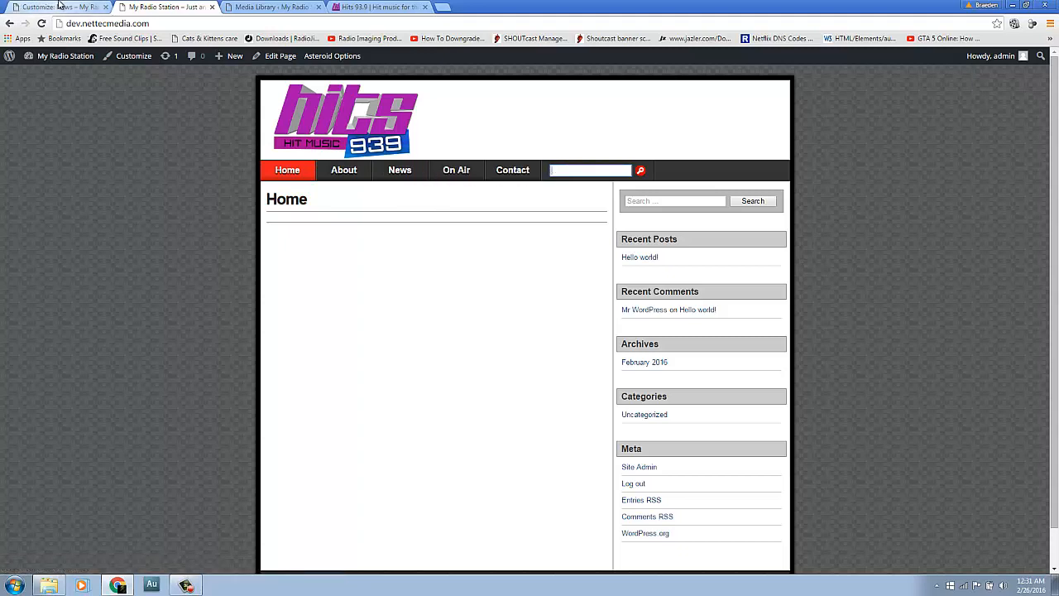